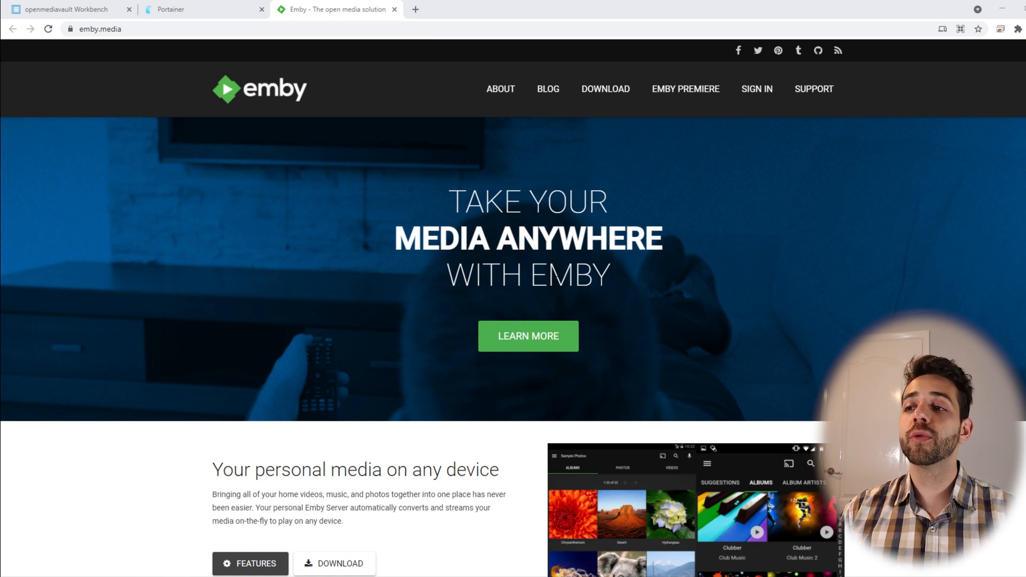
mouse_move(243, 366)
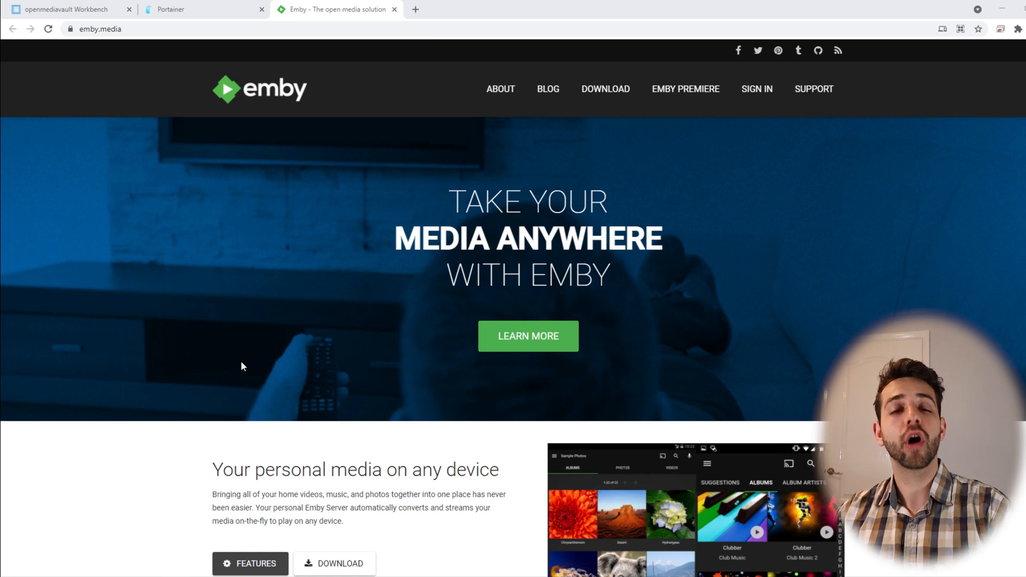
Step: Scroll through the Emby home page to review its features
scroll("down", 3)
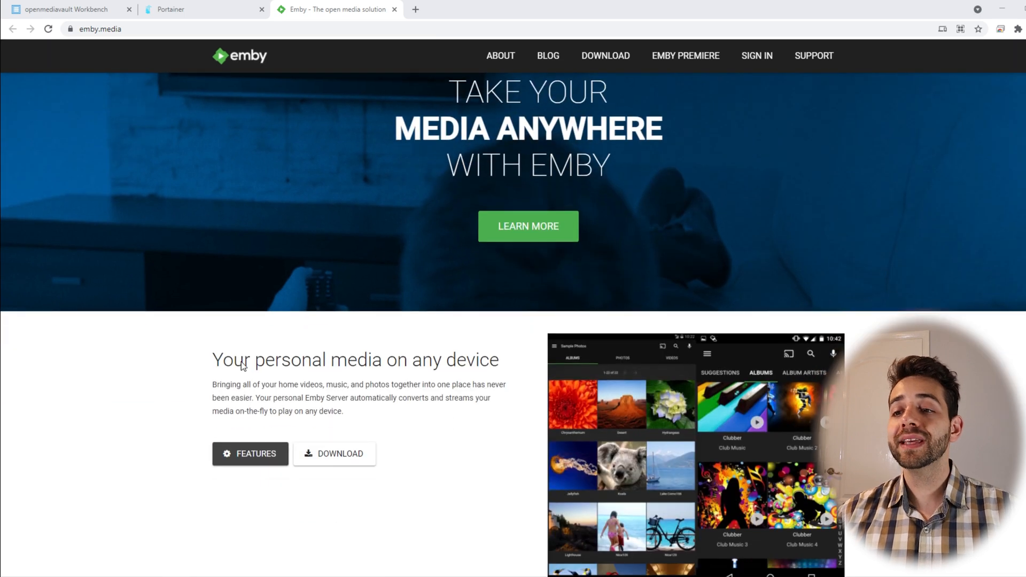
mouse_move(388, 324)
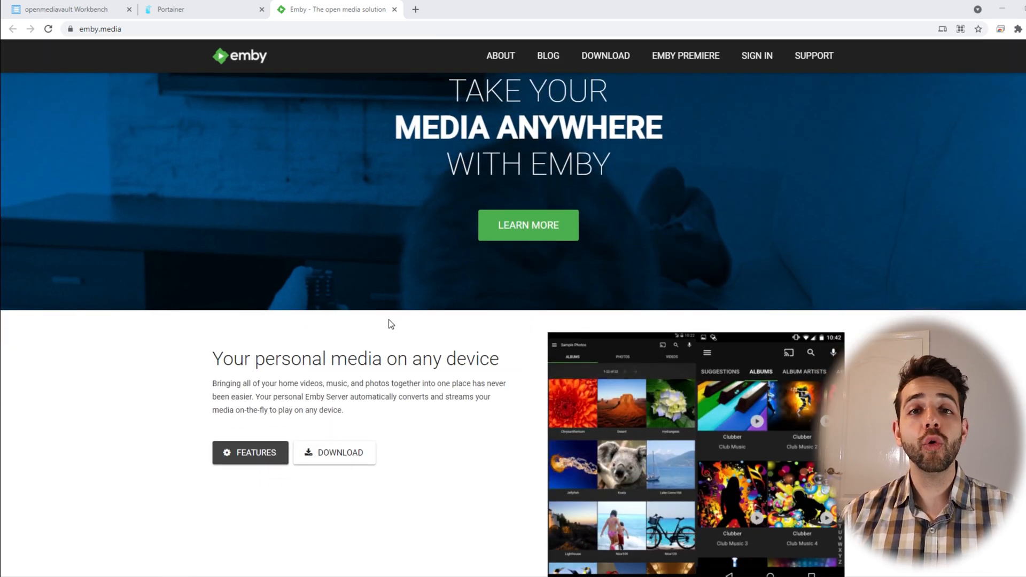
mouse_move(346, 421)
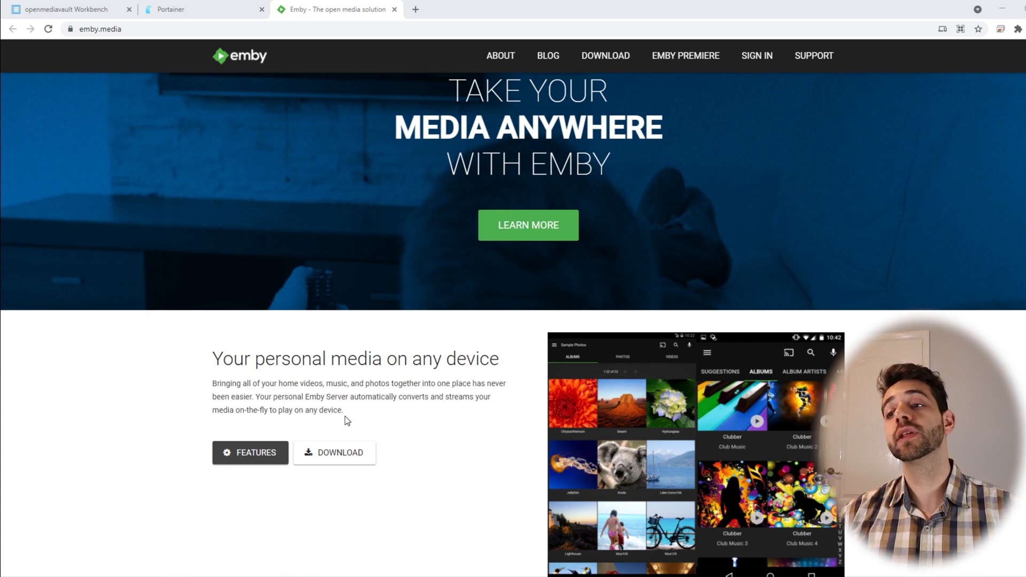
scroll("down", 3)
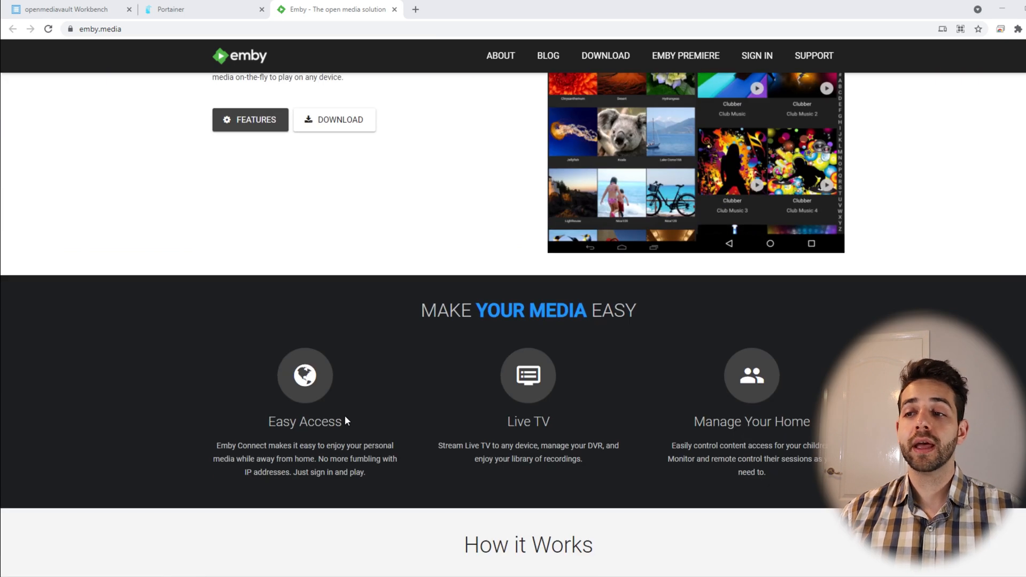
scroll("down", 3)
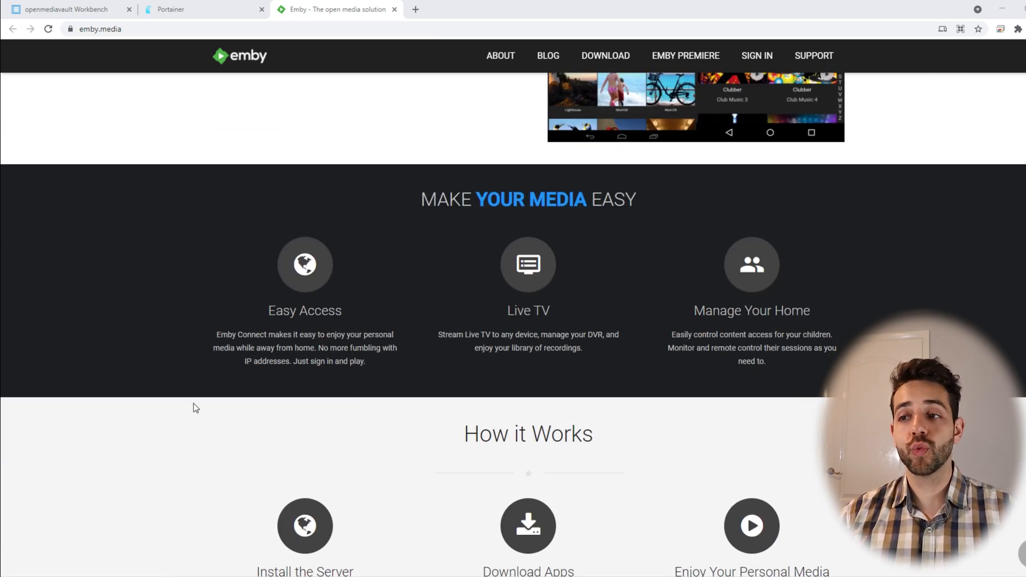
mouse_move(607, 380)
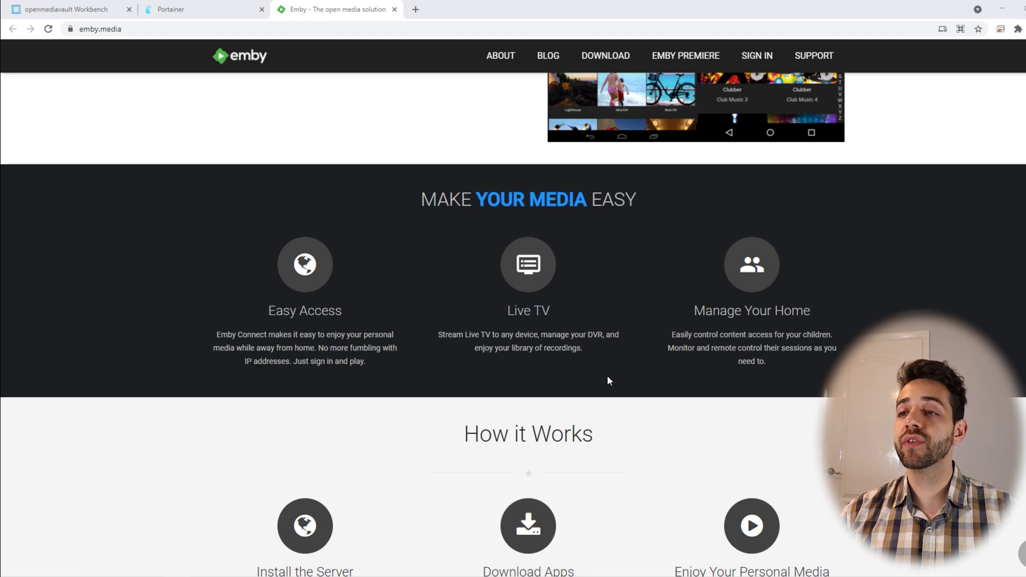
mouse_move(785, 402)
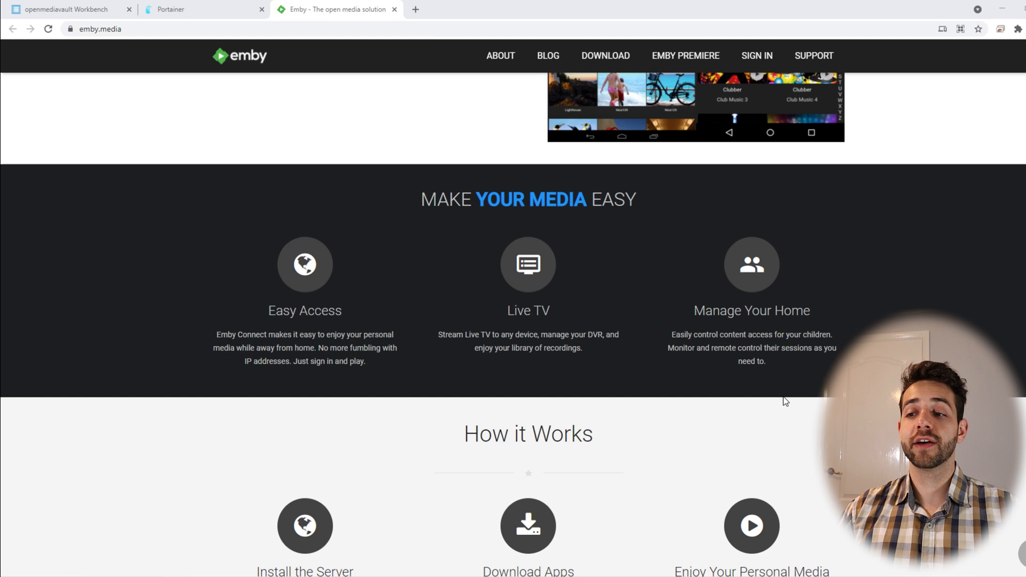
scroll("down", 3)
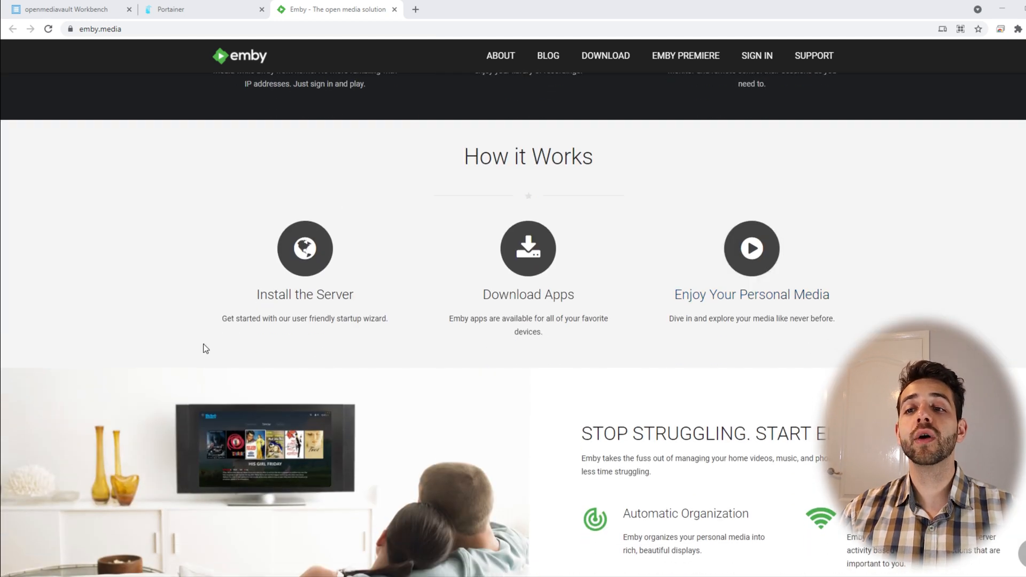
mouse_move(150, 364)
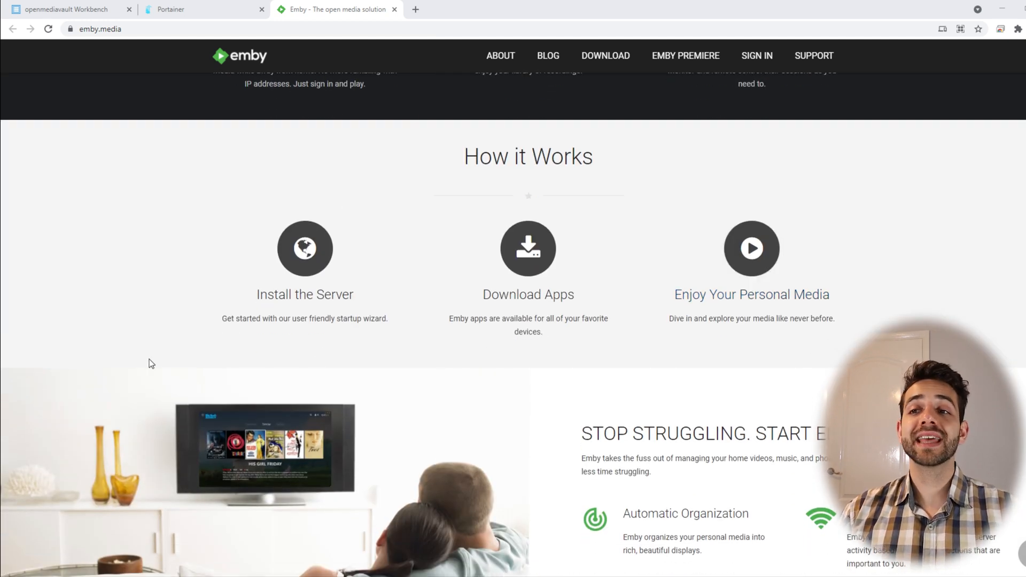
mouse_move(422, 311)
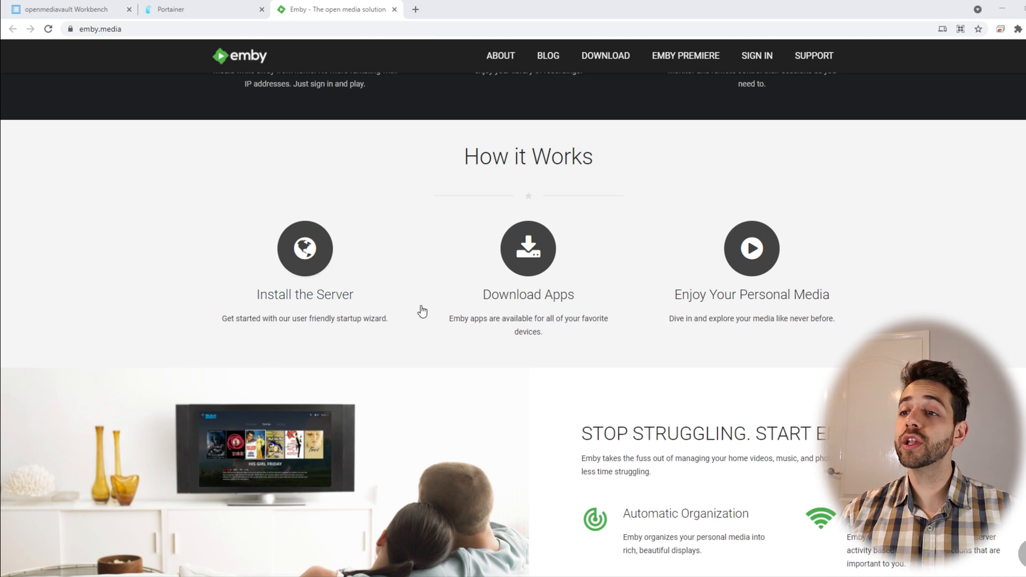
mouse_move(575, 365)
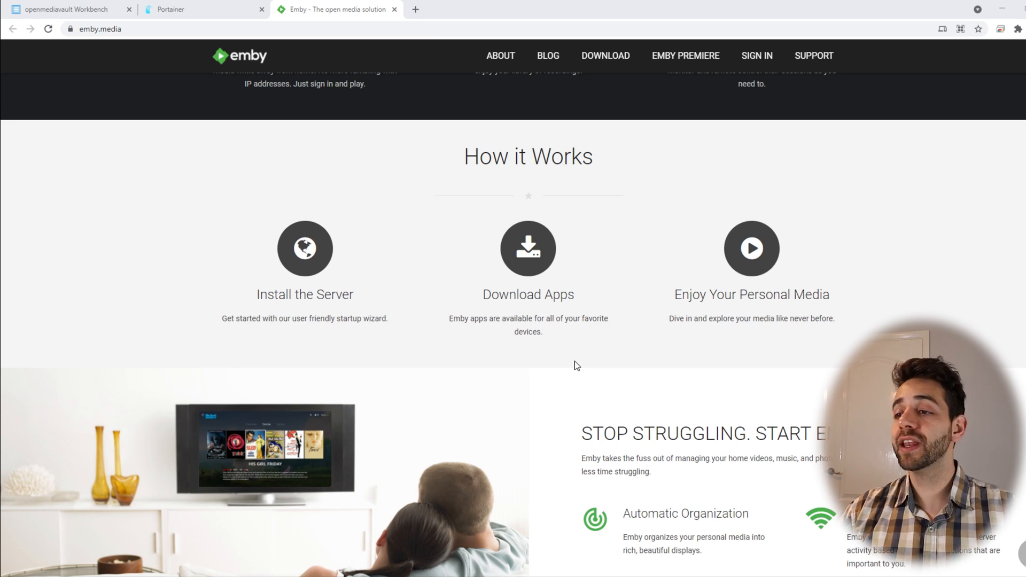
scroll("down", 3)
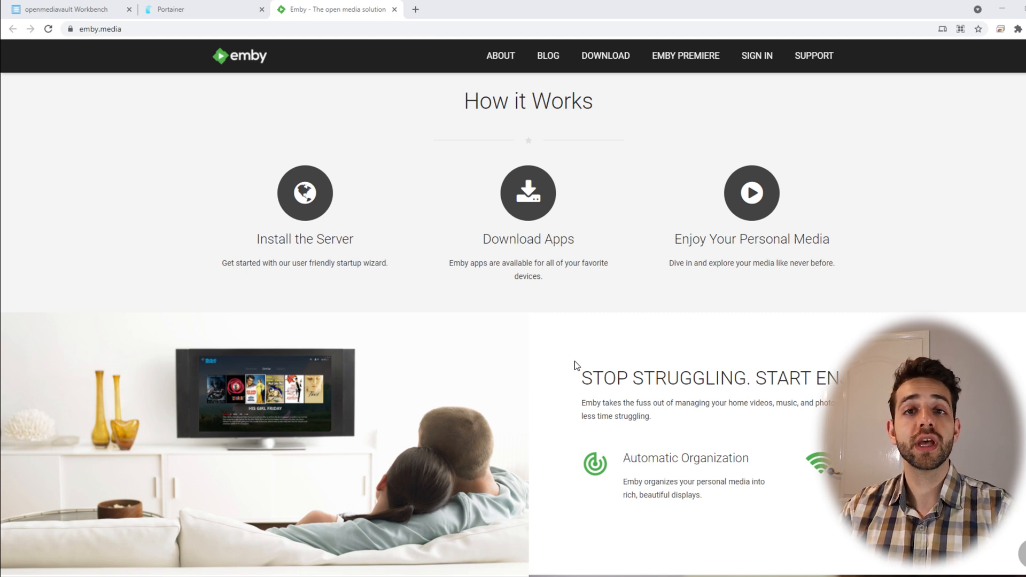
scroll("up", 3)
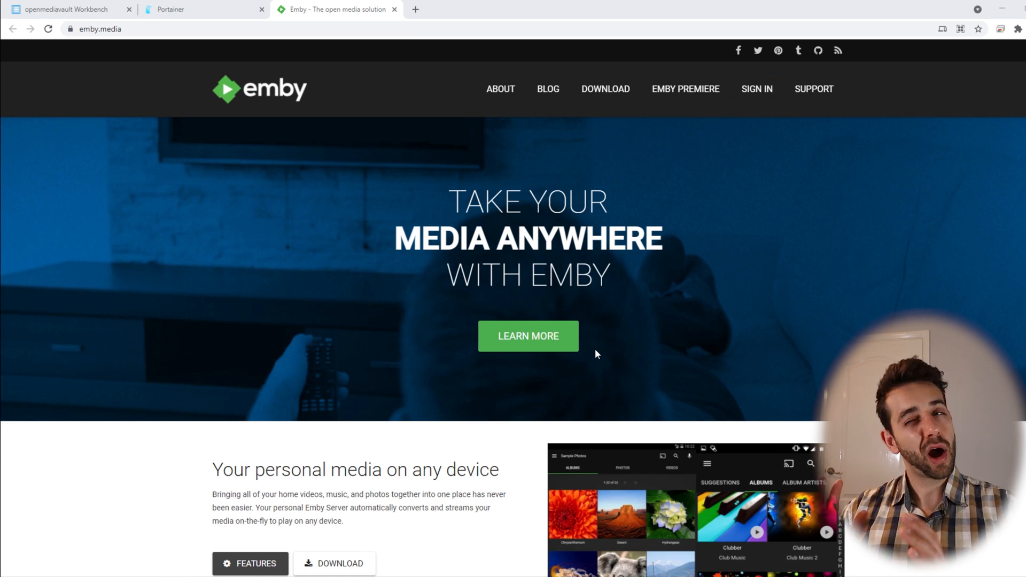
mouse_move(605, 88)
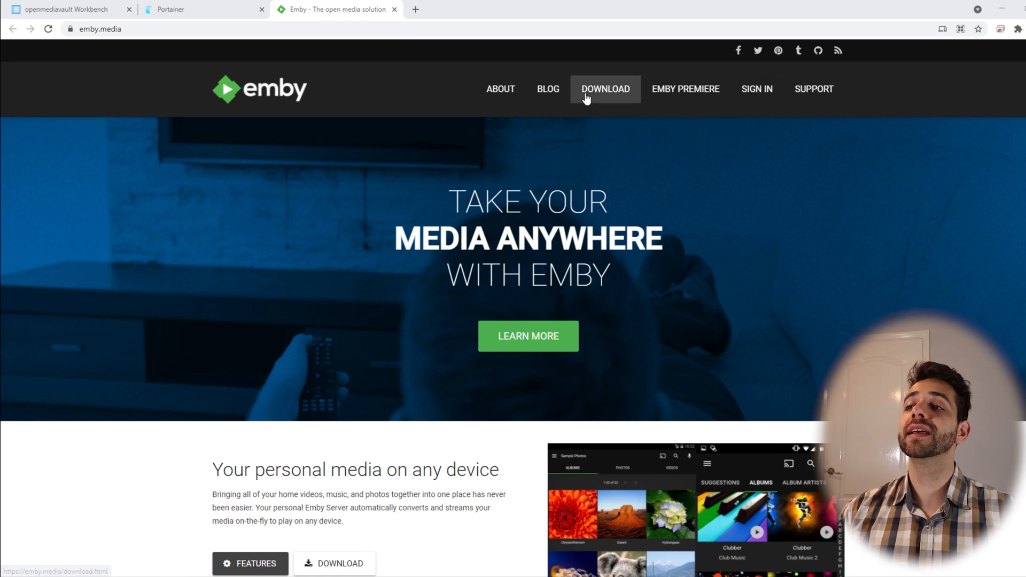
Step: Go to the Download Emby page and scroll past the server platforms to the apps and devices list
left_click(605, 88)
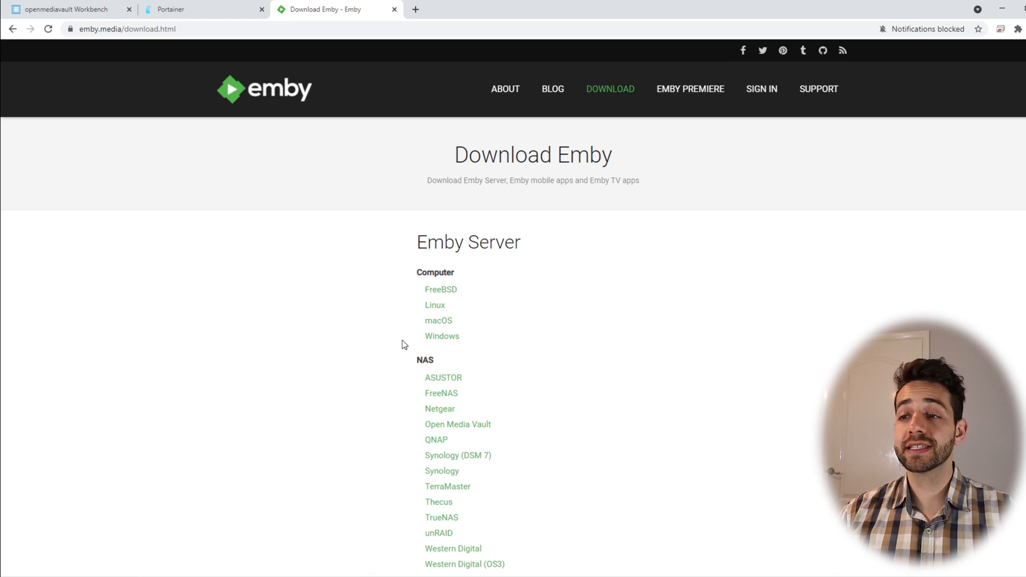
mouse_move(441, 289)
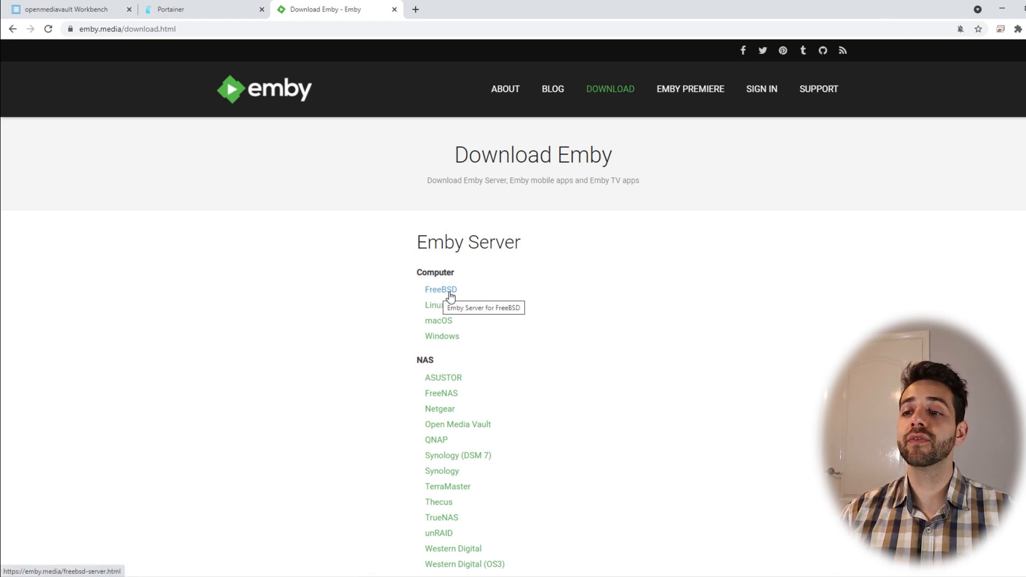
mouse_move(454, 350)
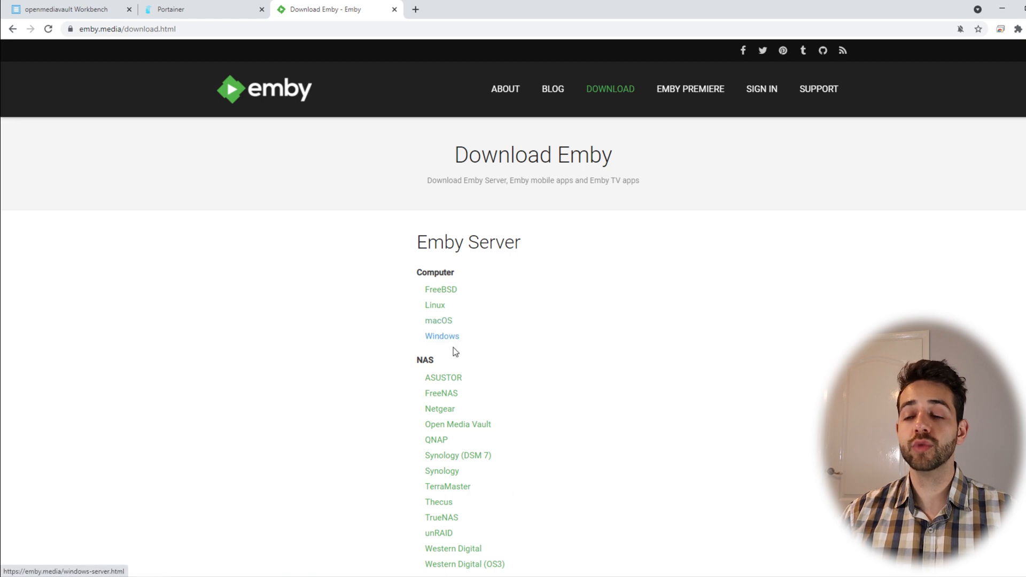
scroll("down", 3)
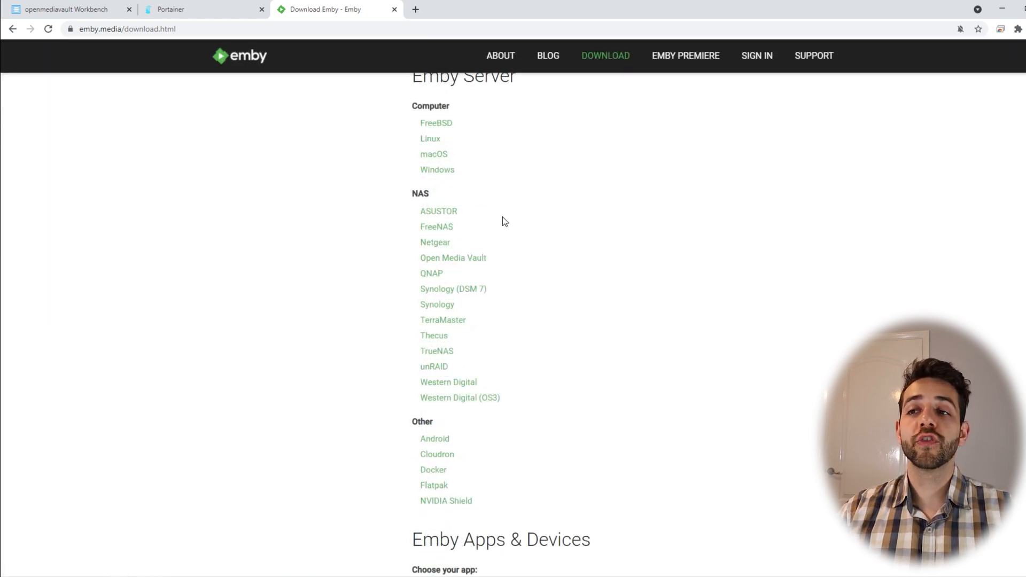
scroll("down", 3)
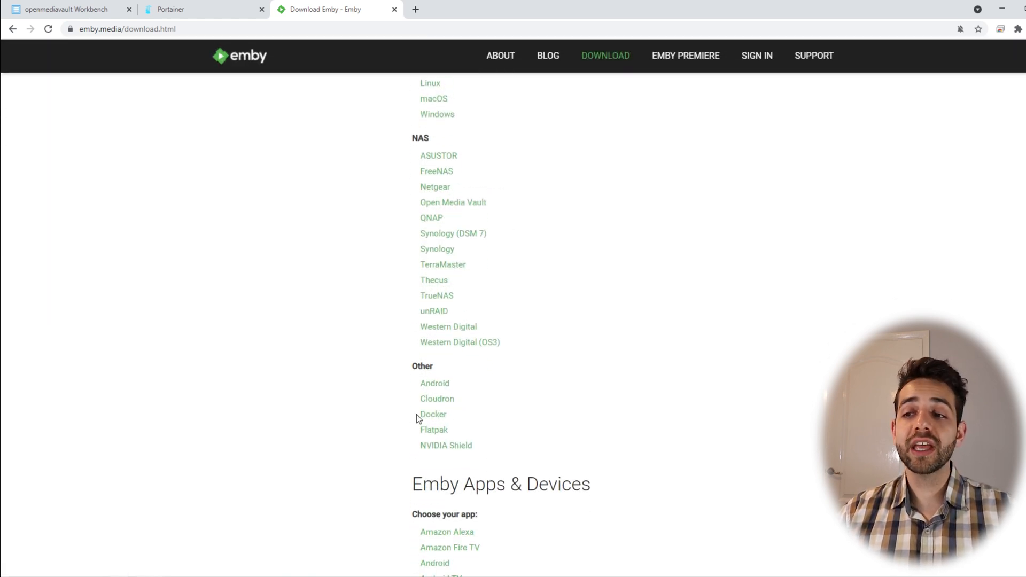
mouse_move(433, 415)
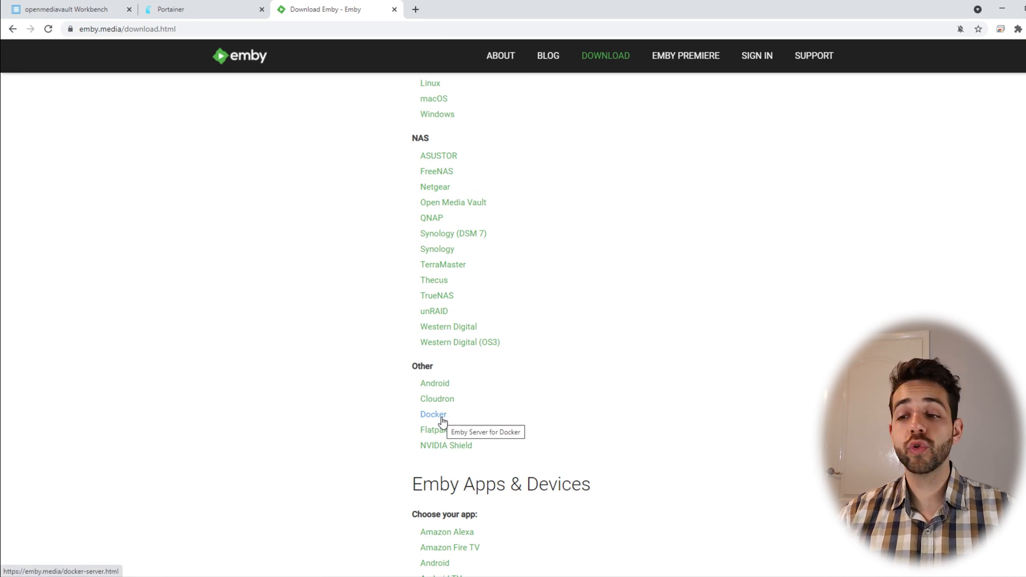
scroll("down", 3)
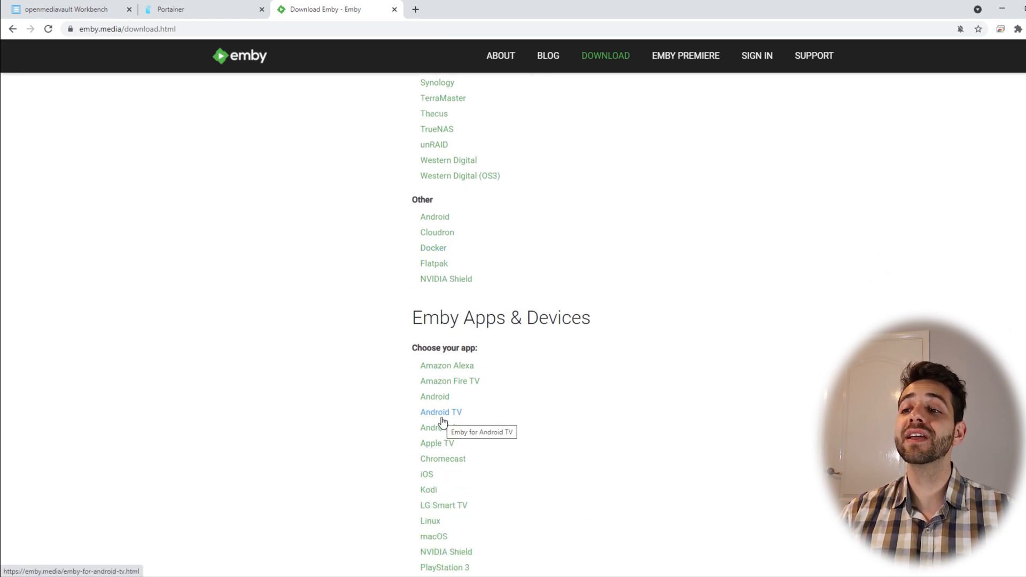
scroll("down", 3)
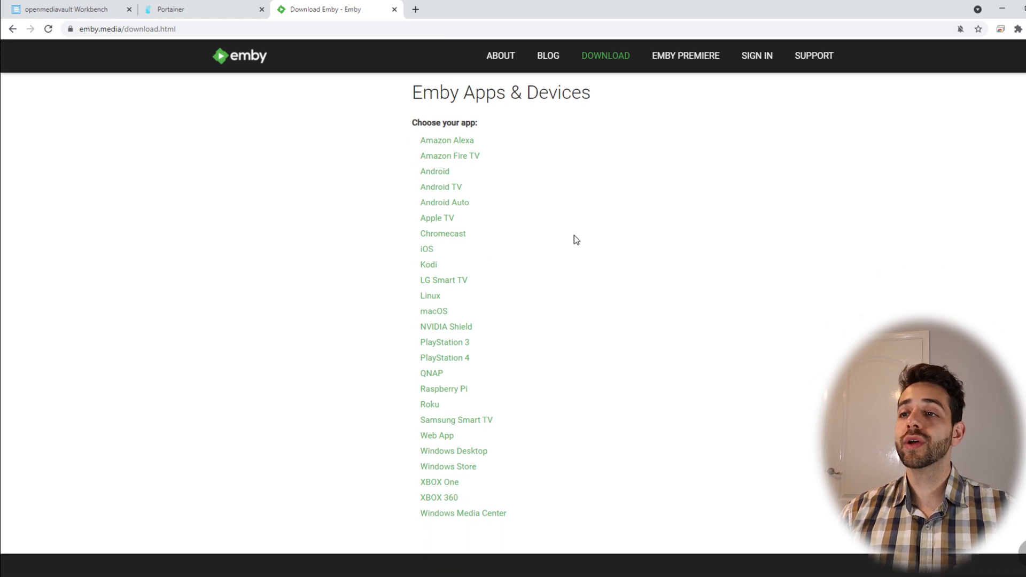
mouse_move(447, 143)
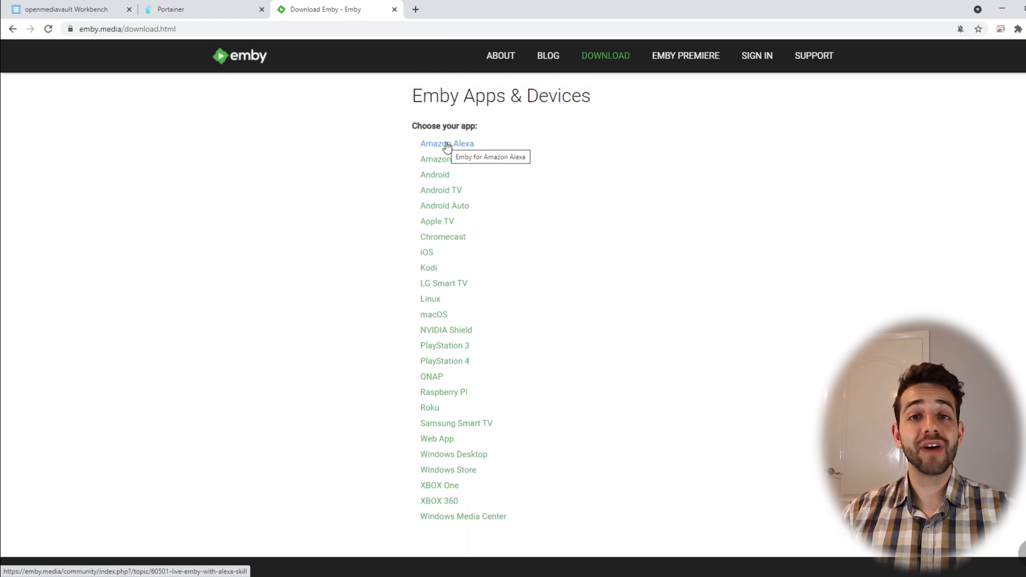
mouse_move(445, 151)
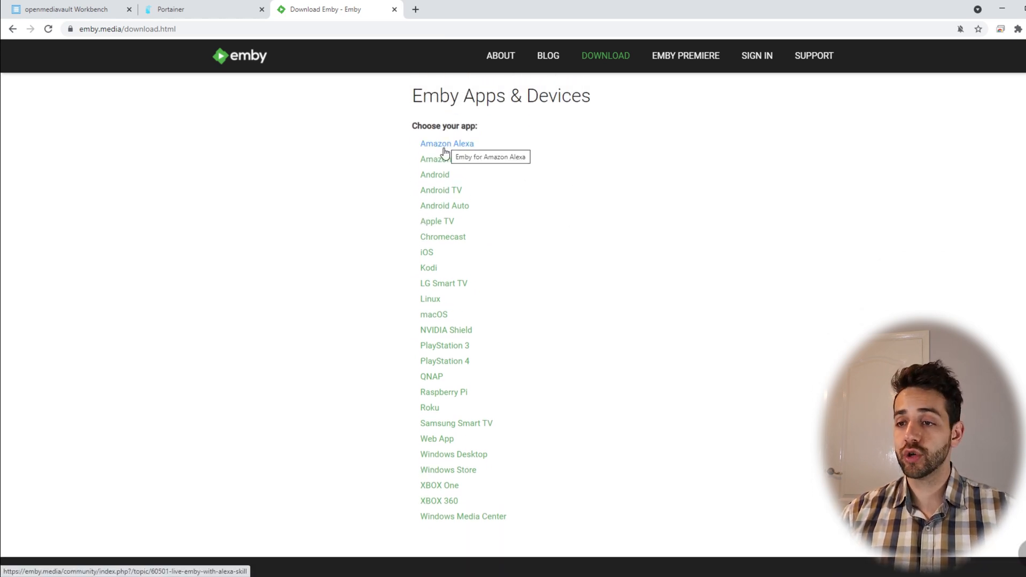
mouse_move(567, 566)
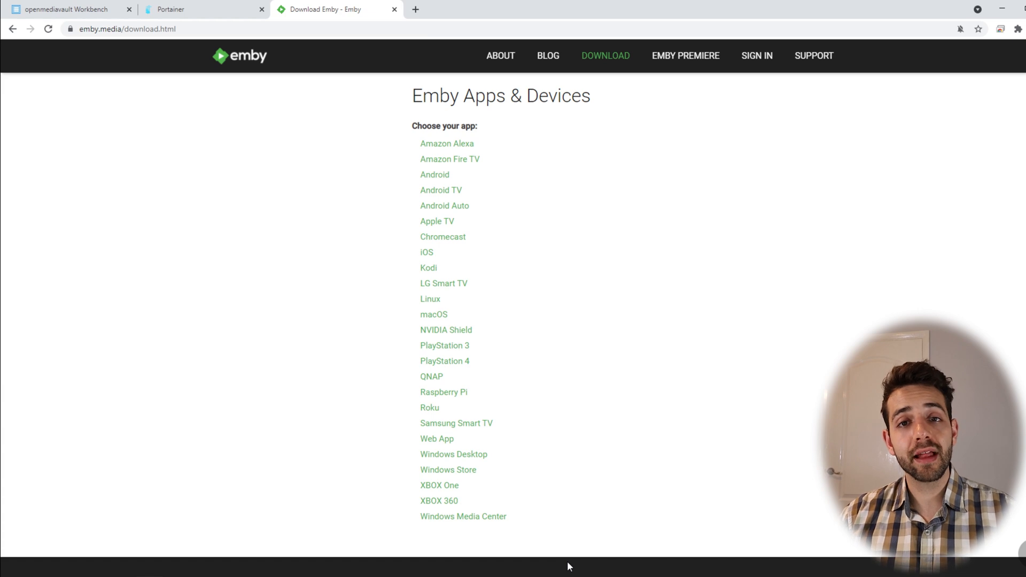
mouse_move(473, 118)
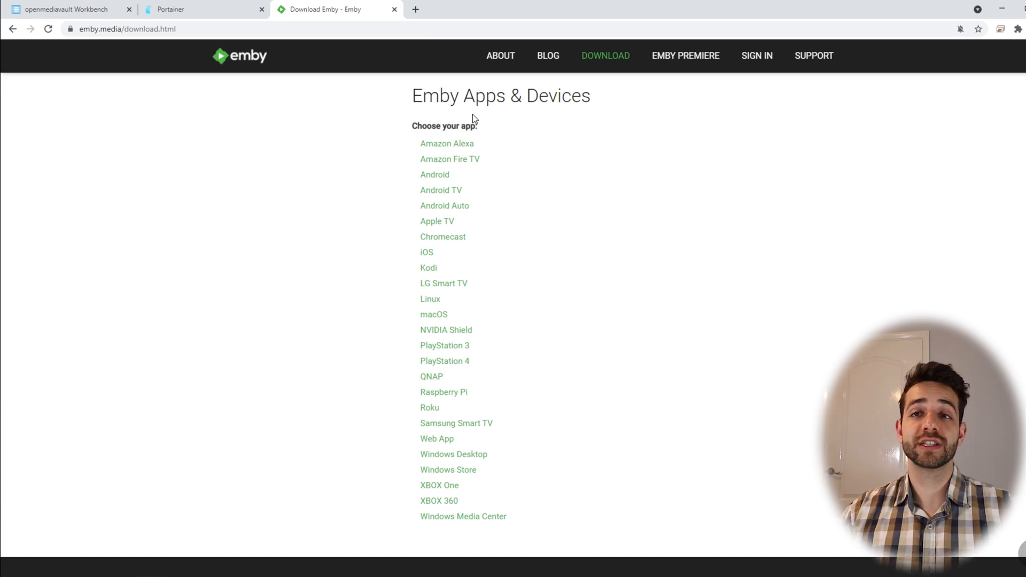
mouse_move(416, 6)
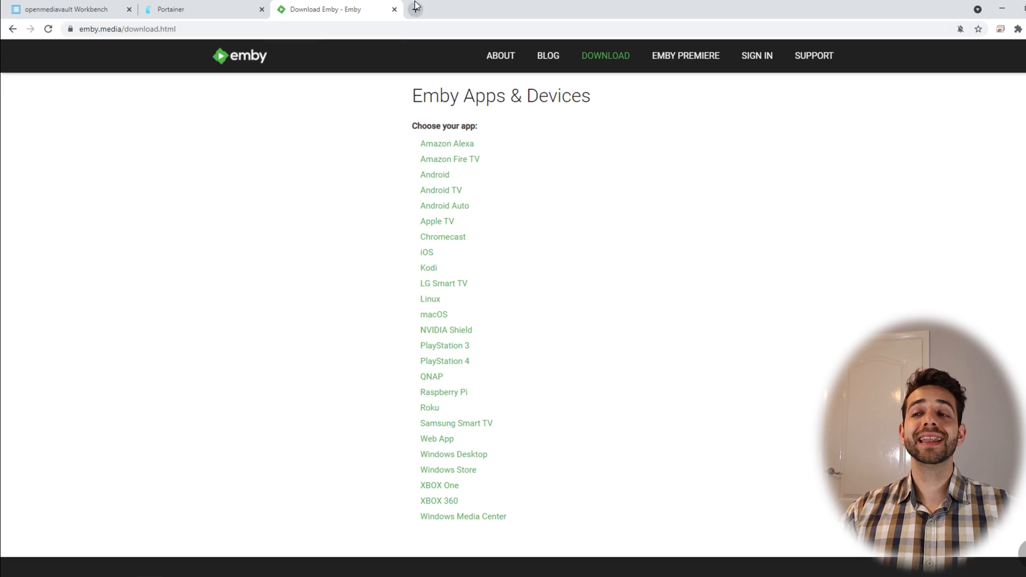
mouse_move(415, 7)
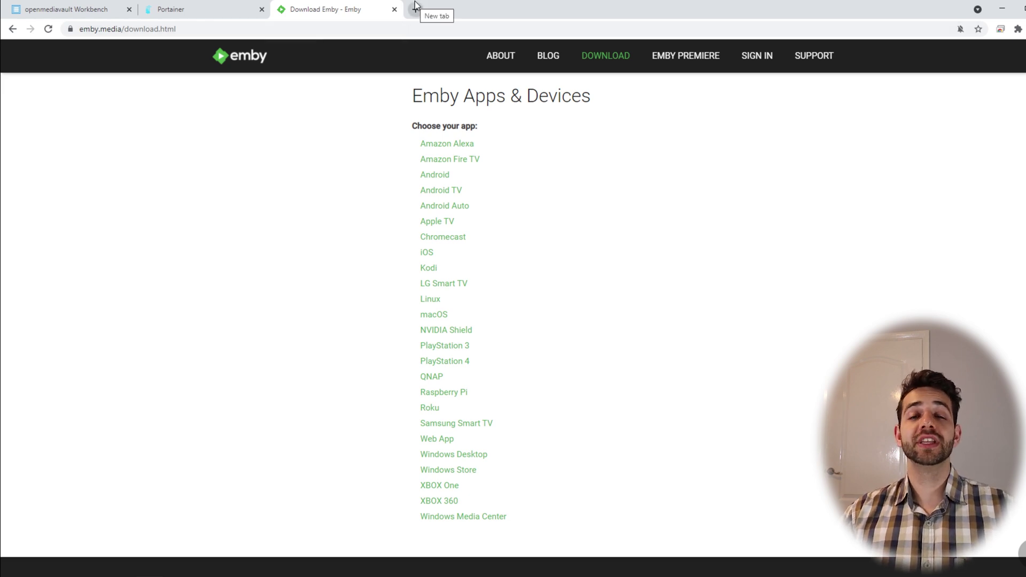
Step: Switch to the Docker Hub linuxserver/emby page and scroll its Overview and pull command
left_click(415, 10)
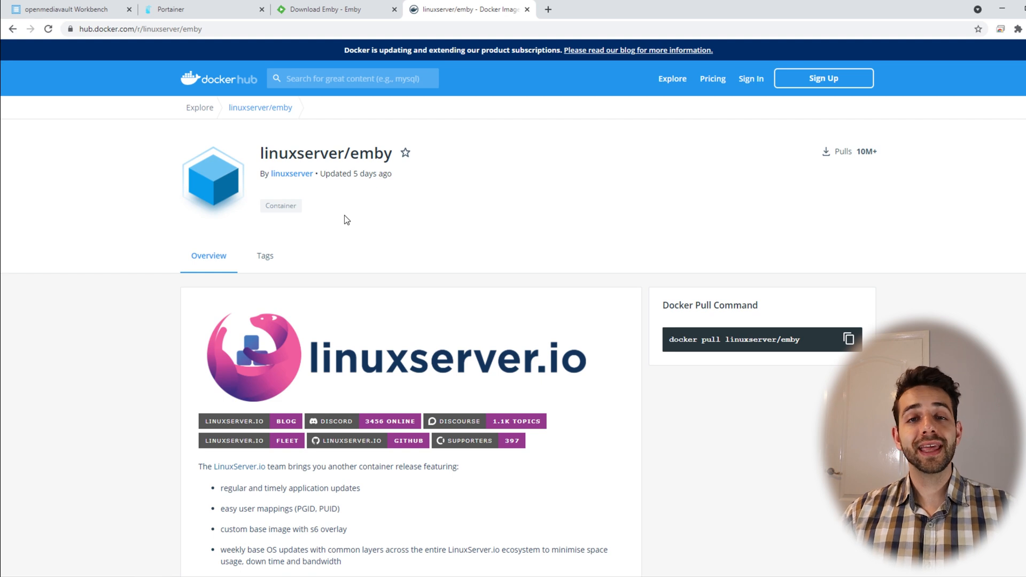
mouse_move(277, 147)
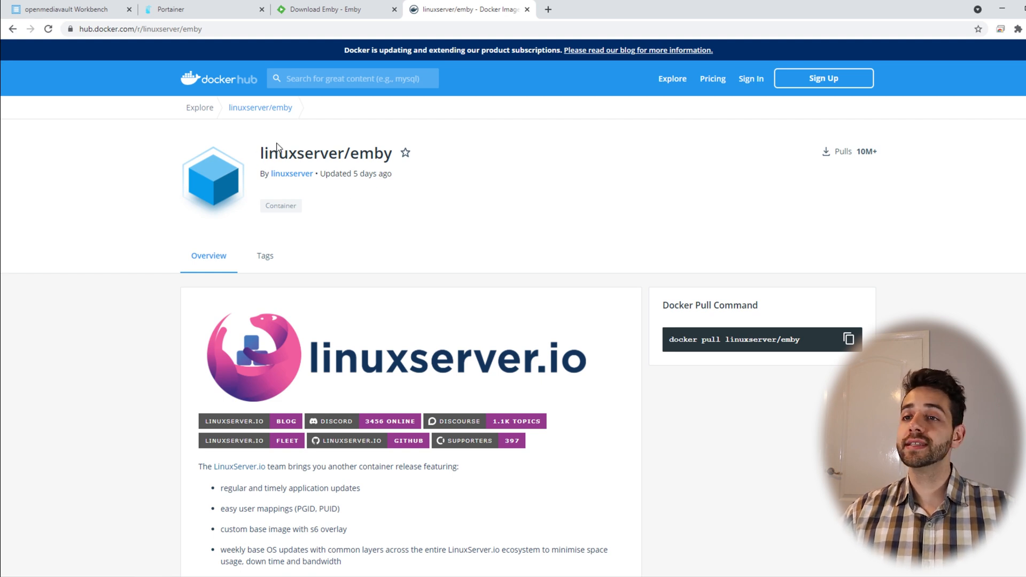
scroll("down", 3)
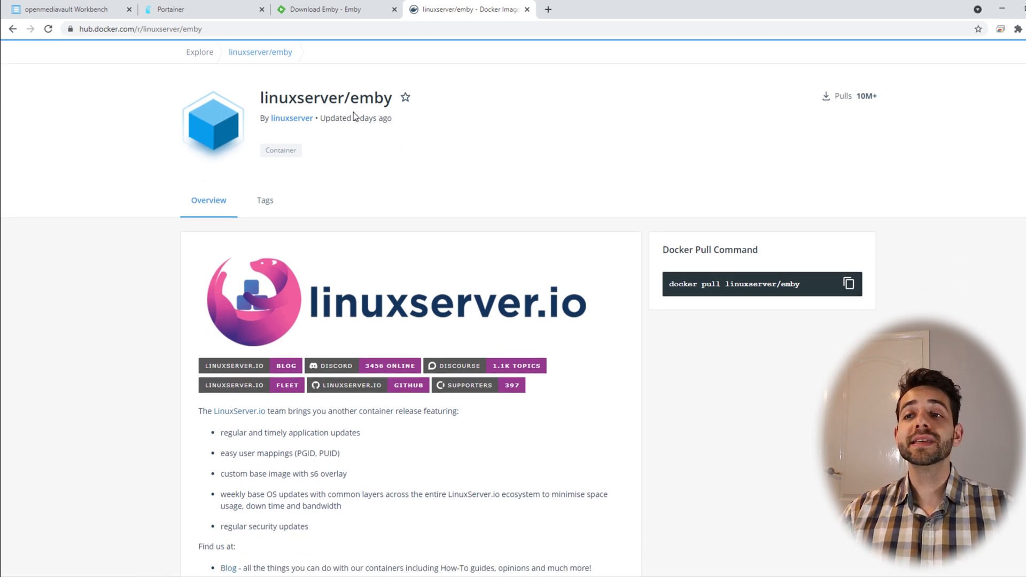
mouse_move(751, 65)
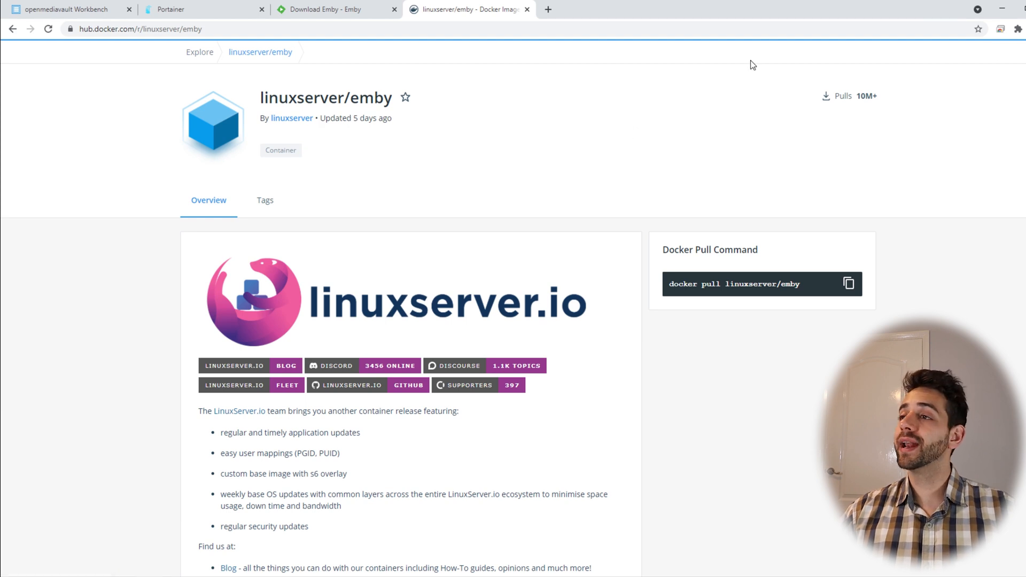
mouse_move(600, 259)
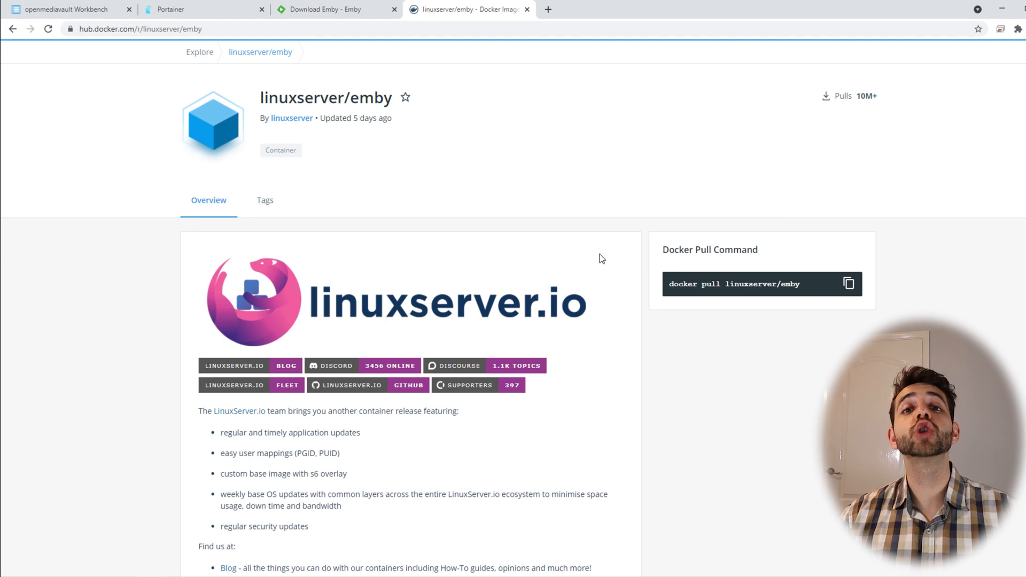
scroll("down", 3)
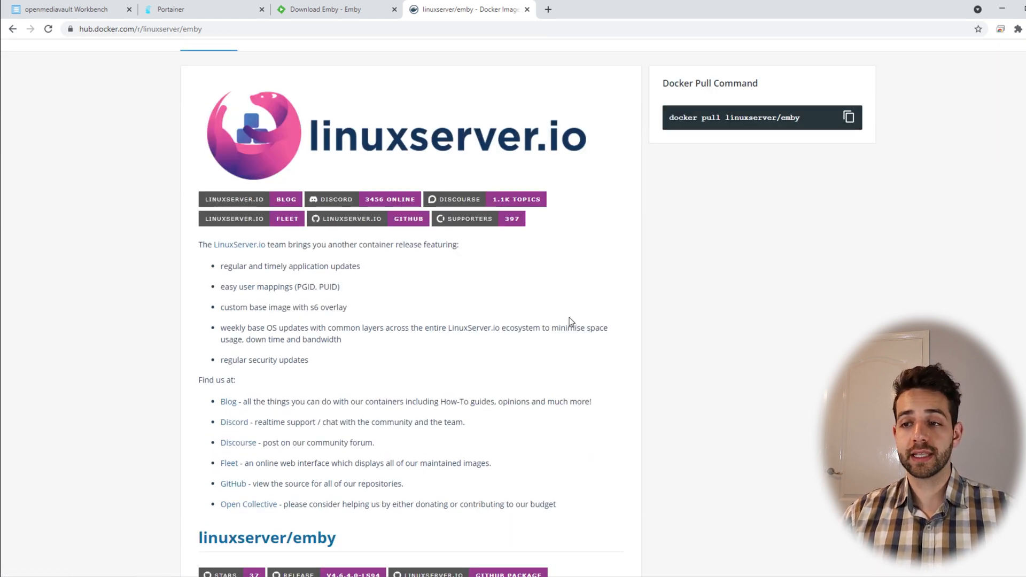
Step: Scroll through Supported Architectures, Version Tags and hardware-acceleration setup notes to Usage
scroll("down", 3)
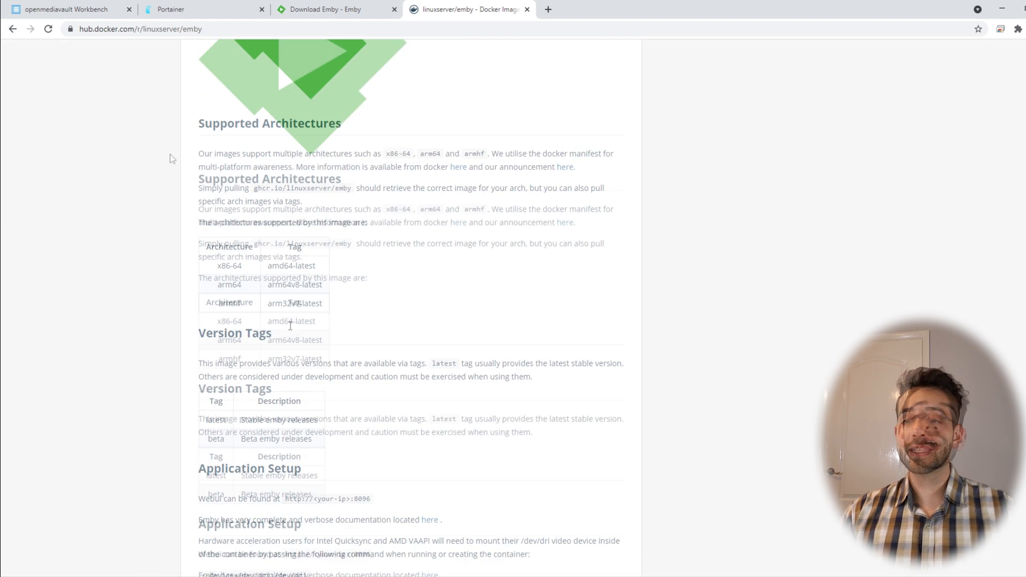
scroll("up", 3)
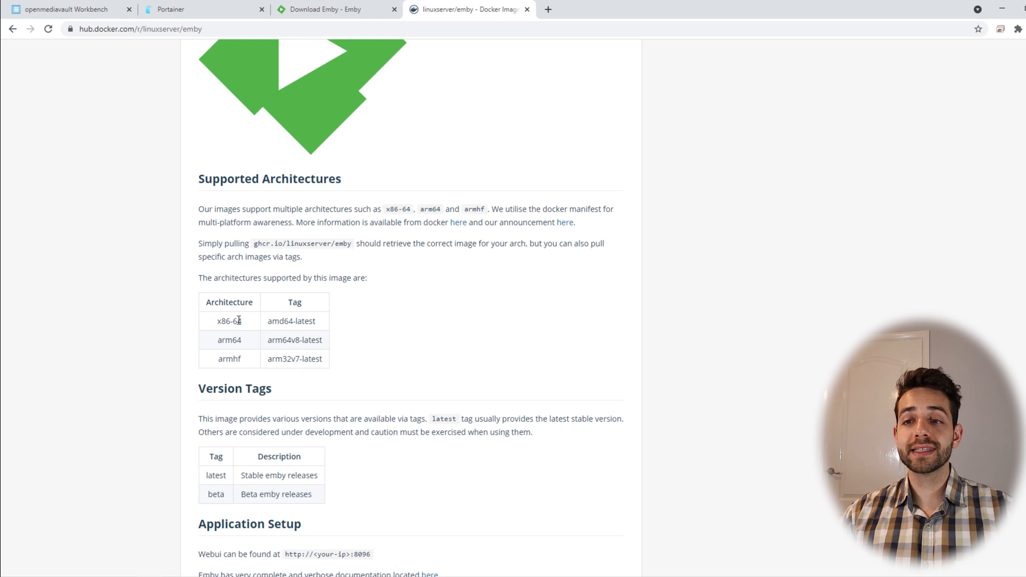
mouse_move(243, 339)
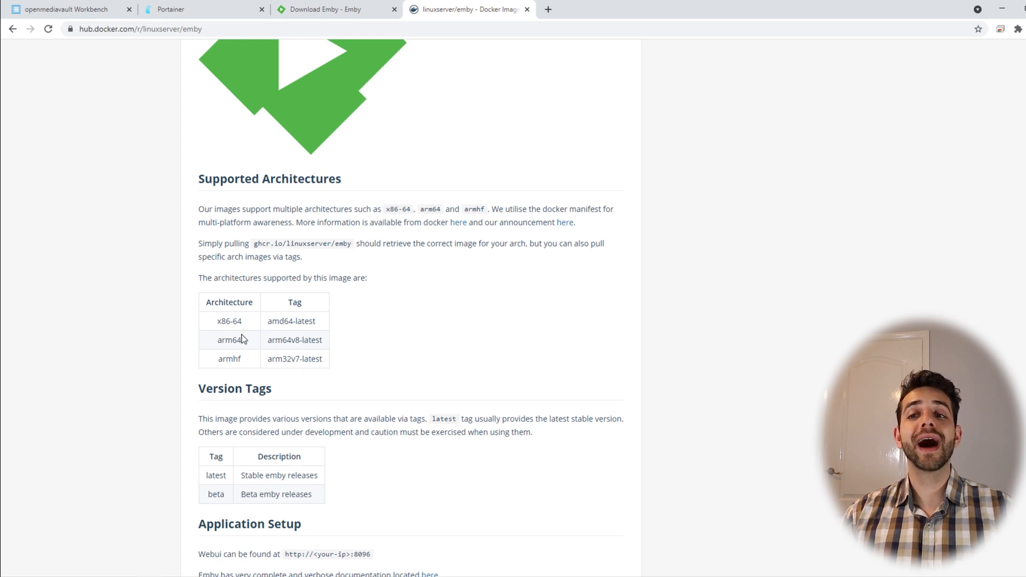
mouse_move(230, 395)
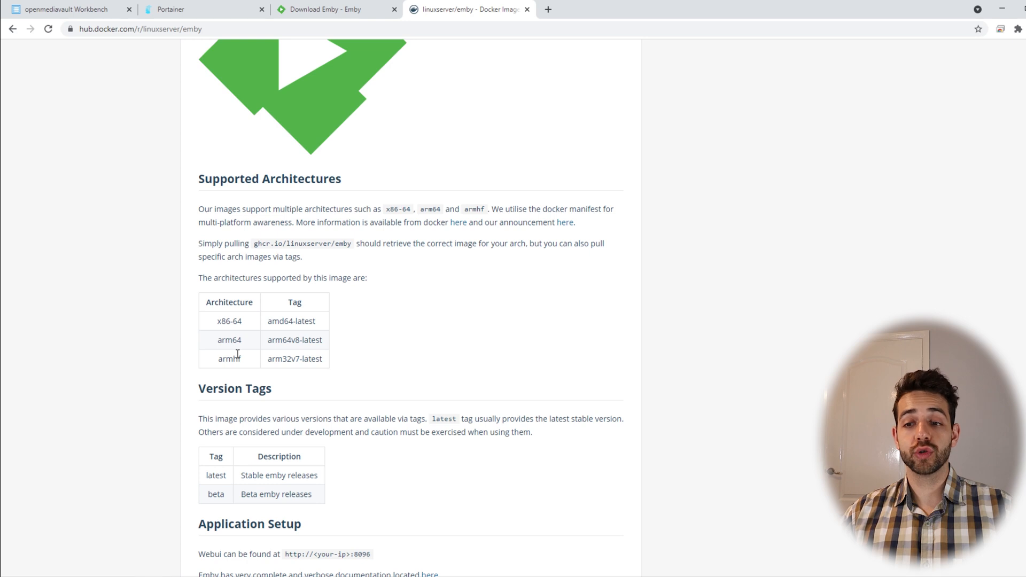
scroll("down", 3)
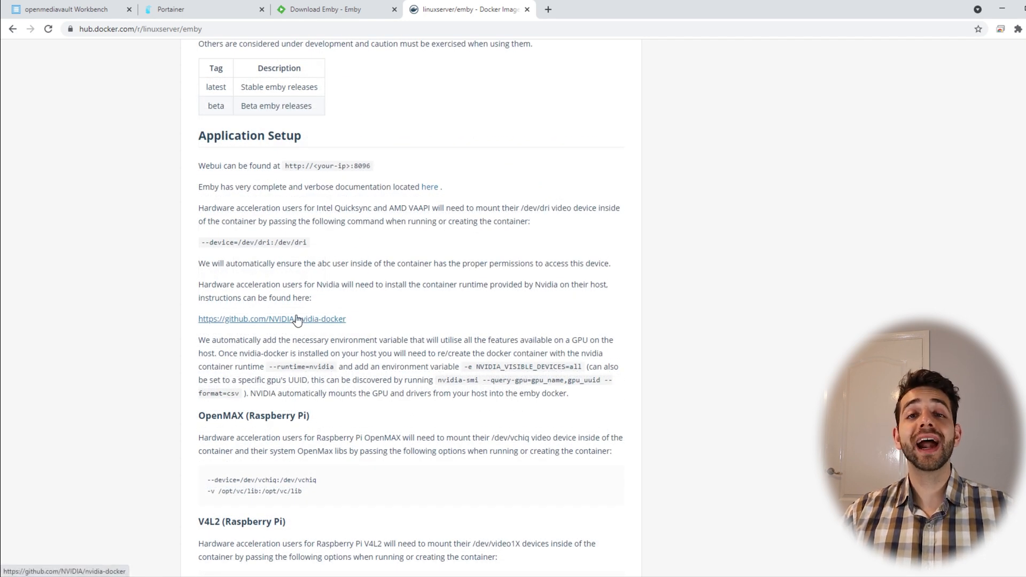
mouse_move(254, 284)
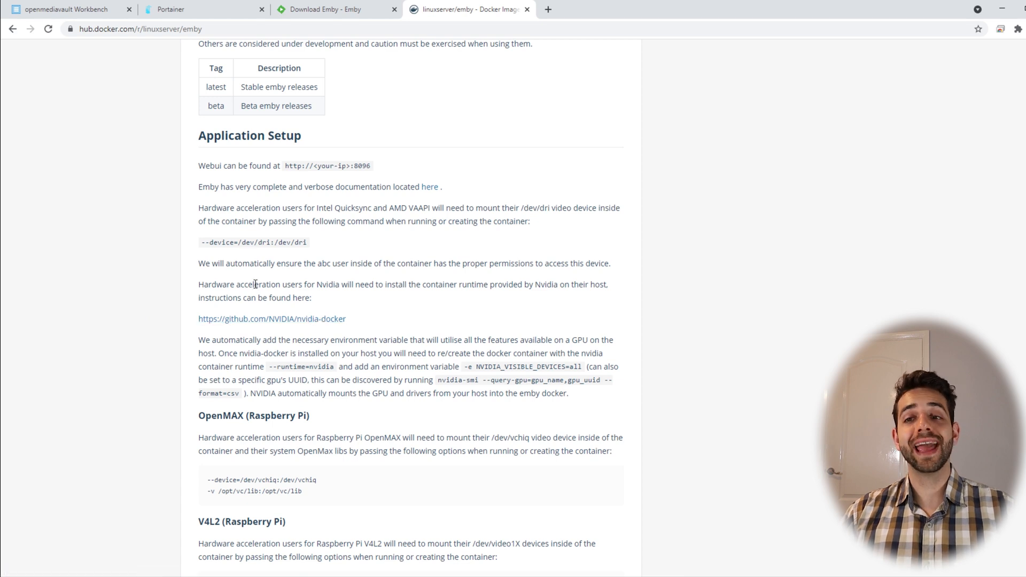
scroll("down", 3)
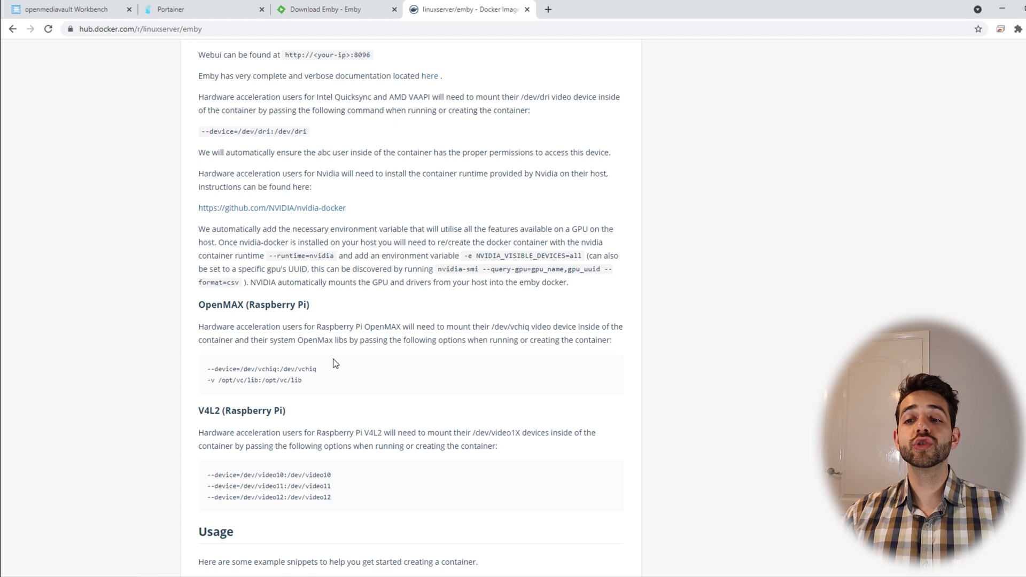
mouse_move(259, 321)
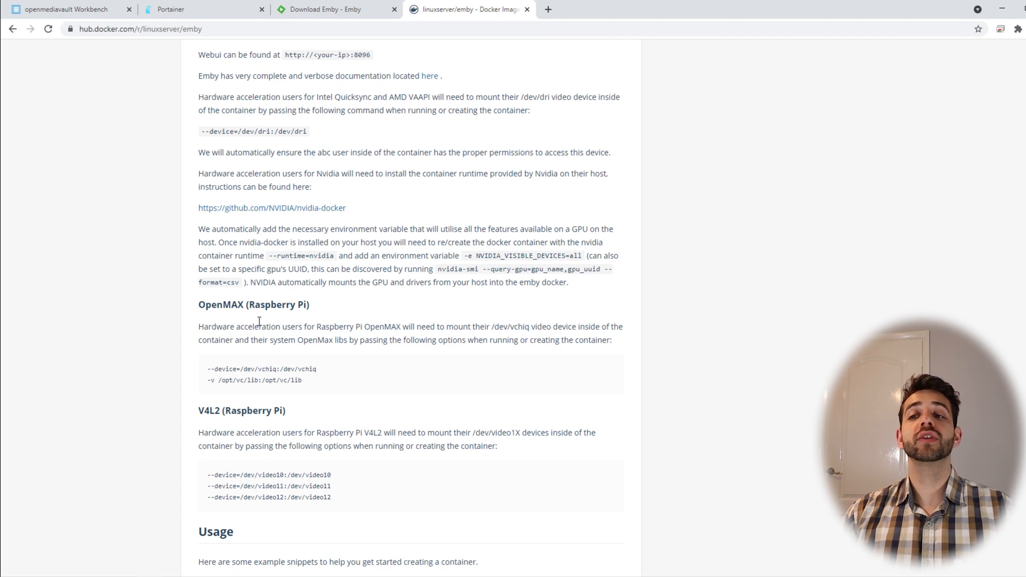
scroll("down", 3)
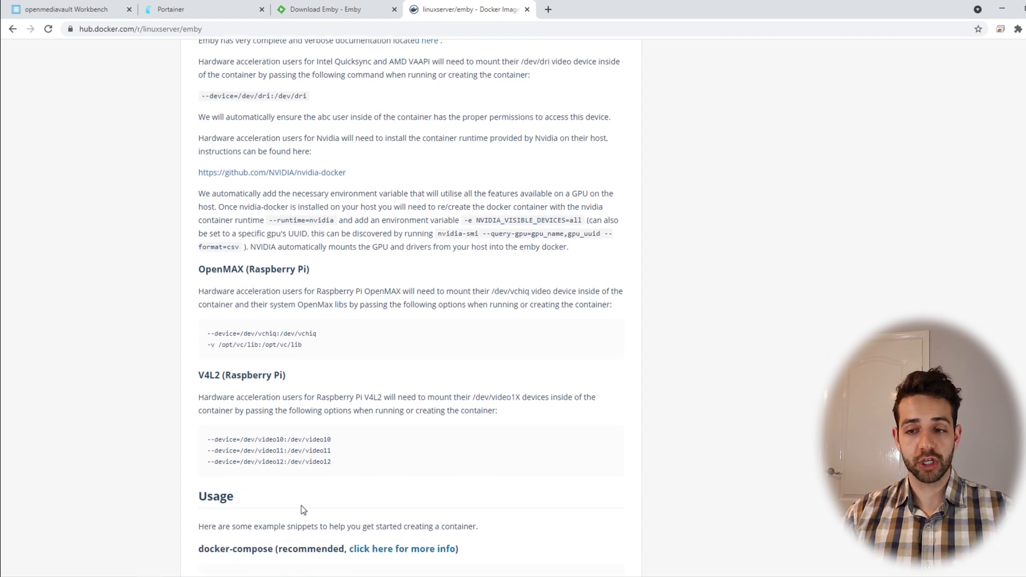
Step: Scroll through the docker-compose and docker cli usage examples to the Parameters table
scroll("down", 3)
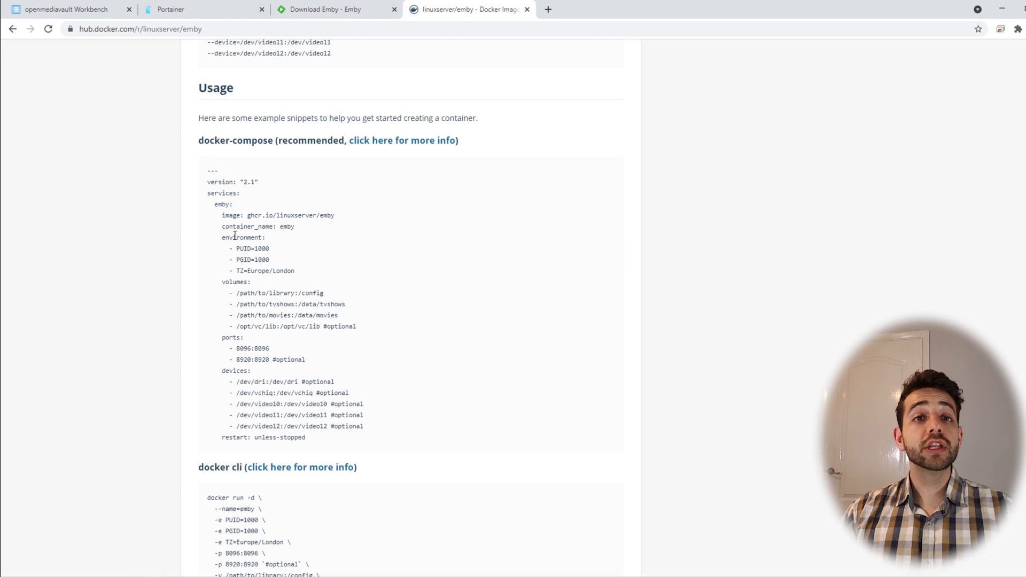
mouse_move(223, 174)
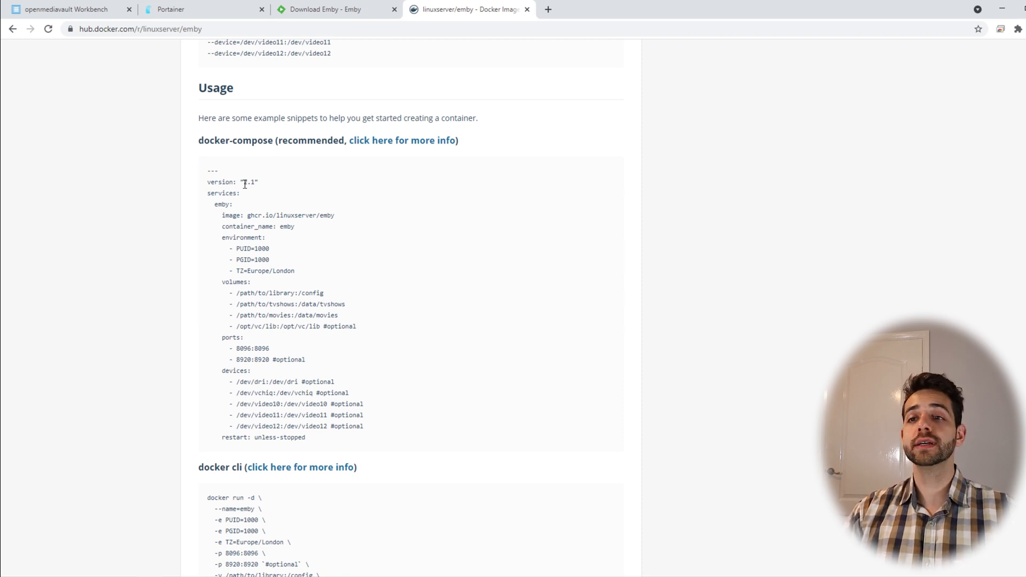
scroll("down", 3)
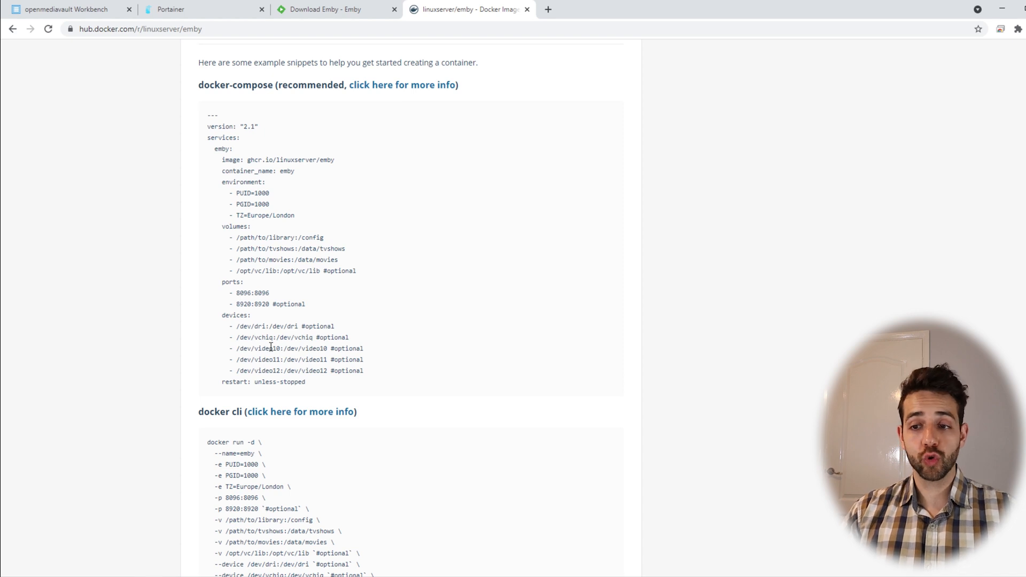
scroll("down", 3)
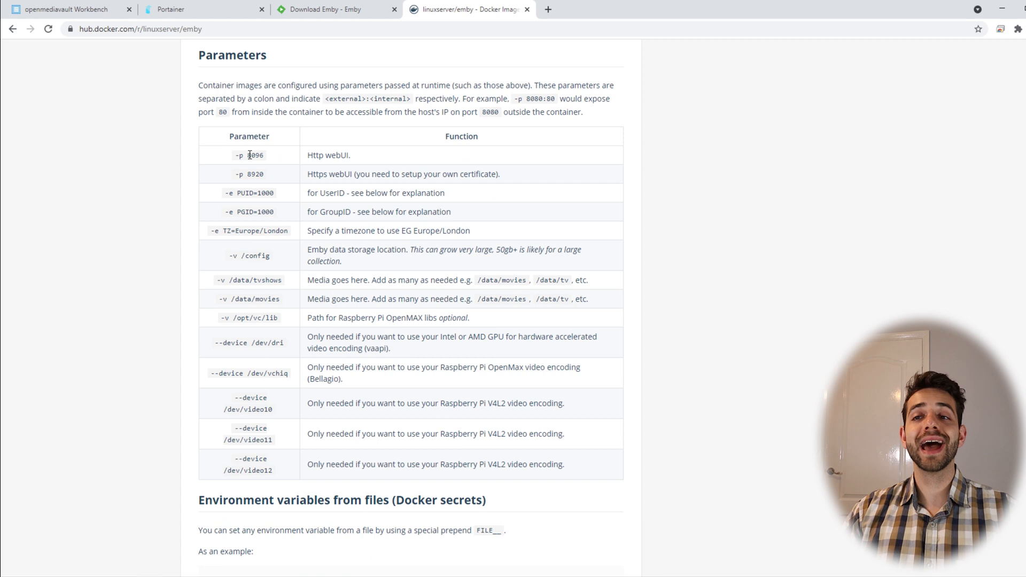
mouse_move(269, 161)
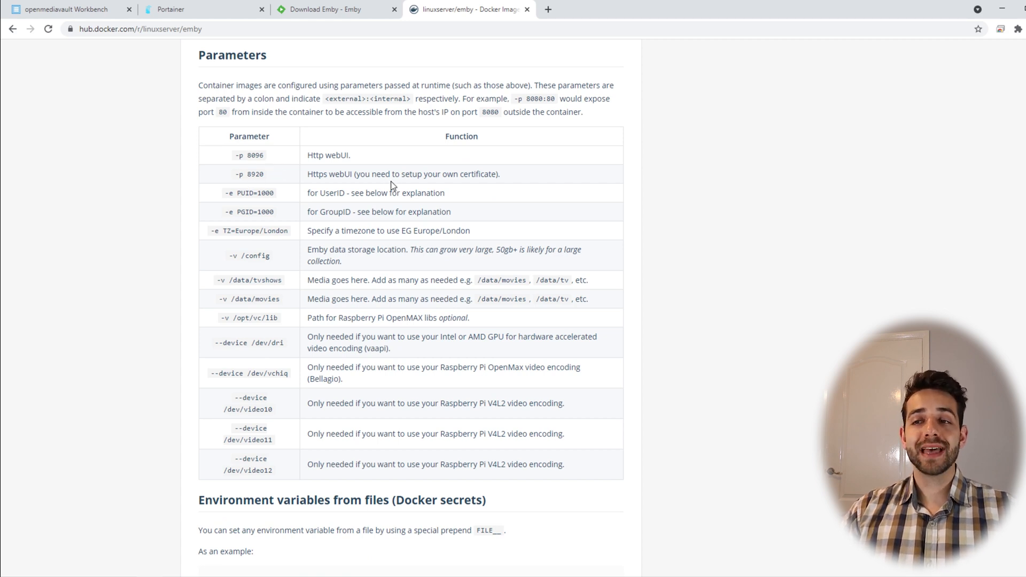
mouse_move(275, 209)
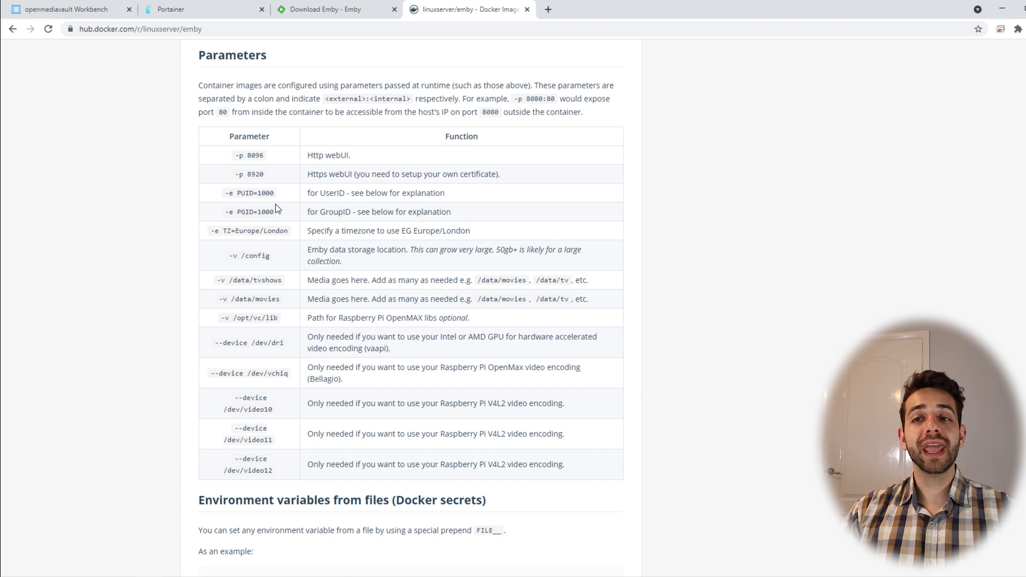
mouse_move(232, 189)
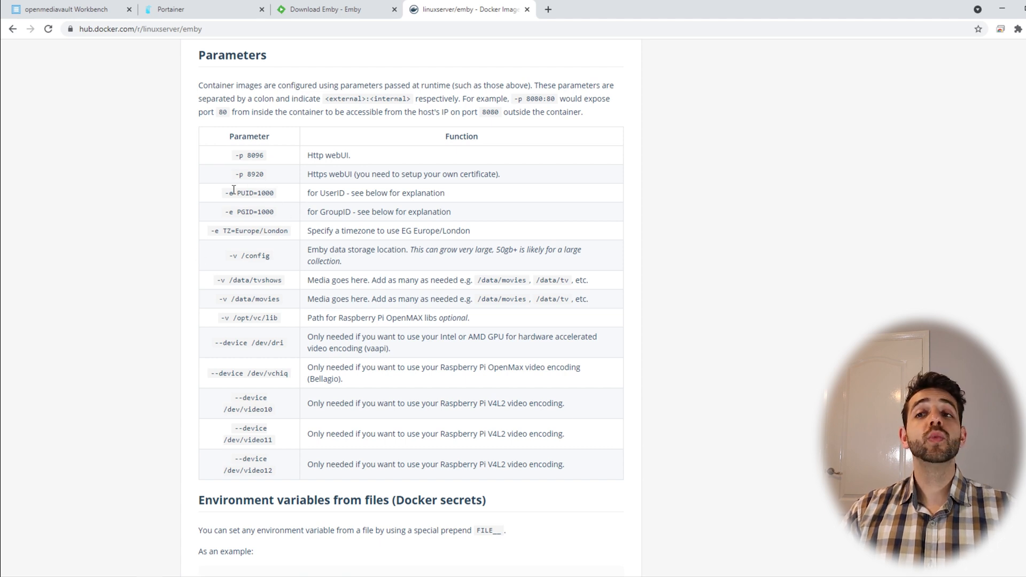
mouse_move(266, 240)
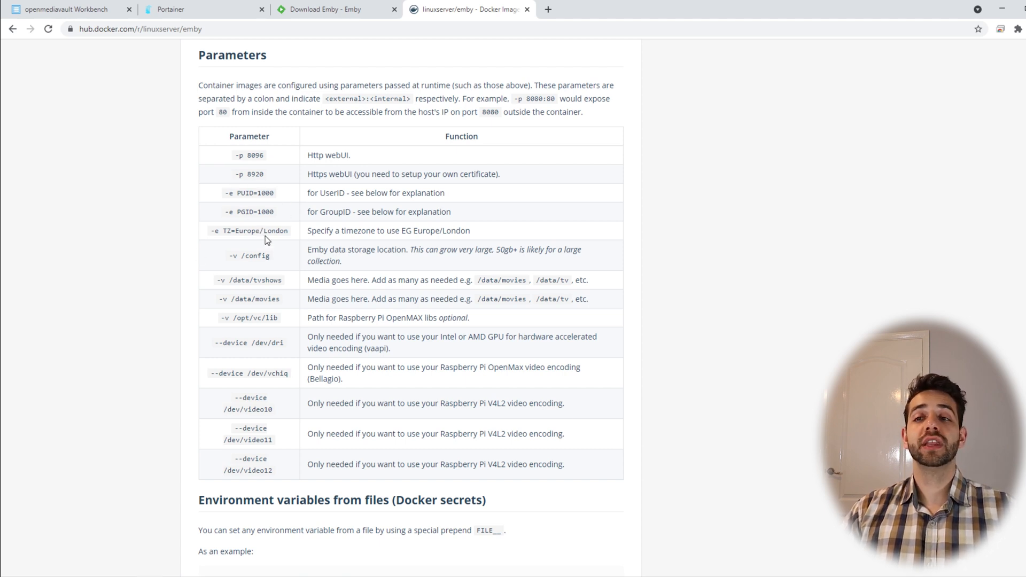
mouse_move(240, 239)
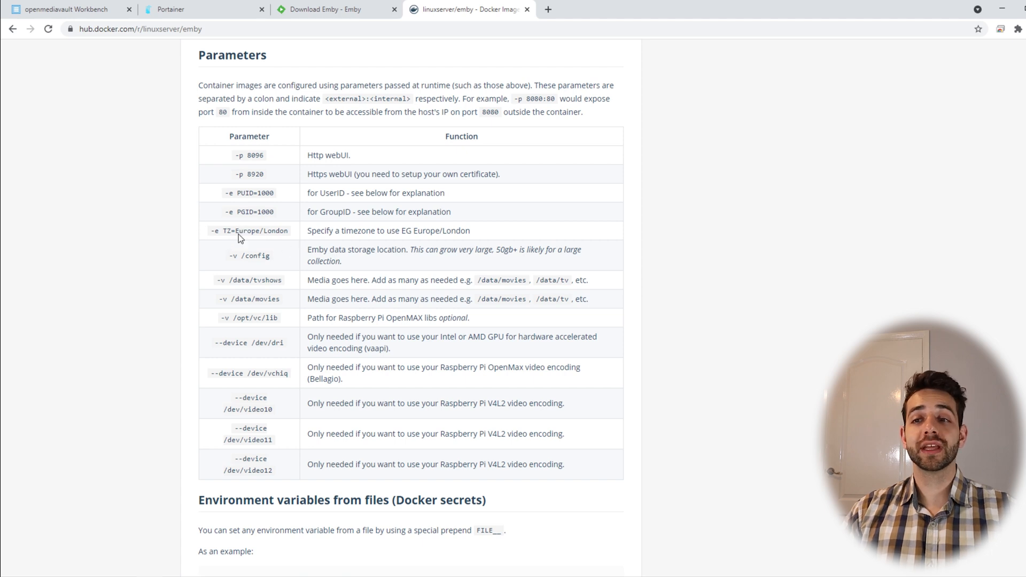
mouse_move(243, 257)
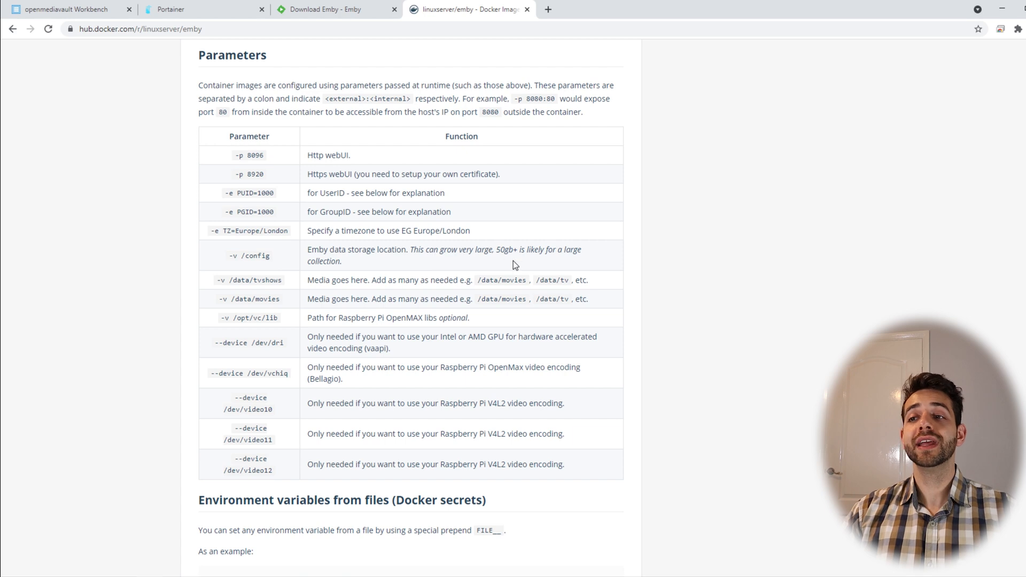
mouse_move(504, 271)
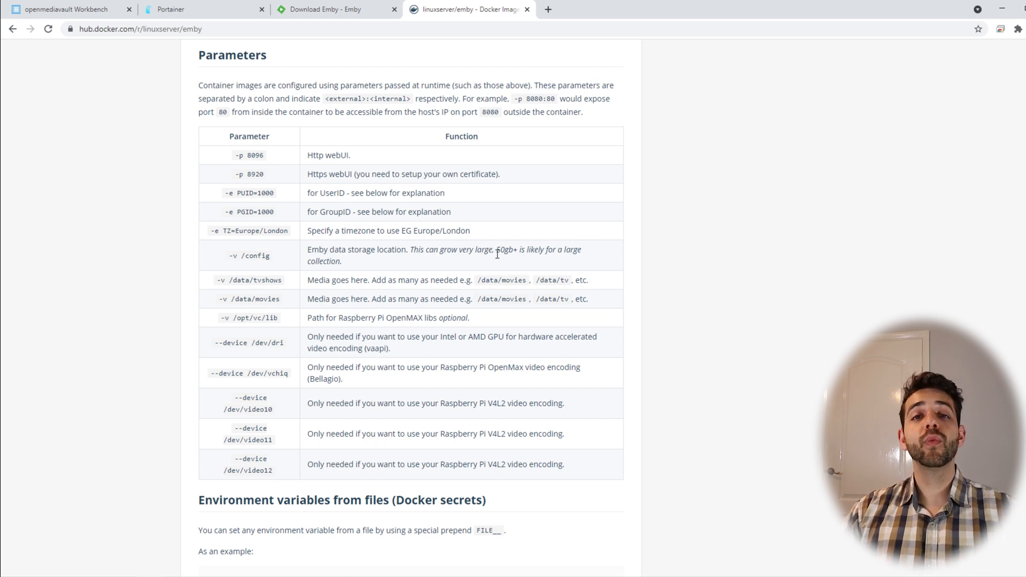
mouse_move(546, 266)
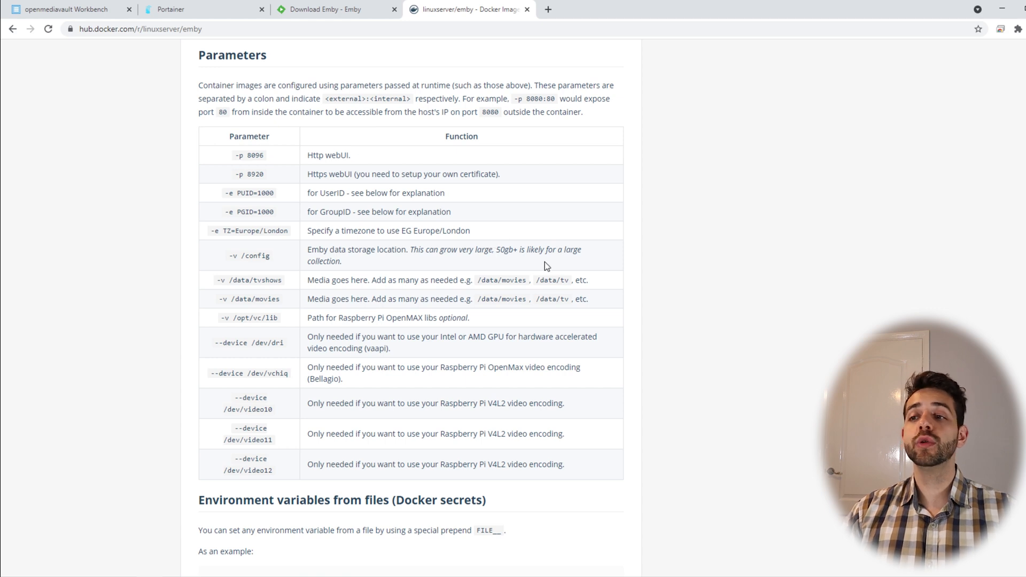
mouse_move(488, 259)
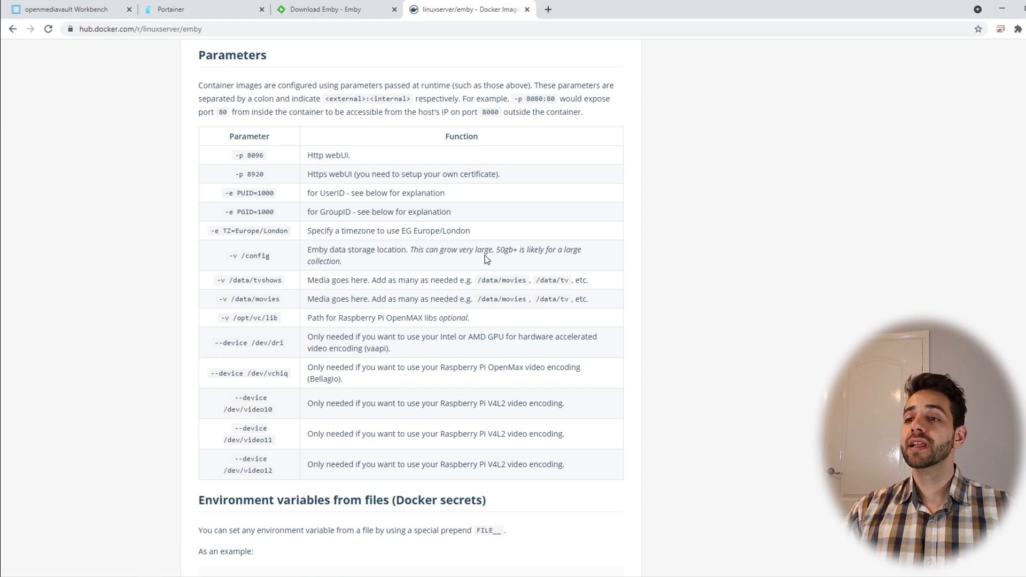
mouse_move(505, 302)
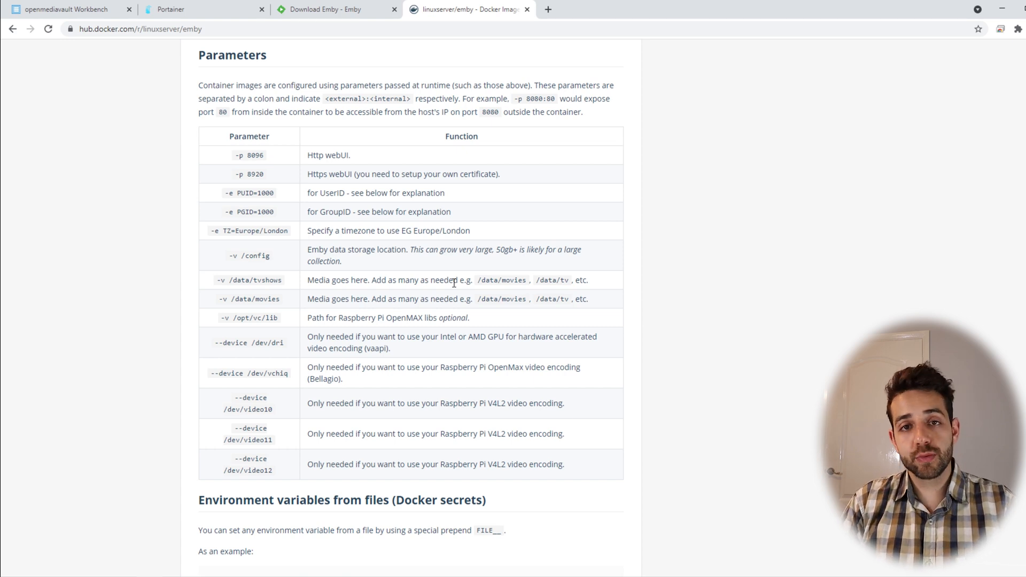
mouse_move(378, 325)
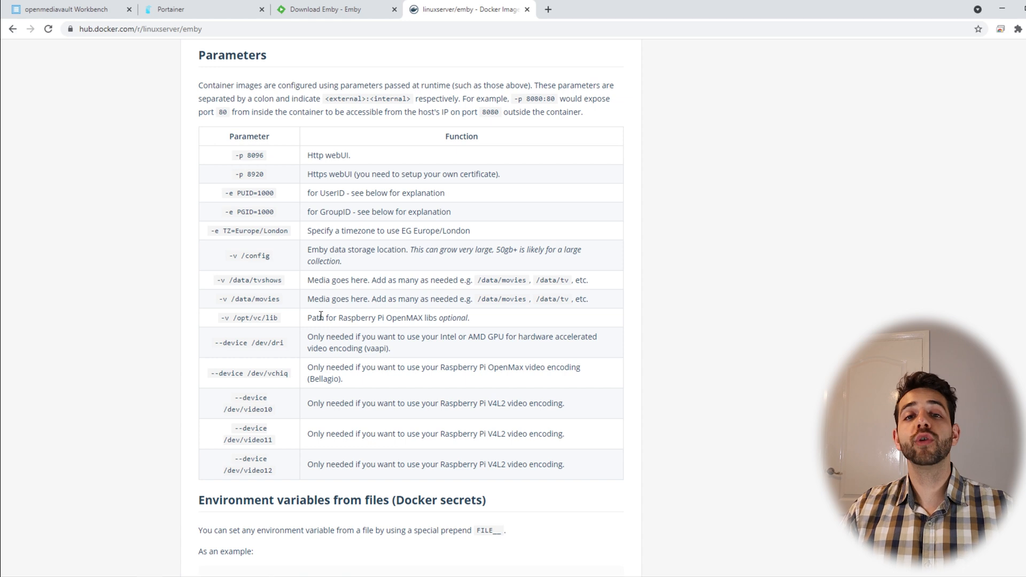
mouse_move(320, 315)
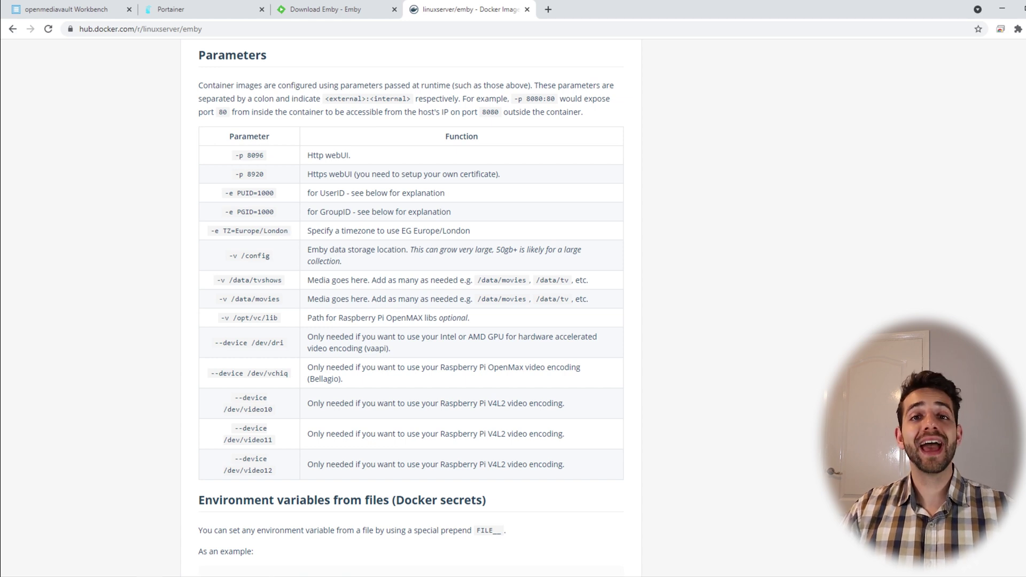
mouse_move(493, 238)
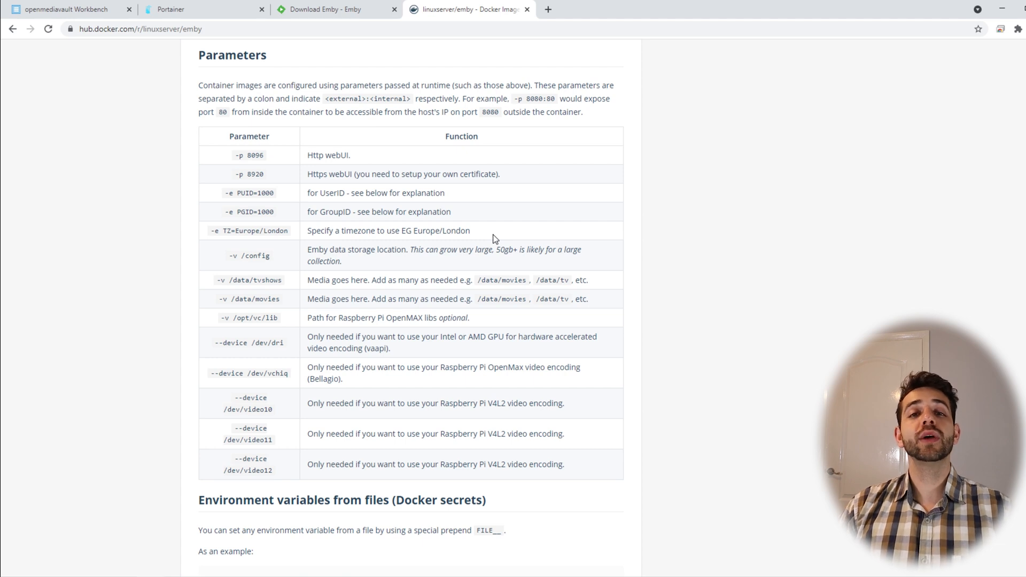
mouse_move(329, 247)
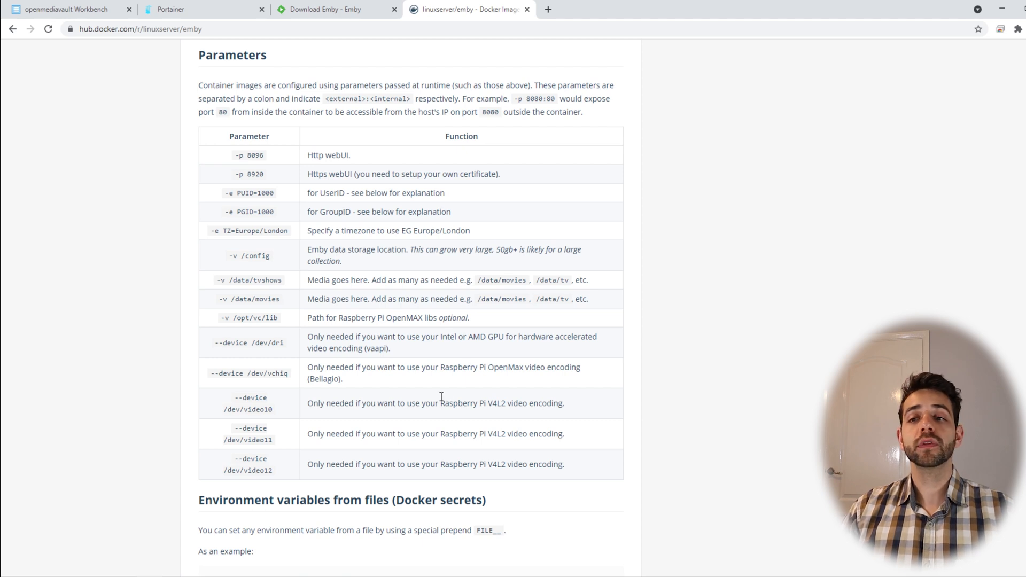
mouse_move(266, 295)
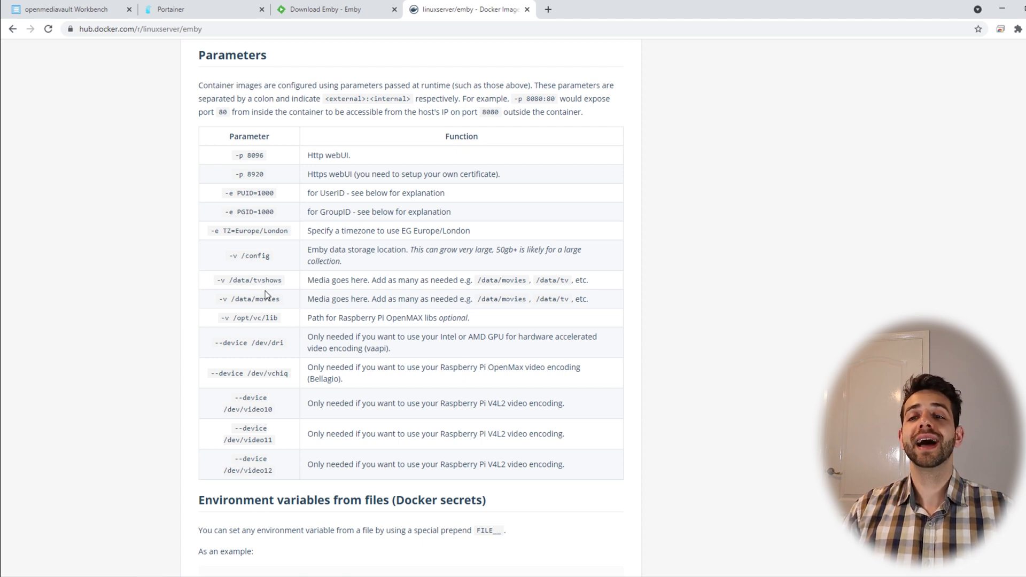
mouse_move(309, 339)
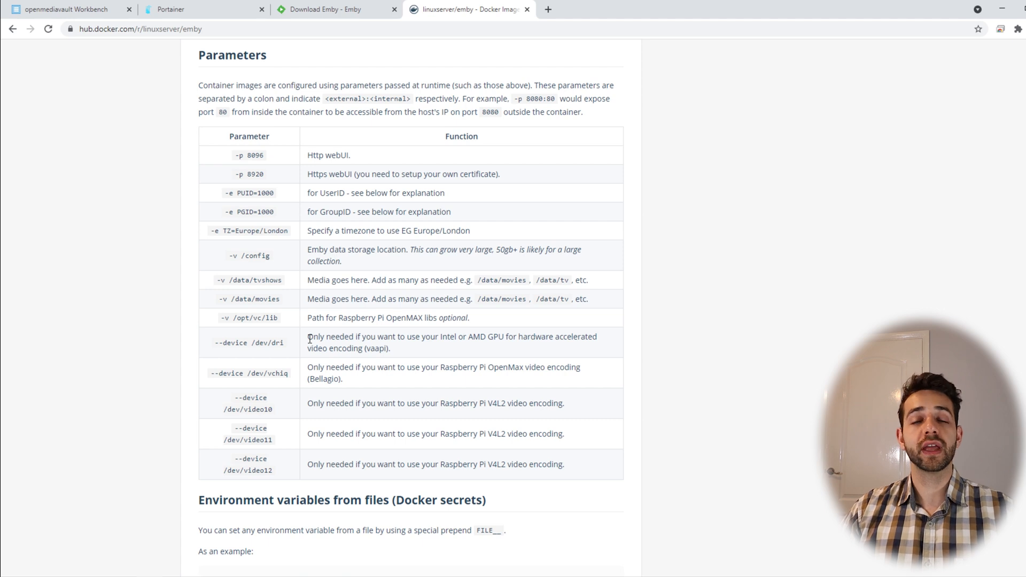
mouse_move(432, 295)
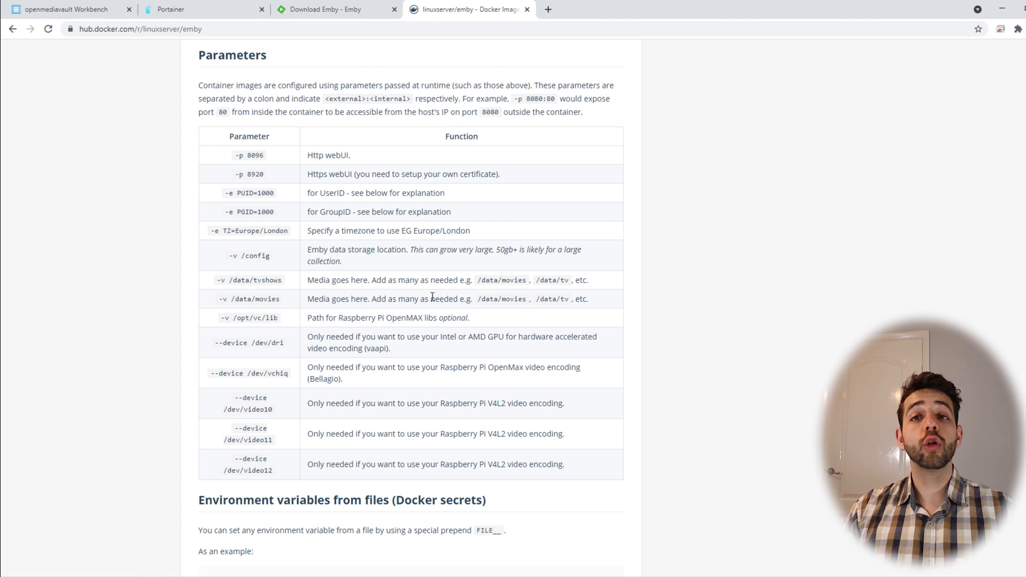
mouse_move(358, 294)
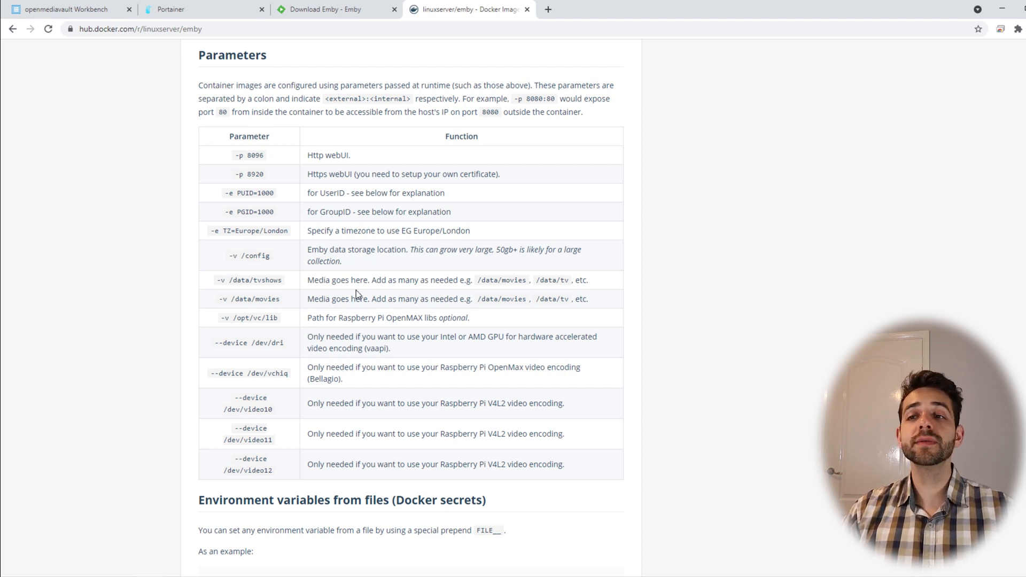
mouse_move(275, 370)
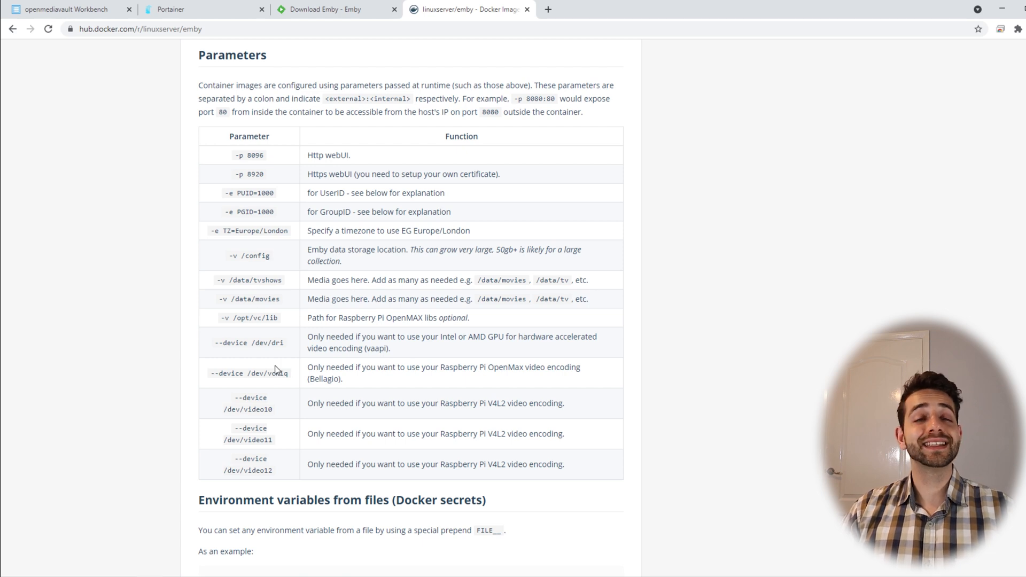
mouse_move(234, 320)
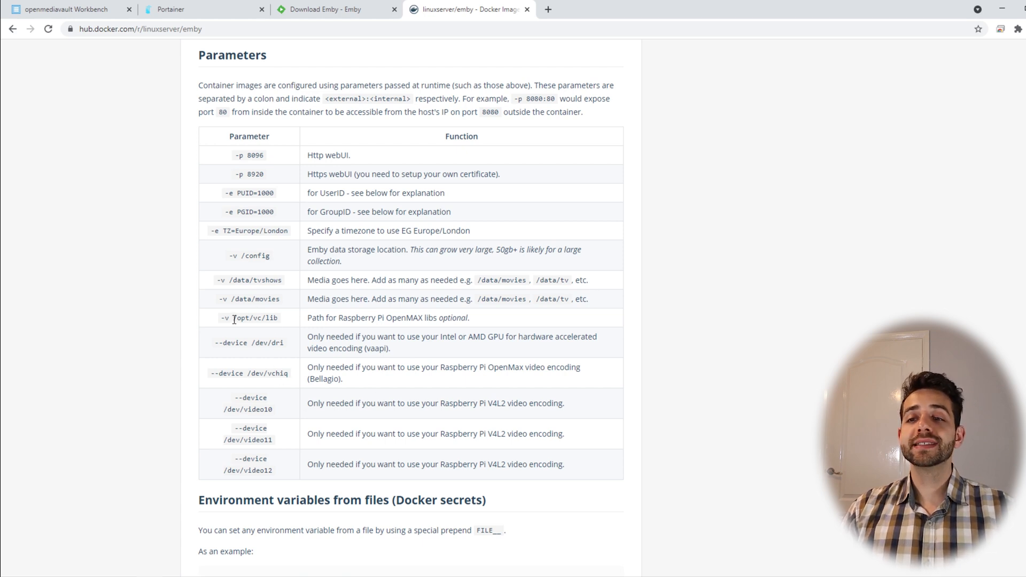
Step: Highlight the optional Raspberry Pi libs, Intel/AMD GPU and Pi video encoding device rows
double_click(254, 317)
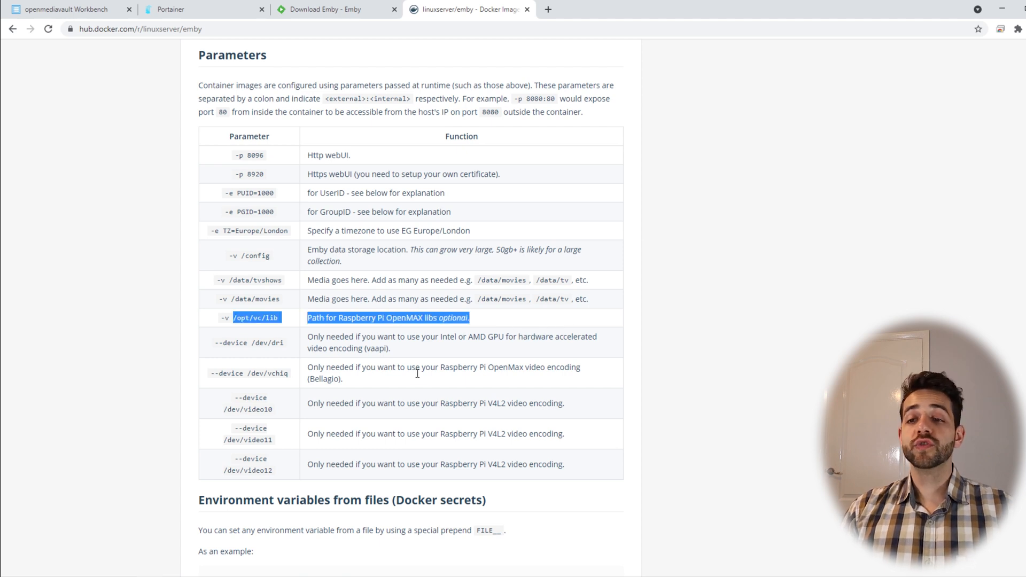
double_click(237, 342)
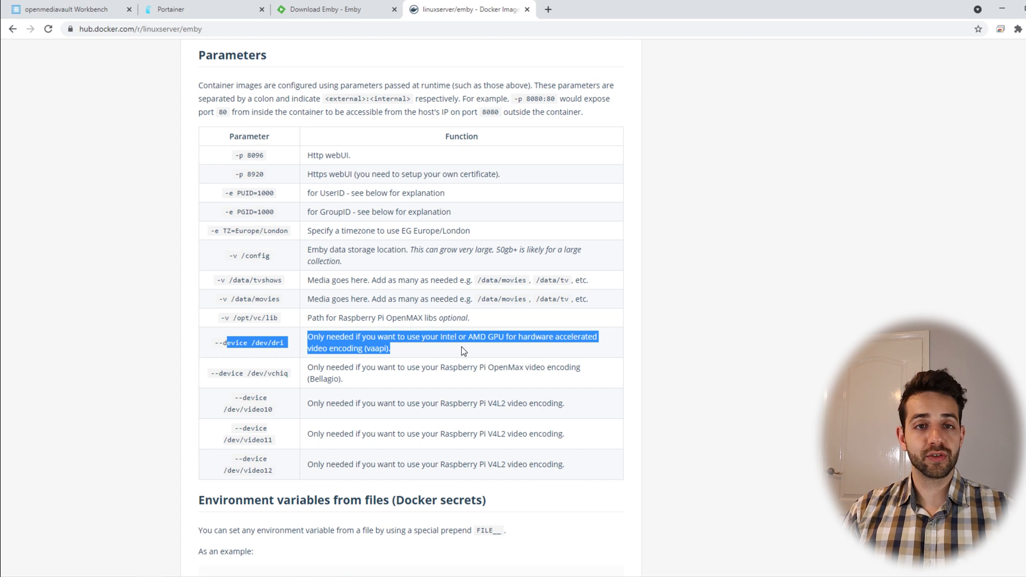
mouse_move(487, 363)
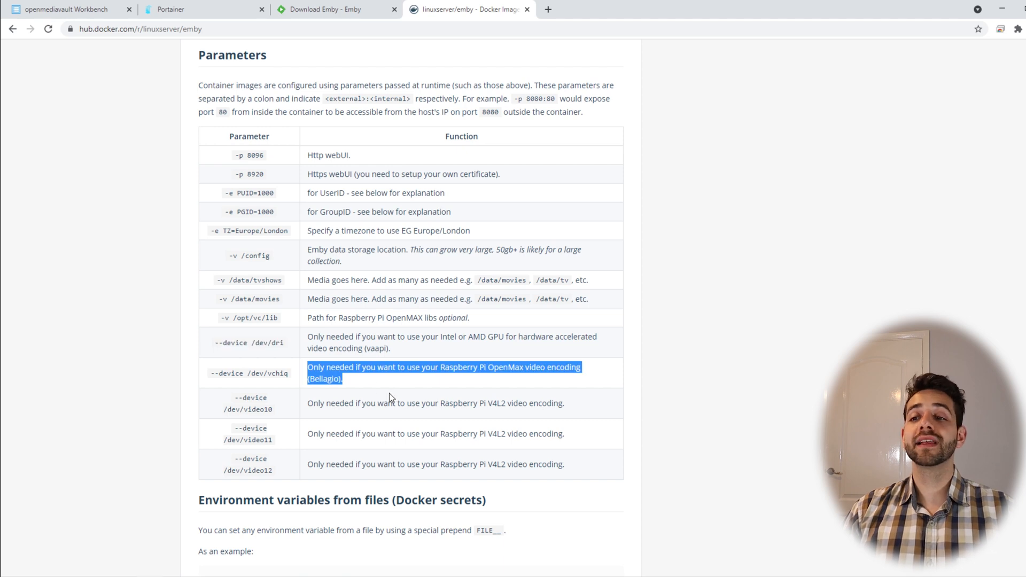
left_click(363, 384)
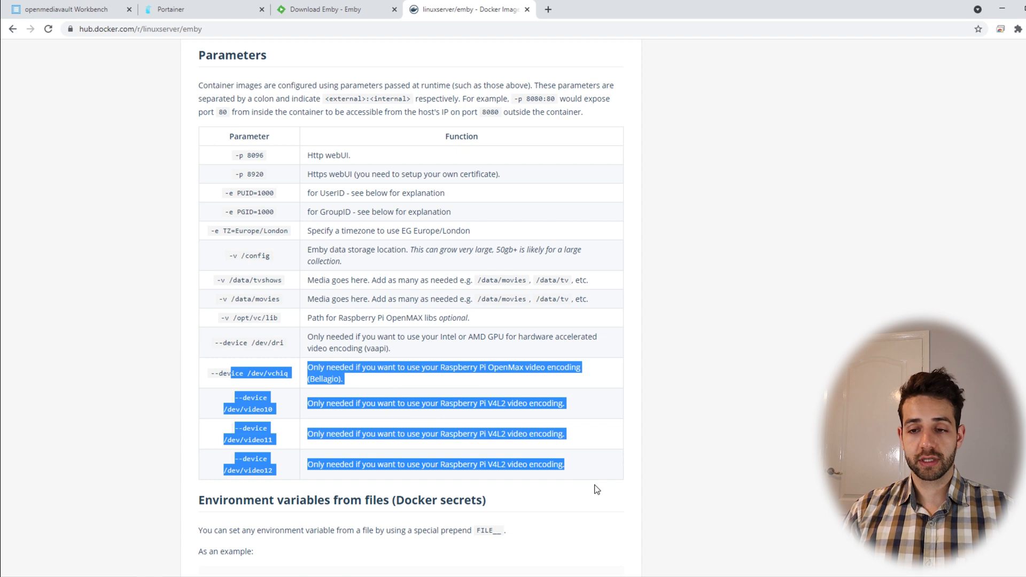
Step: Scroll back up to the Usage docker-compose snippet and switch to the Portainer dashboard
scroll("up", 3)
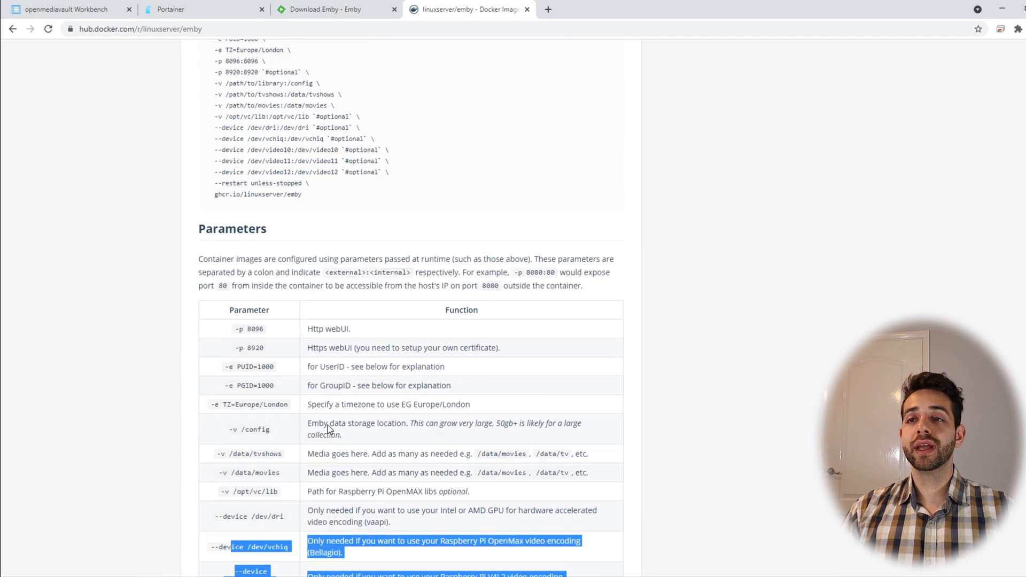
scroll("up", 3)
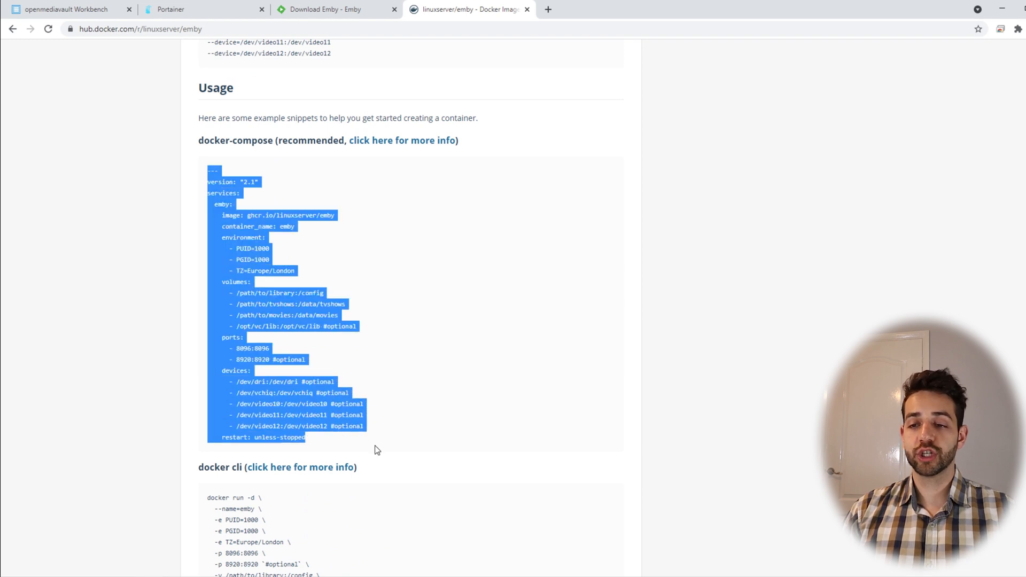
left_click(203, 10)
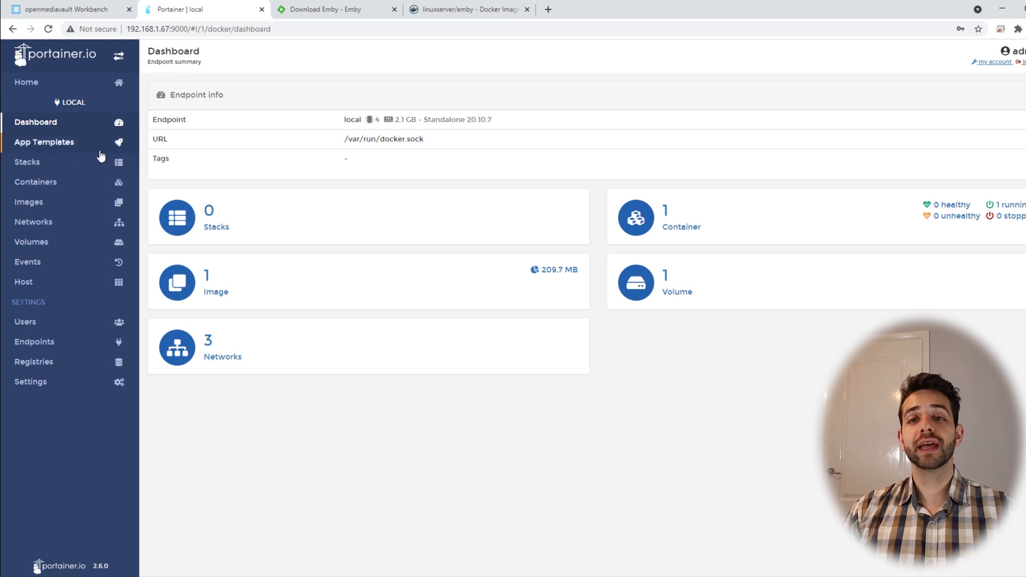
Step: Create a new Portainer stack named emby with the pasted linuxserver/emby compose definition
left_click(28, 161)
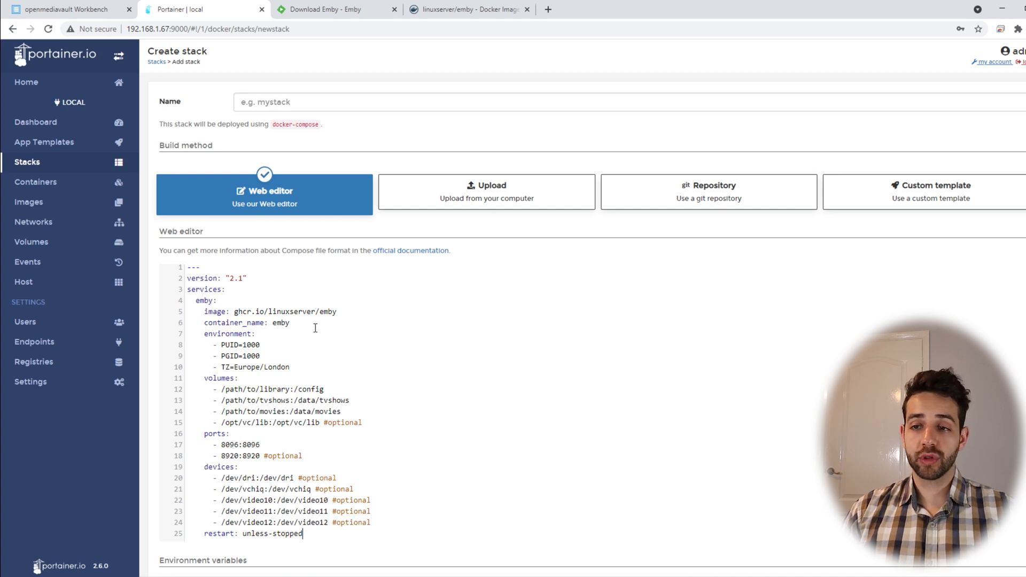
type("emby")
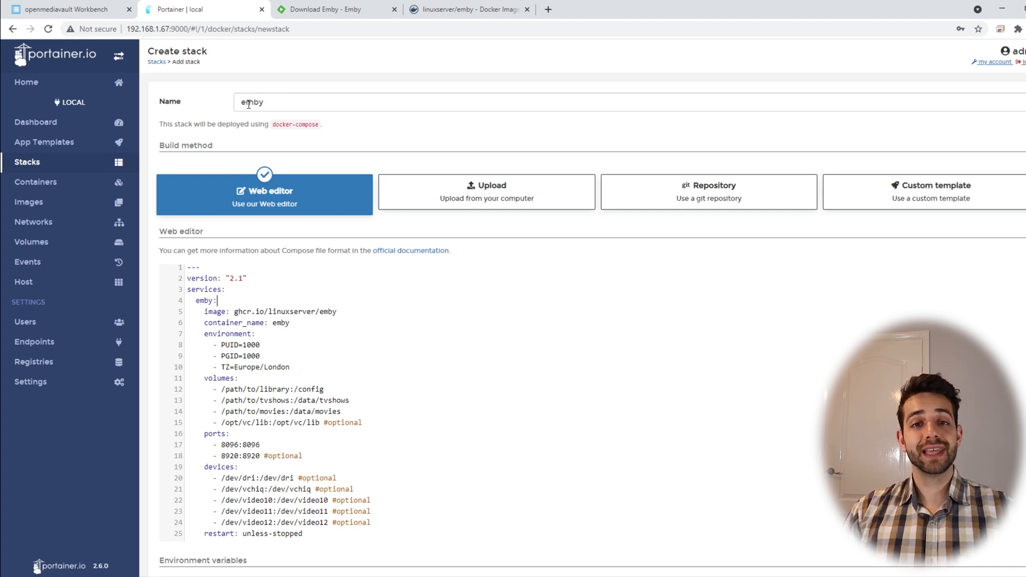
scroll("down", 3)
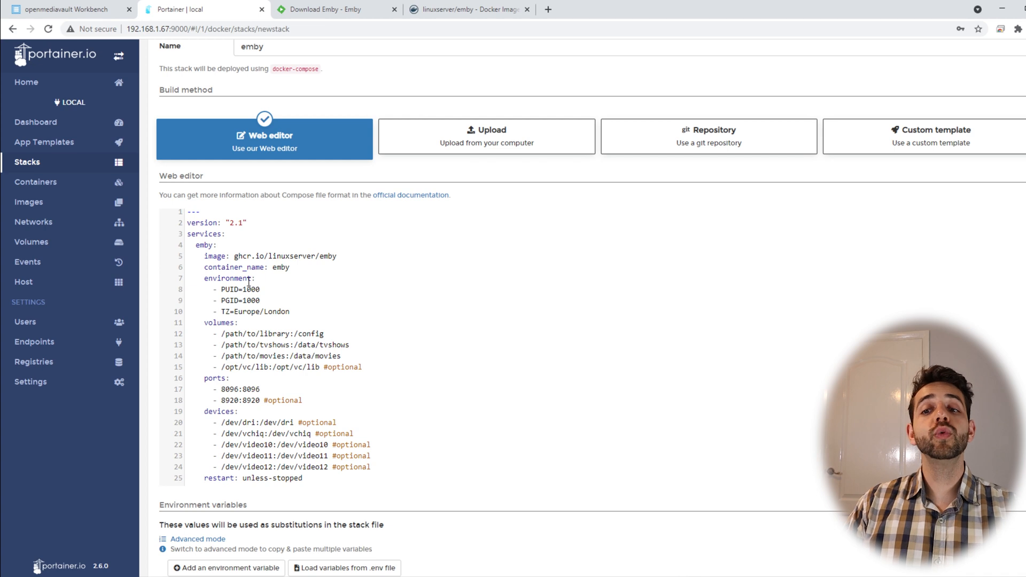
mouse_move(128, 448)
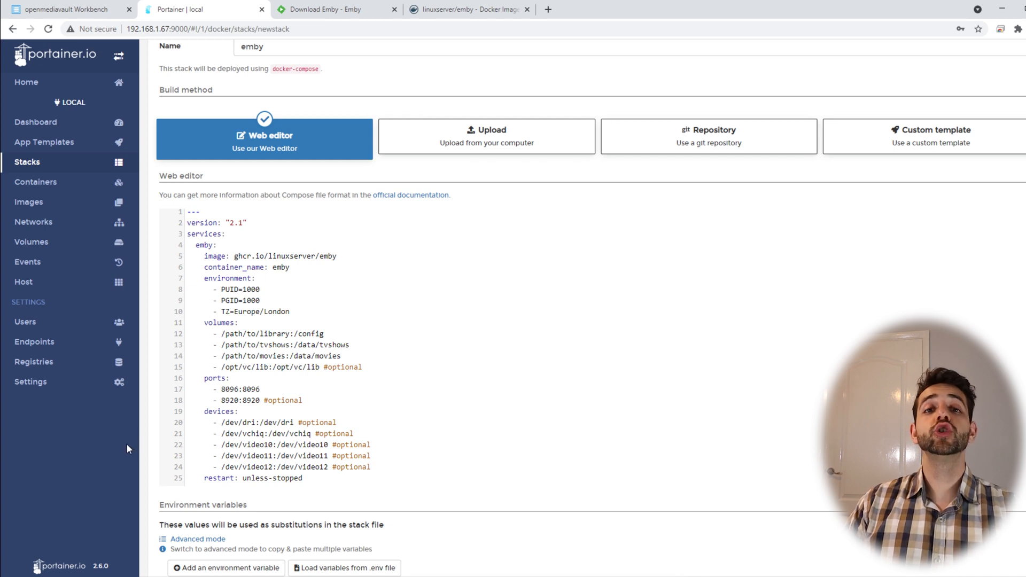
mouse_move(86, 446)
type("id sauberlab")
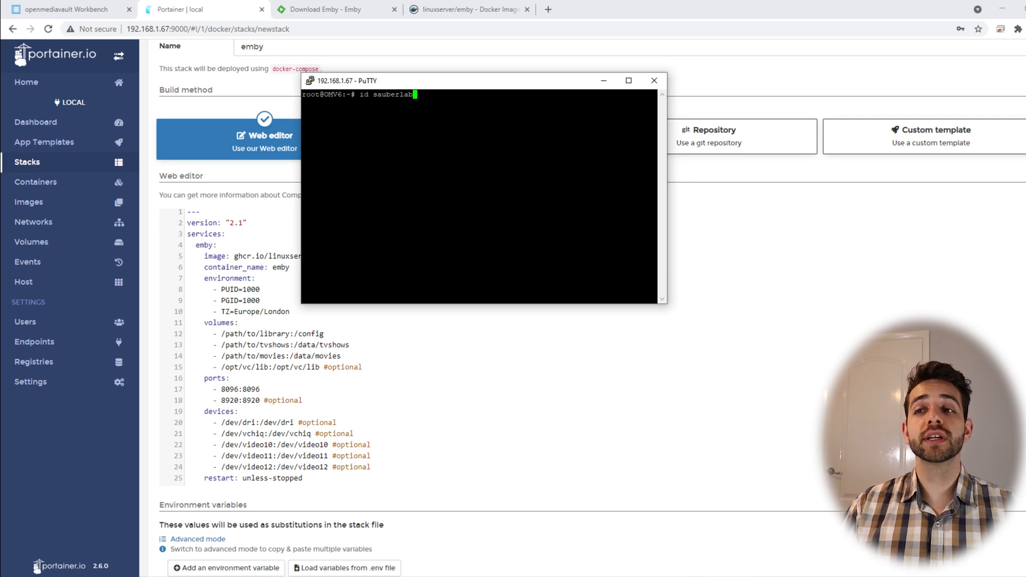
Step: Run id in PuTTY showing uid 1000 and gid 100, then close the session
key("Return")
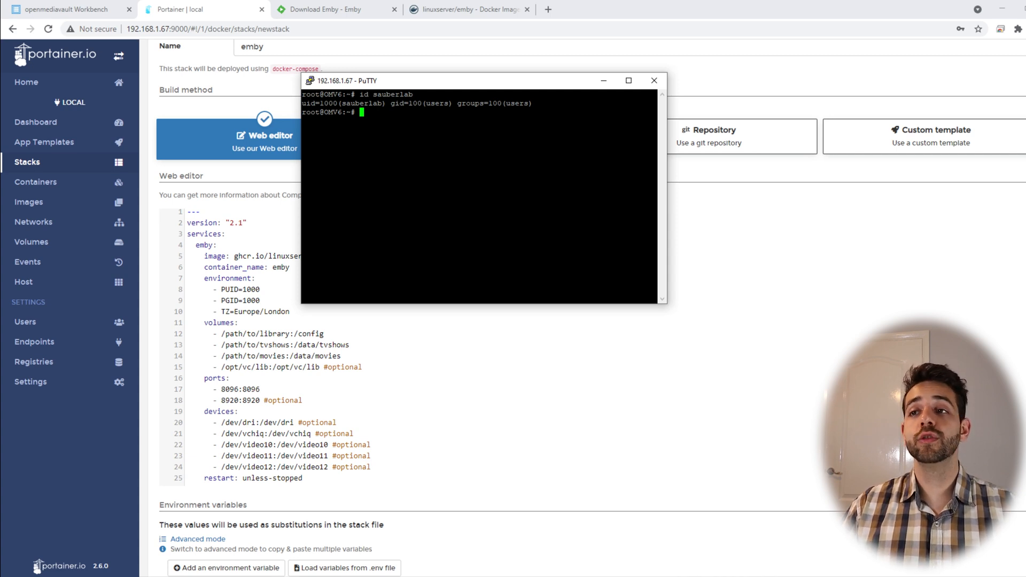
left_click(653, 80)
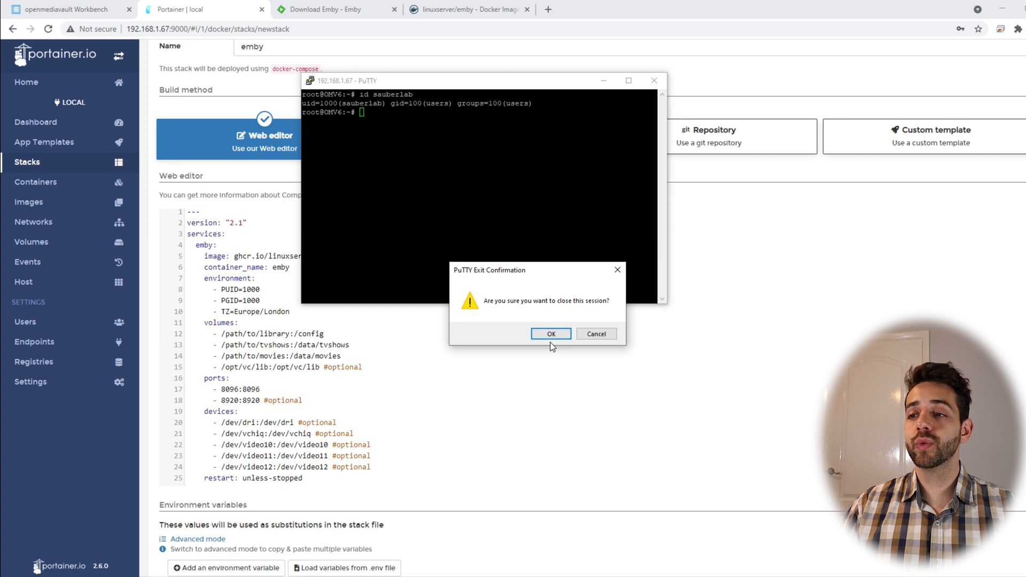
left_click(550, 333)
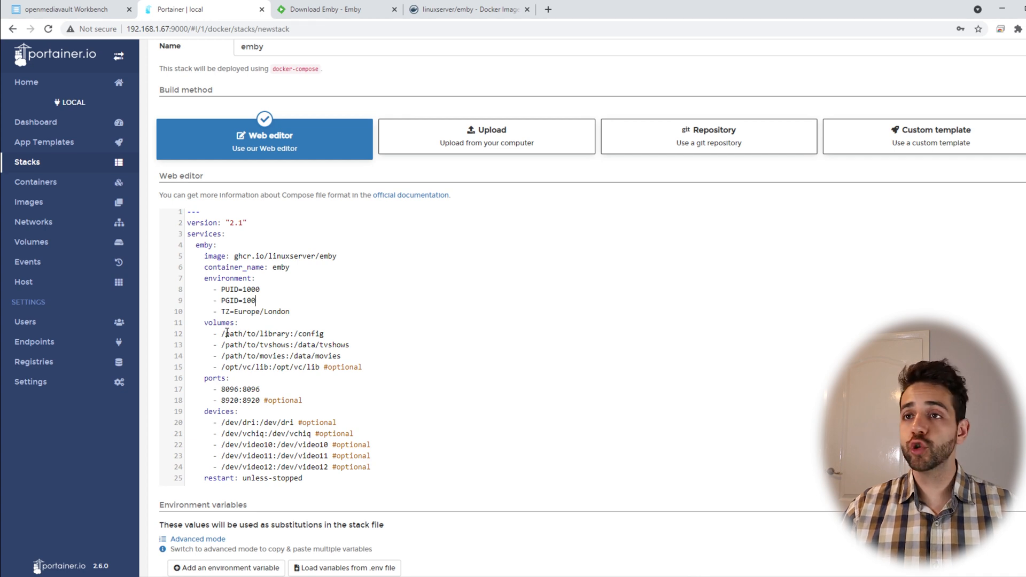
Step: Switch to openmediavault's Shared Folders page to get the config volume host path
left_click(66, 10)
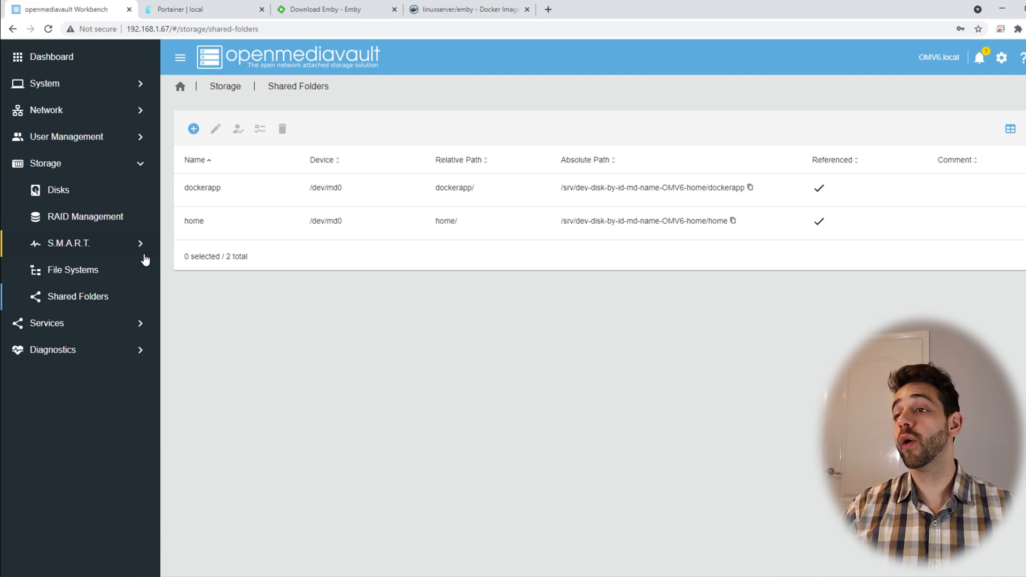
Step: Copy the dockerapp and home share absolute paths into the emby stack's config and media volume lines
left_click(750, 188)
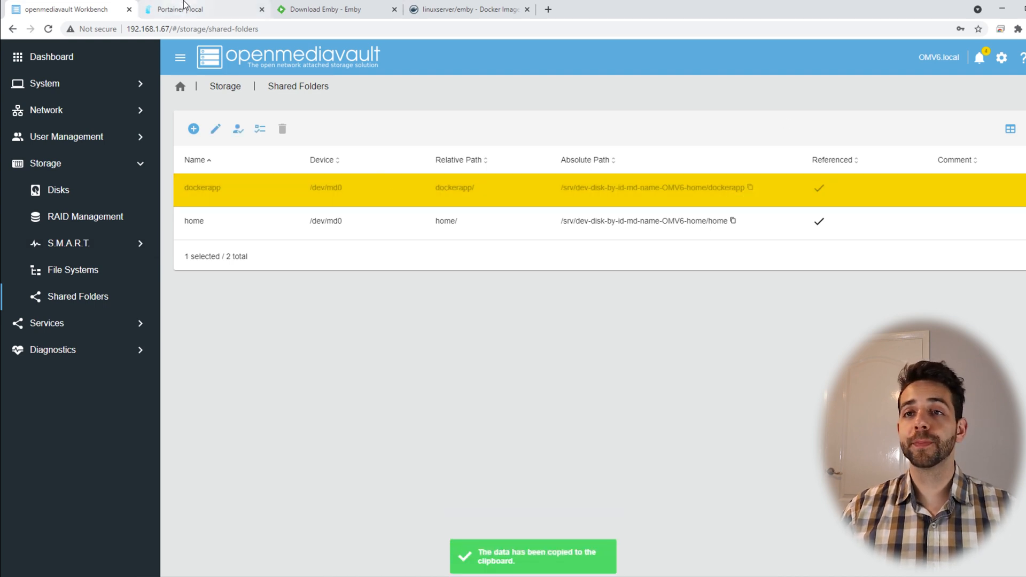
left_click(196, 9)
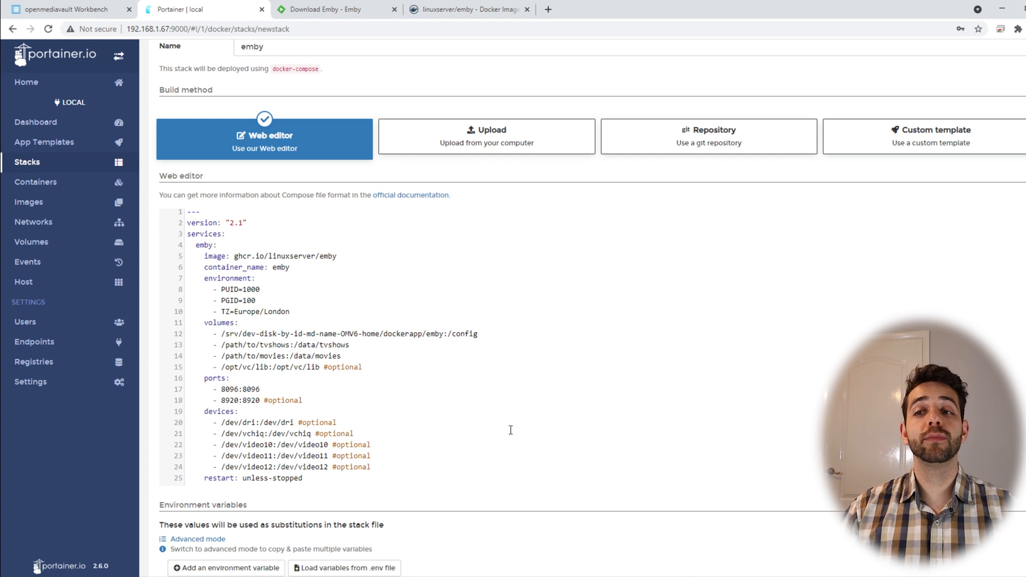
mouse_move(221, 62)
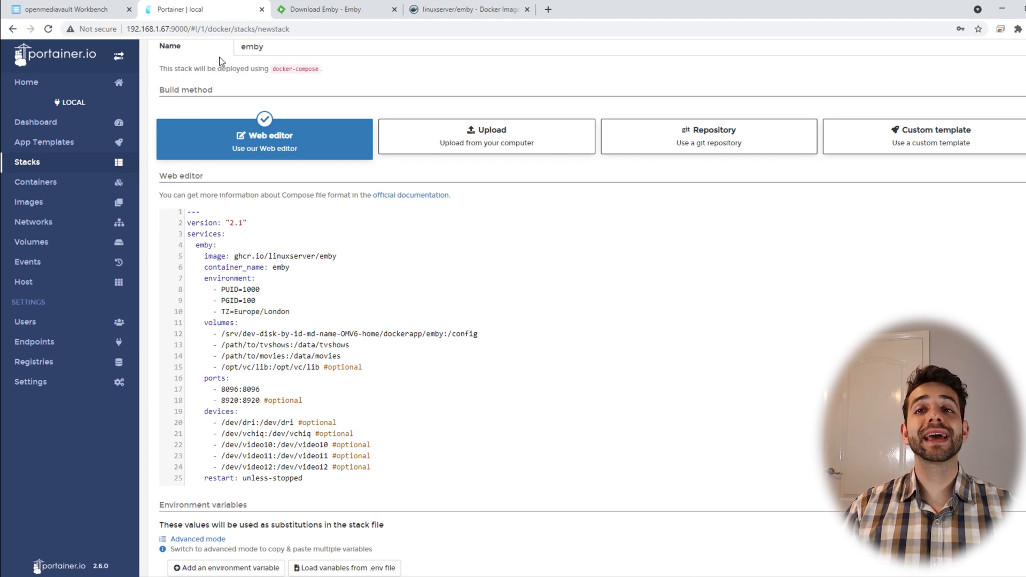
left_click(65, 10)
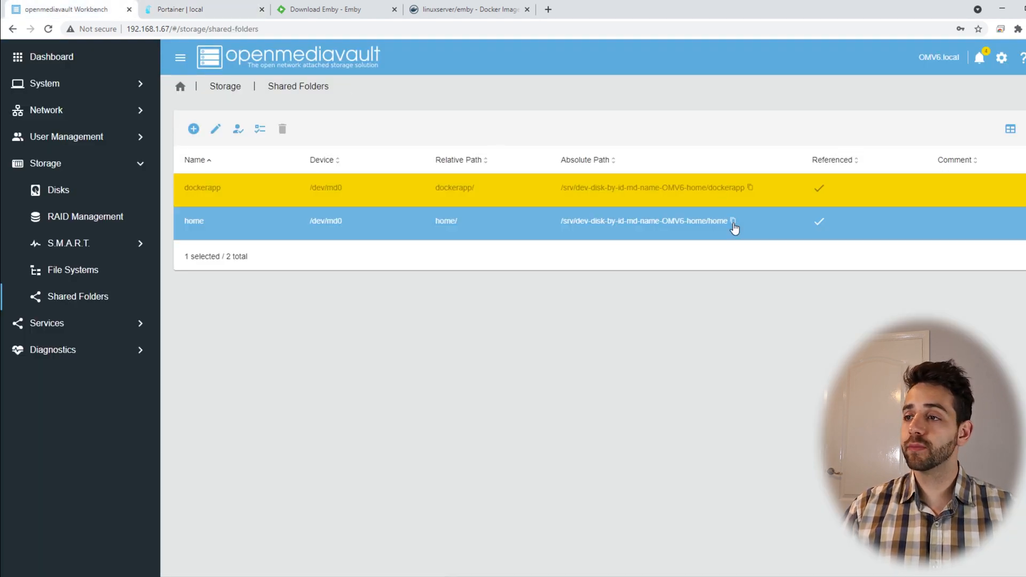
left_click(733, 220)
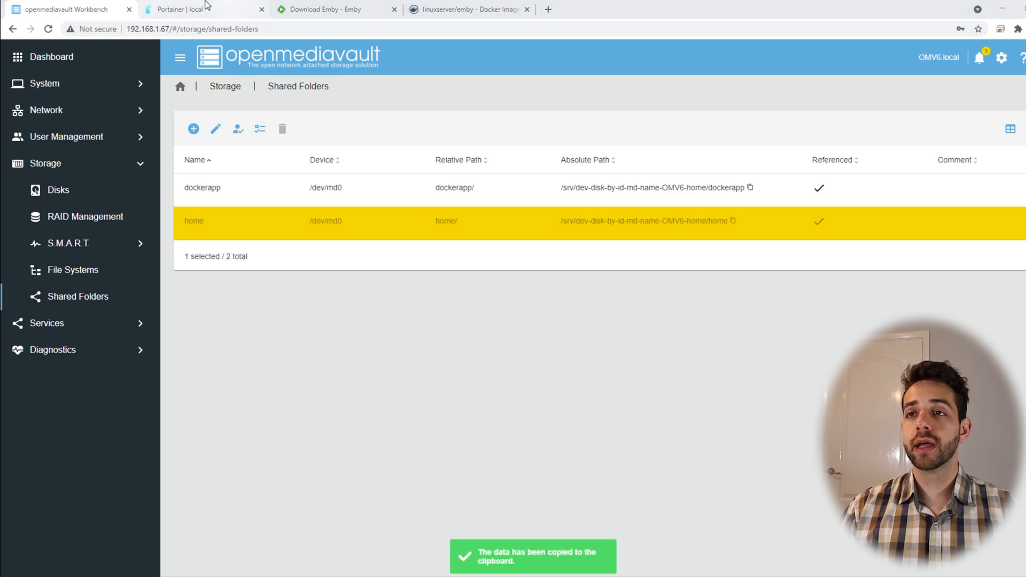
left_click(182, 9)
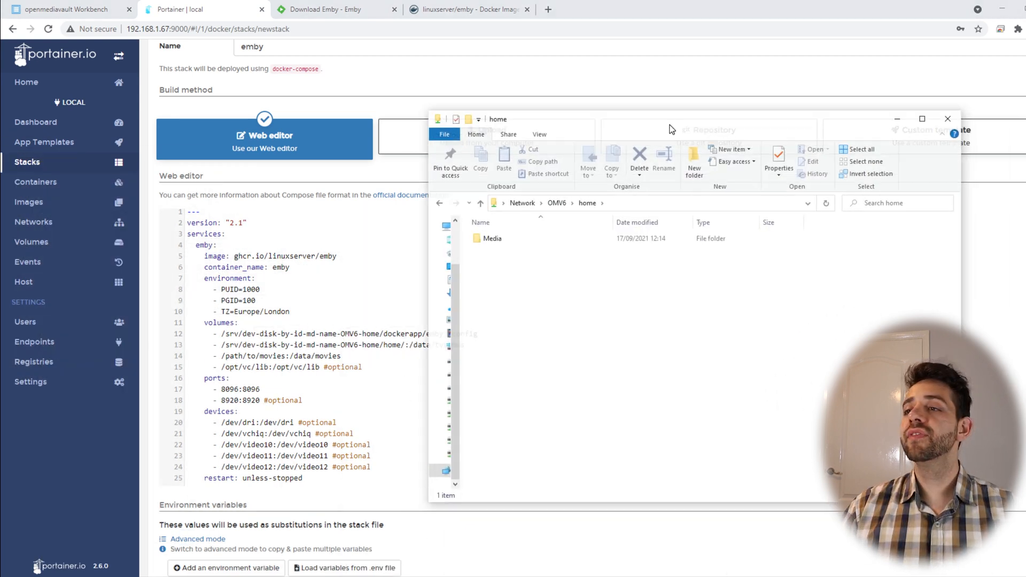
Step: Browse the OMV6 home share's Media folder showing Movies, then return to the stack editor
left_click(922, 119)
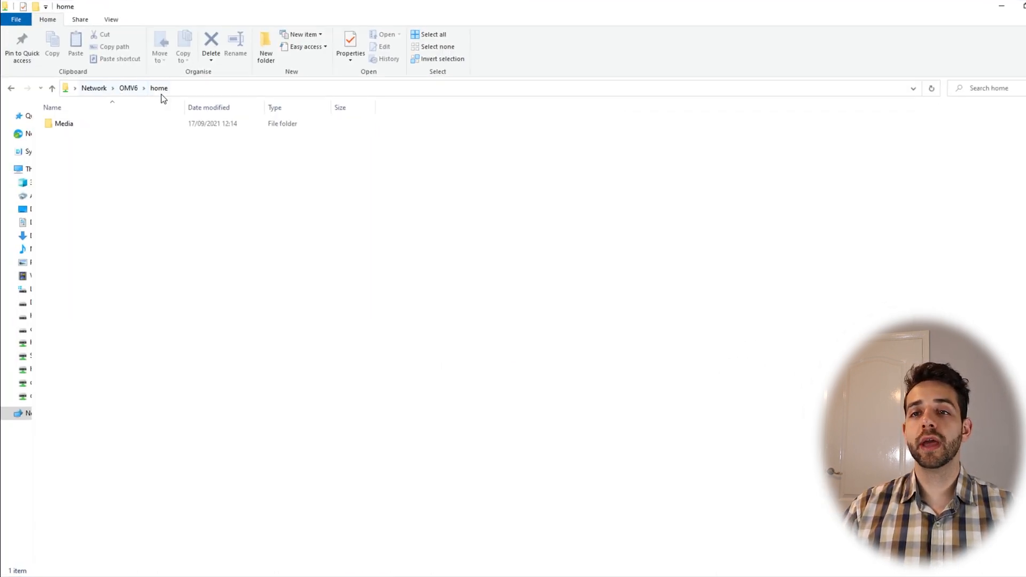
left_click(63, 123)
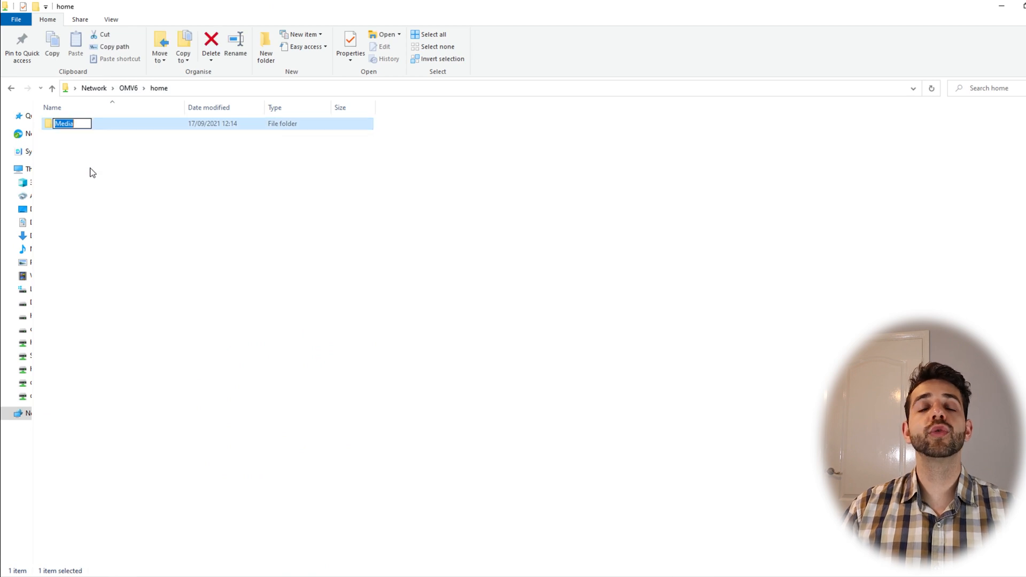
double_click(63, 124)
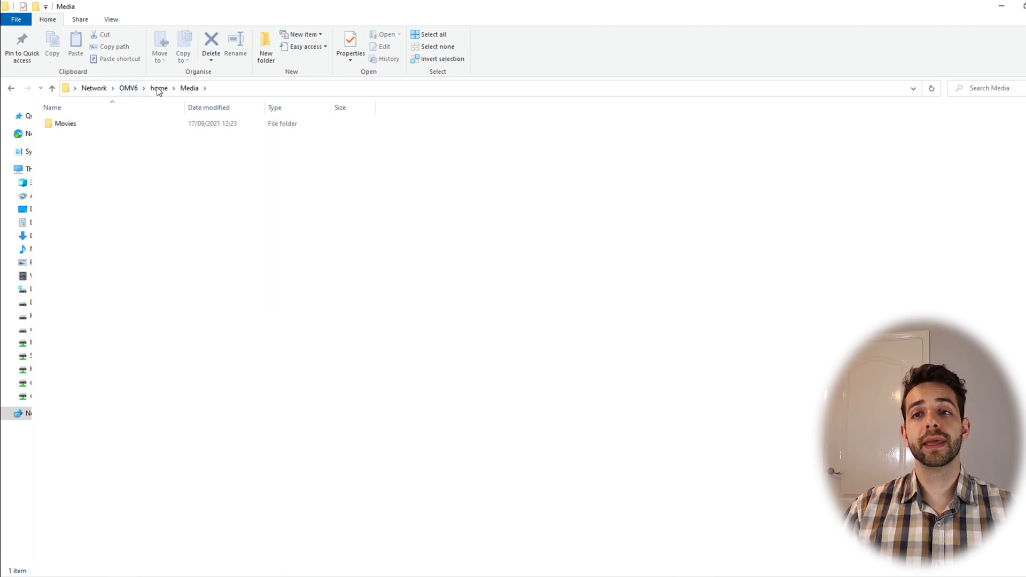
left_click(203, 10)
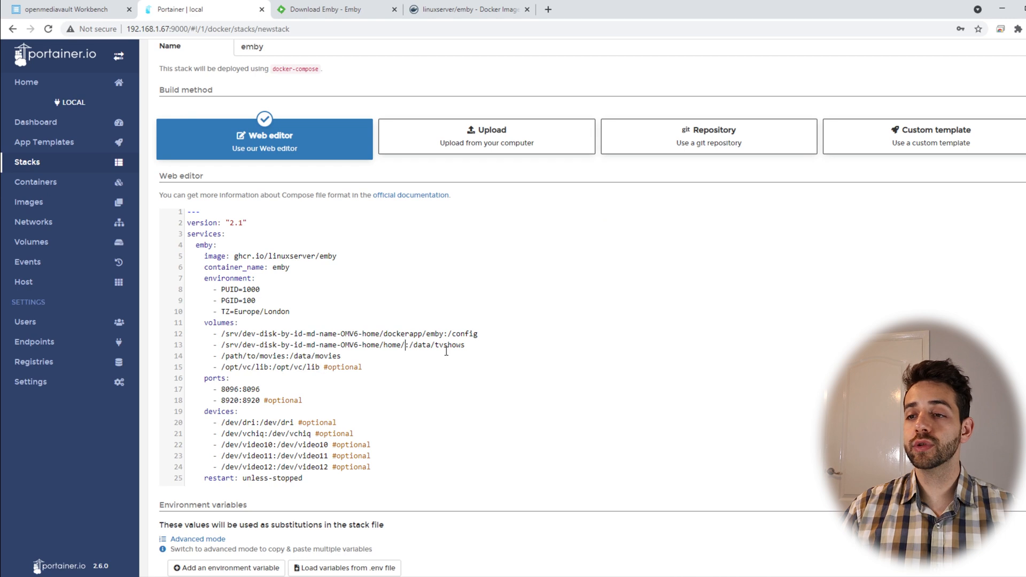
Step: Map the home Media share to /media and remove the unused movies volume line
type("Media:")
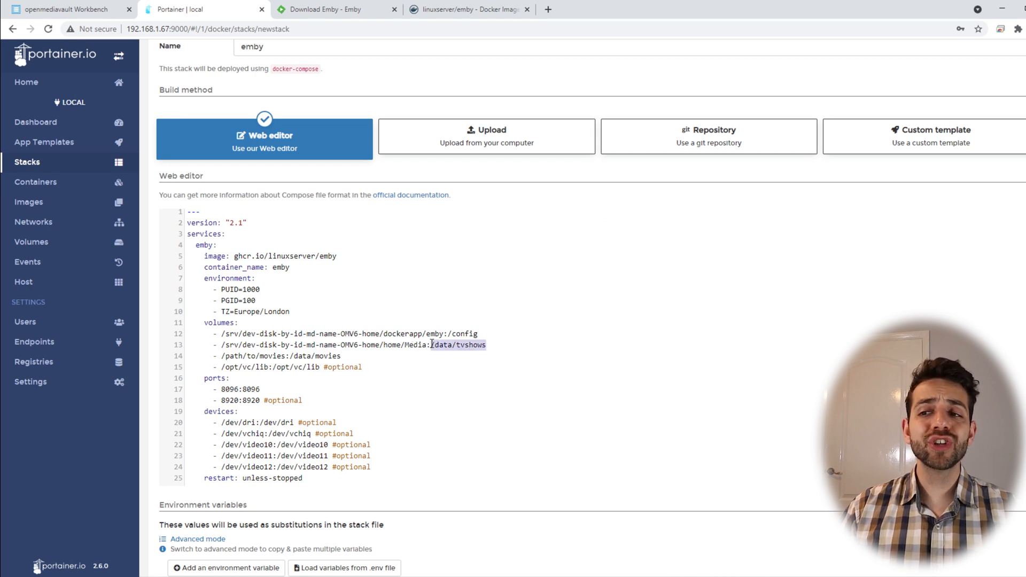
type("/medi")
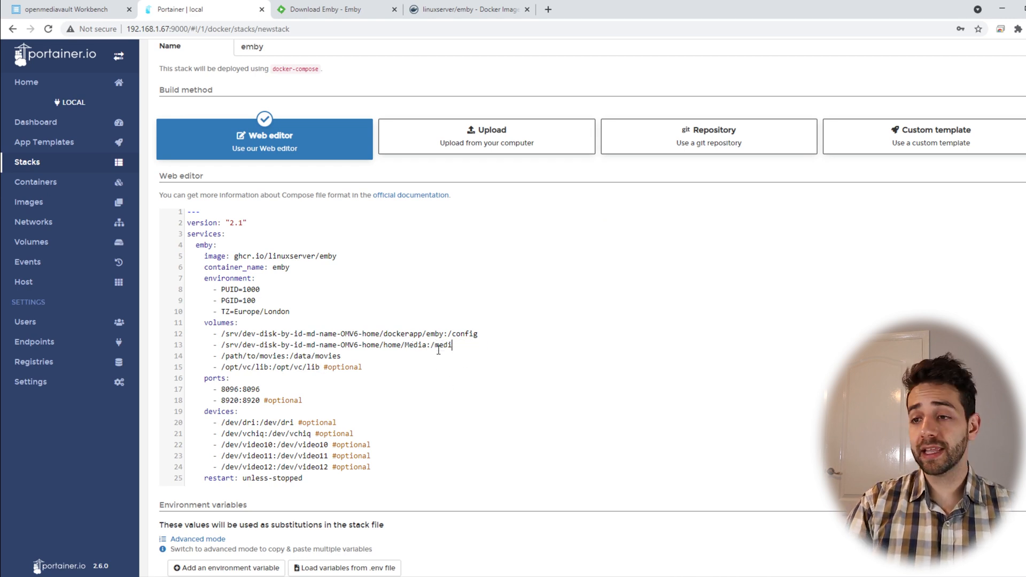
type("a")
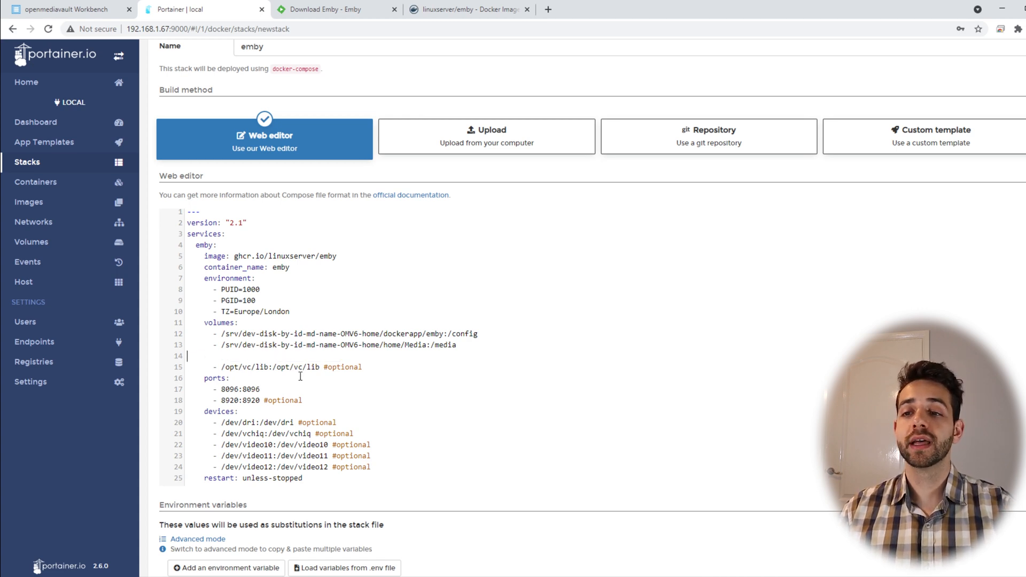
key("Backspace")
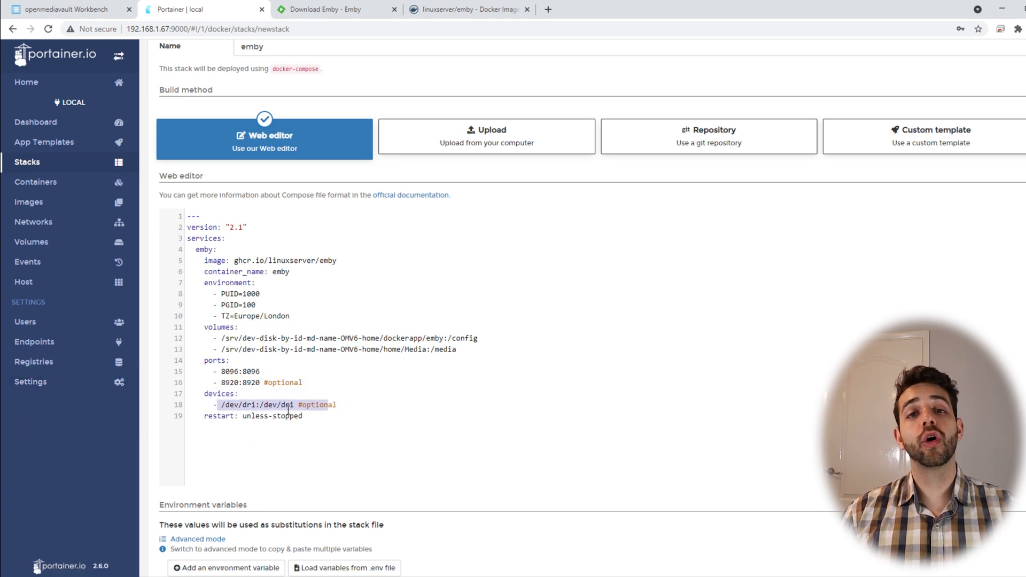
Step: Deploy the emby stack from the edited compose
scroll("down", 3)
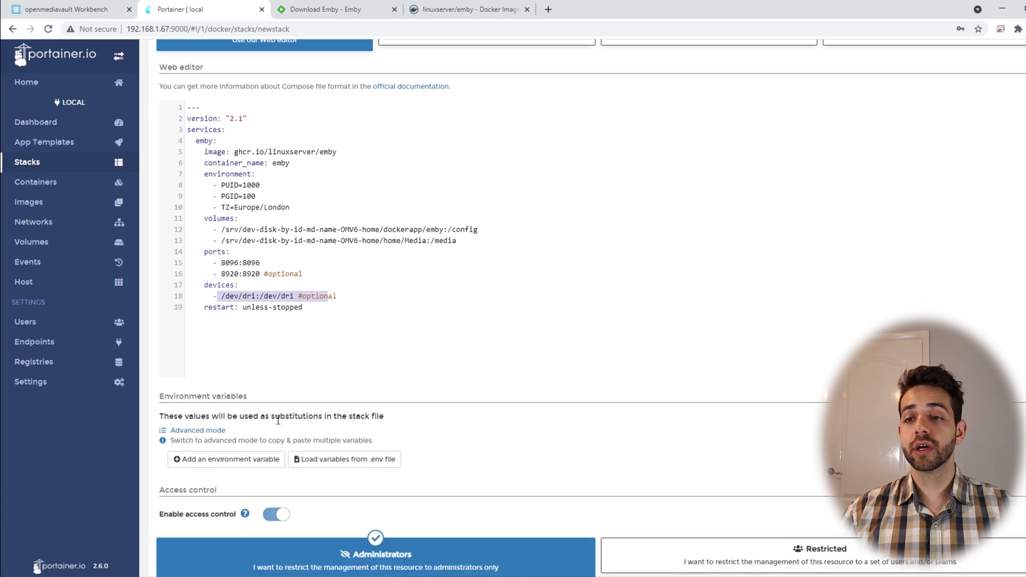
scroll("down", 3)
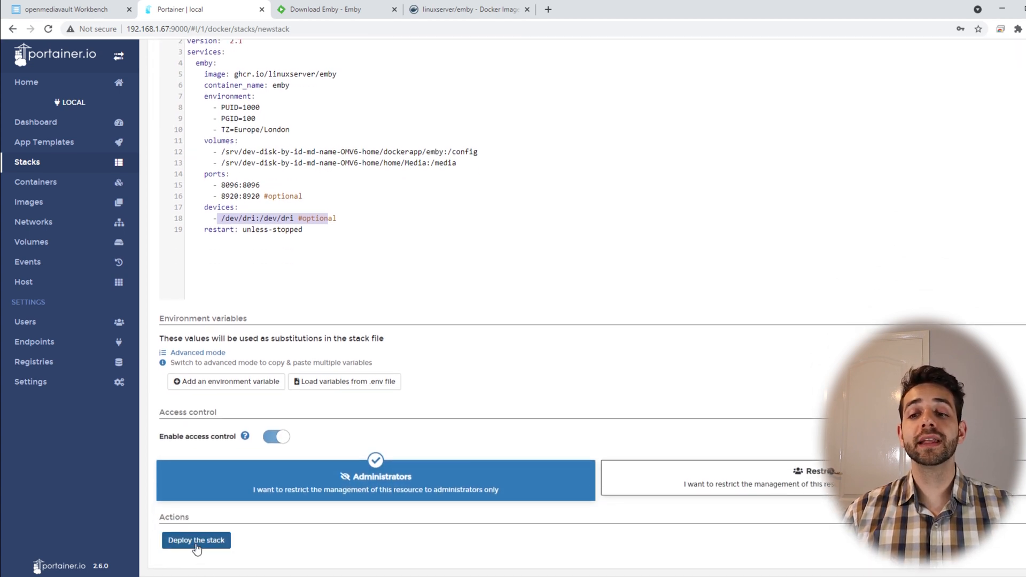
left_click(196, 539)
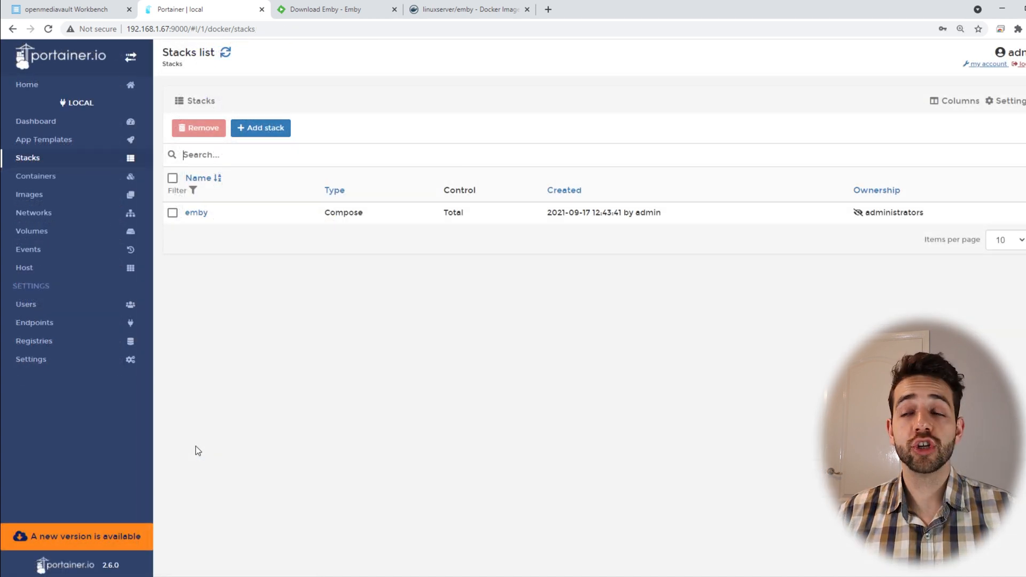
mouse_move(853, 144)
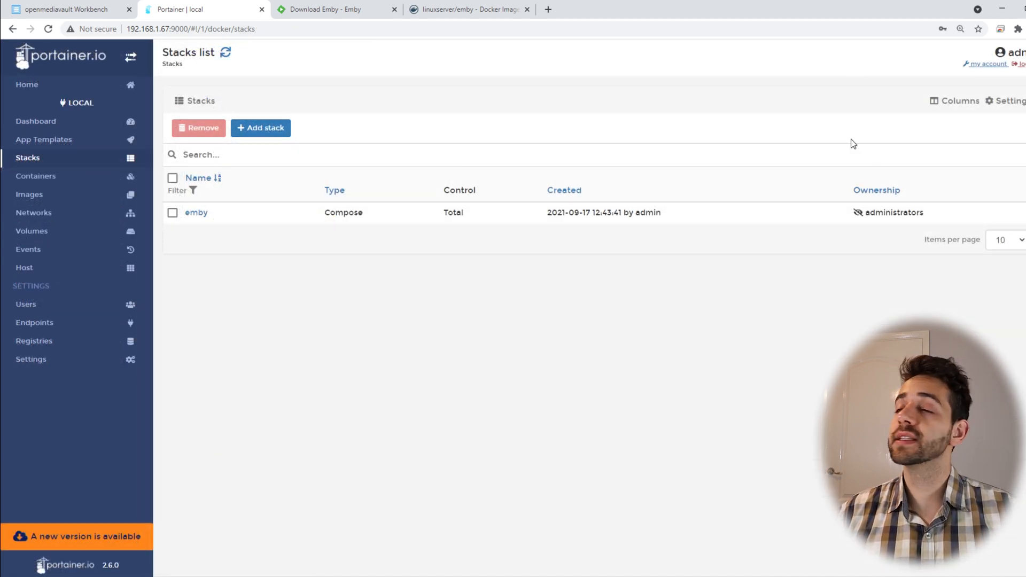
Step: Check the emby container's startup logs, then return to the container list
left_click(36, 175)
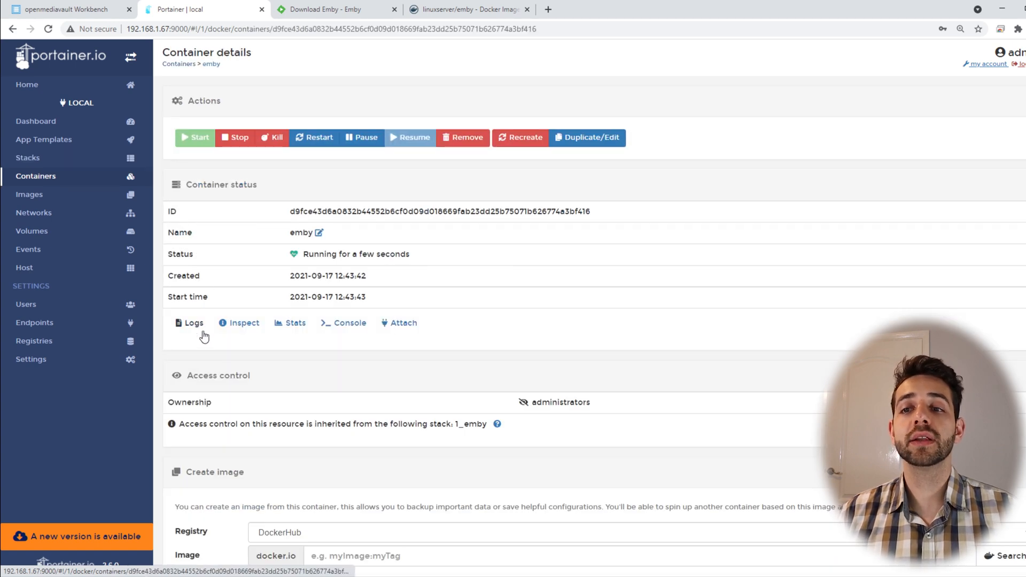
left_click(193, 323)
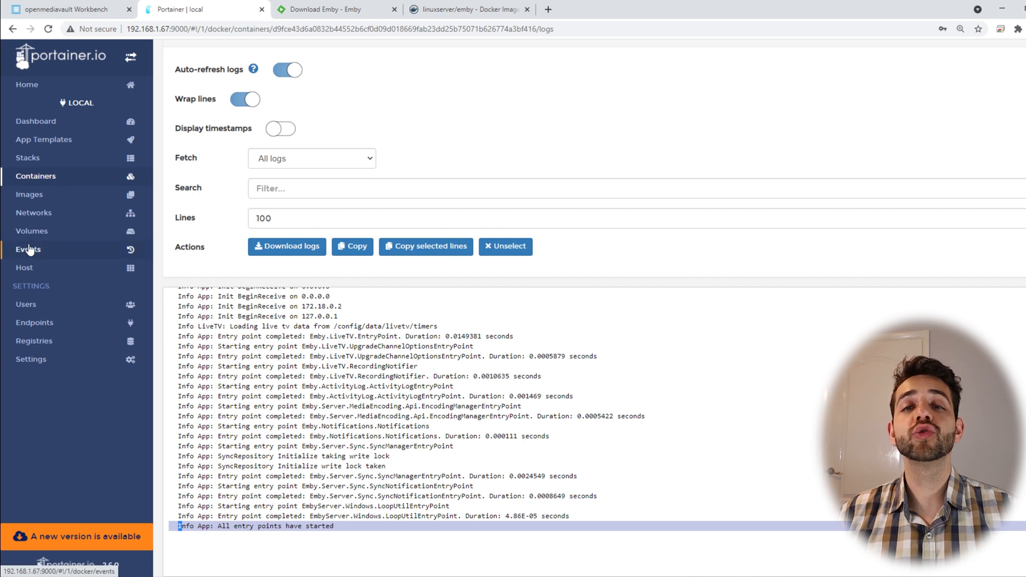
left_click(35, 176)
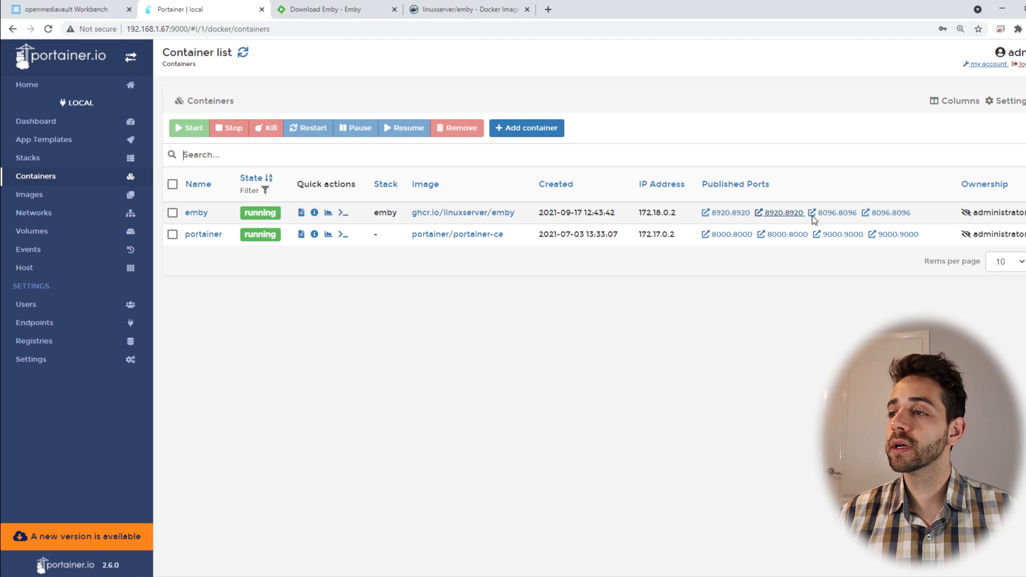
mouse_move(836, 213)
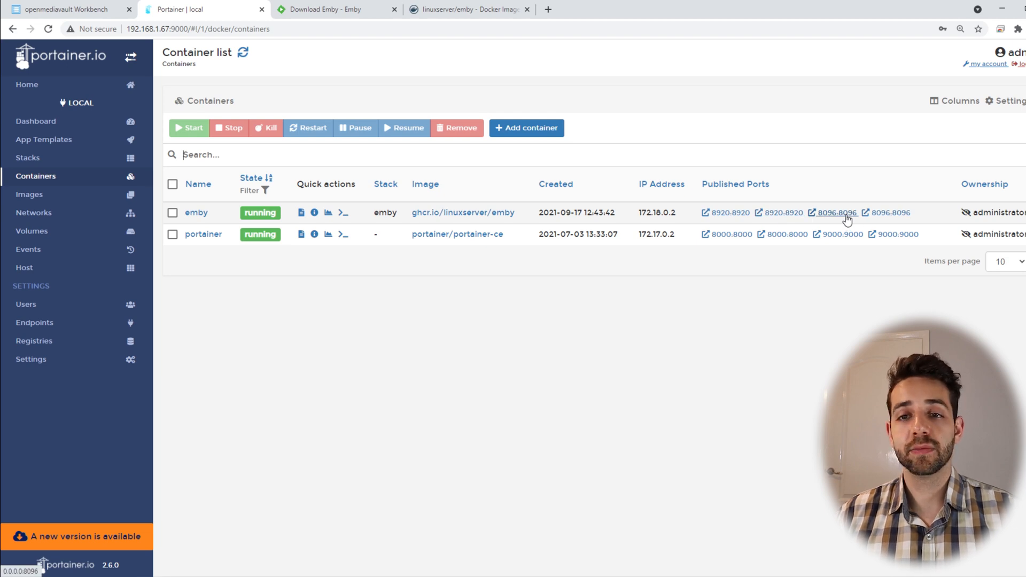
mouse_move(33, 340)
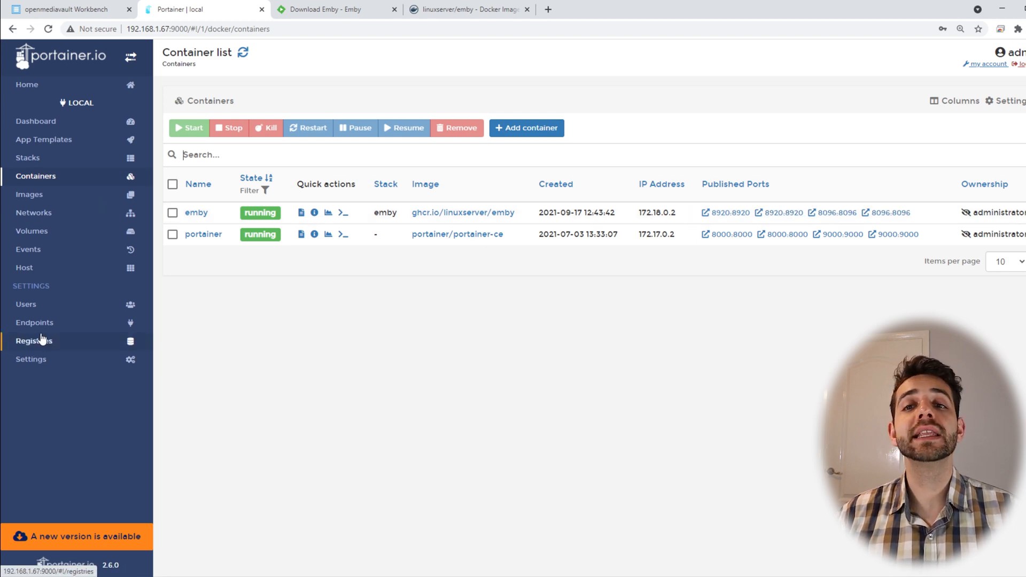
Step: Set the local endpoint's public IP to 192.168.1.67 and update it
left_click(35, 321)
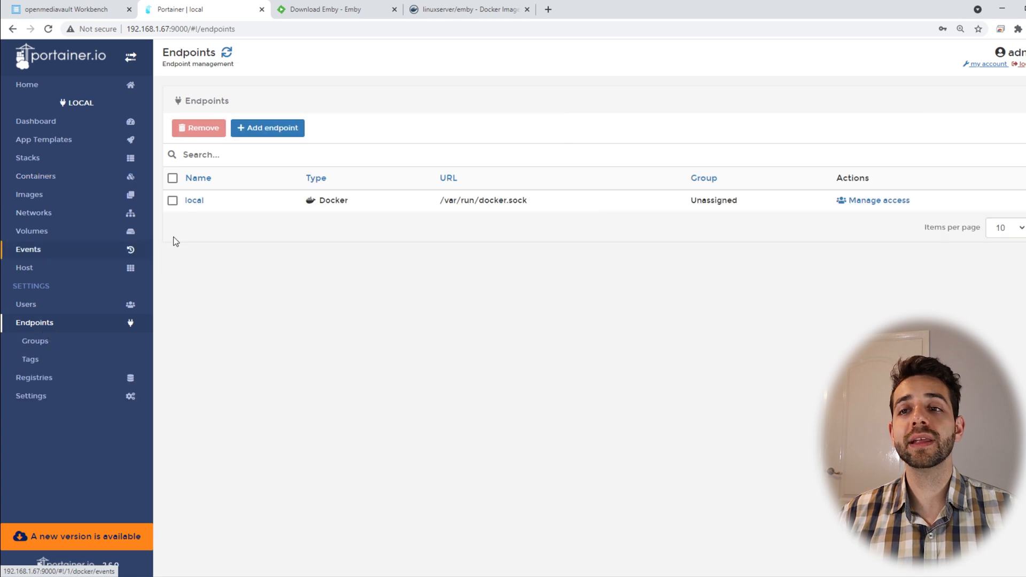
left_click(193, 200)
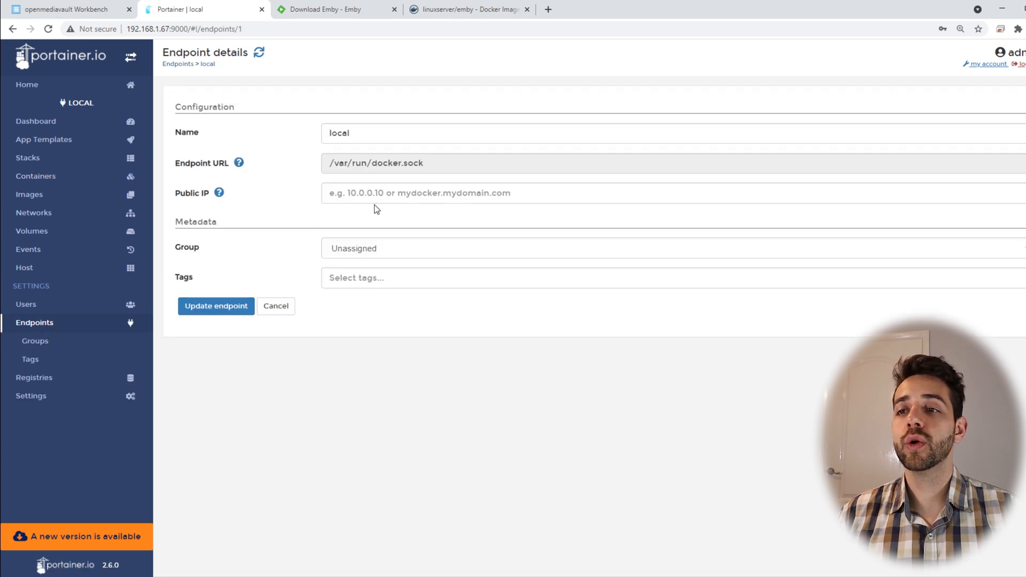
type("192")
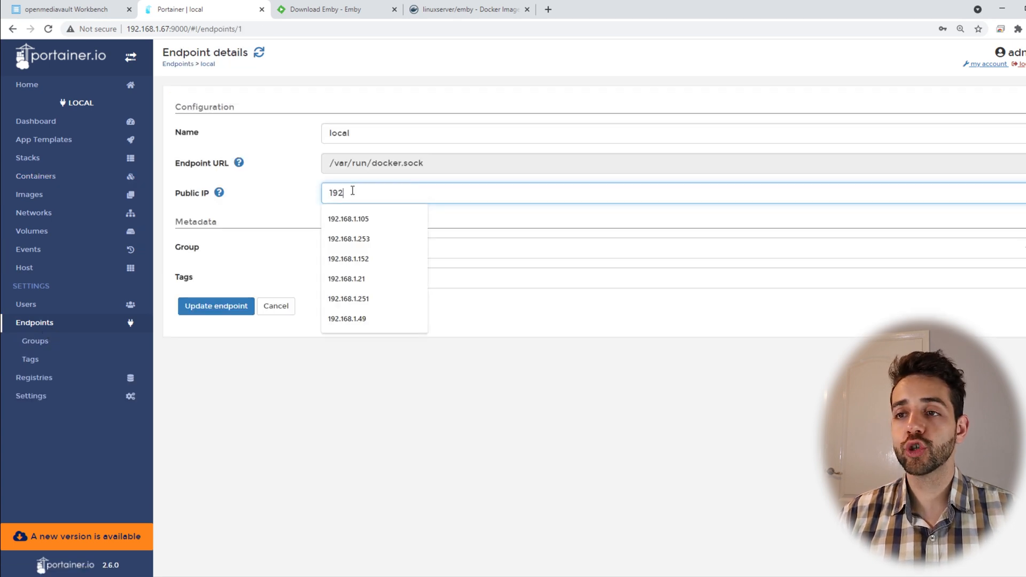
type(".168.1.67")
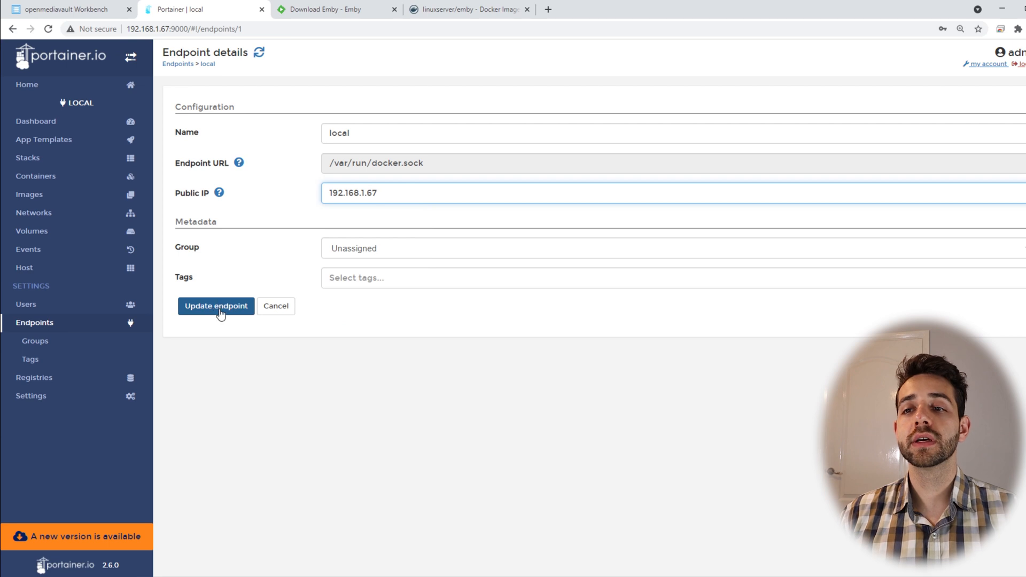
left_click(215, 306)
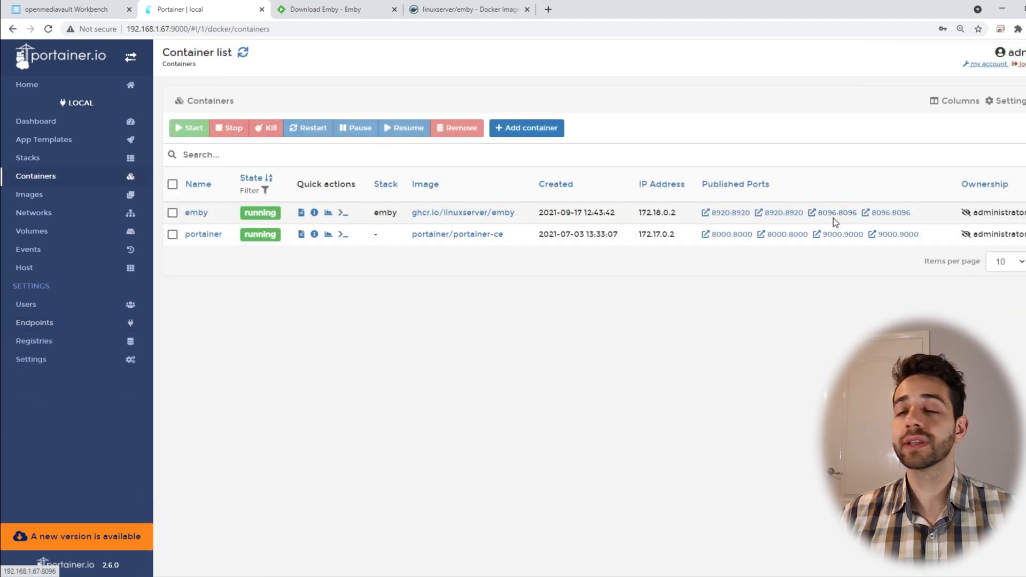
Step: Launch Emby on port 8096, choose English (United Kingdom) and create the first user with a password
left_click(834, 211)
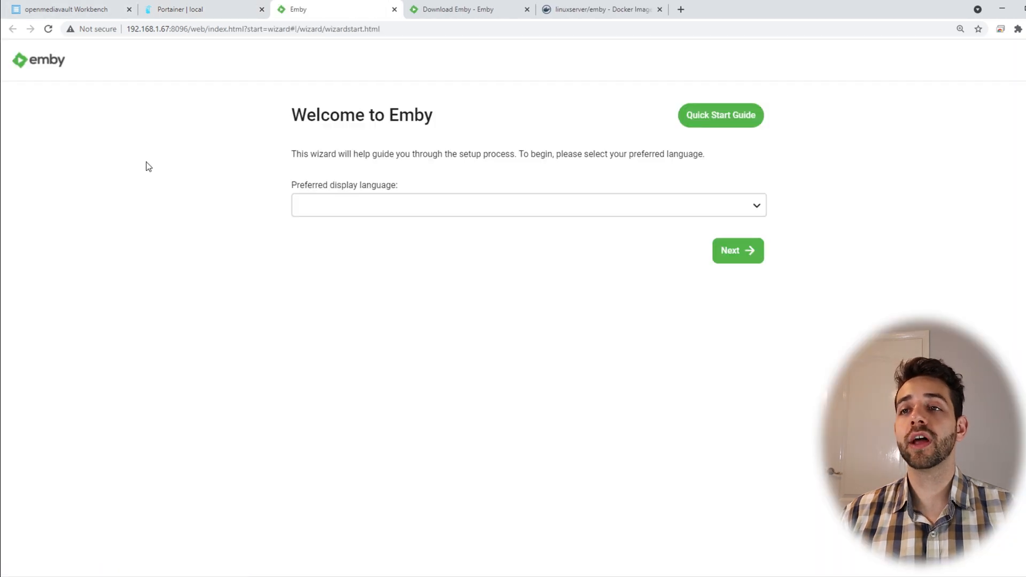
mouse_move(652, 179)
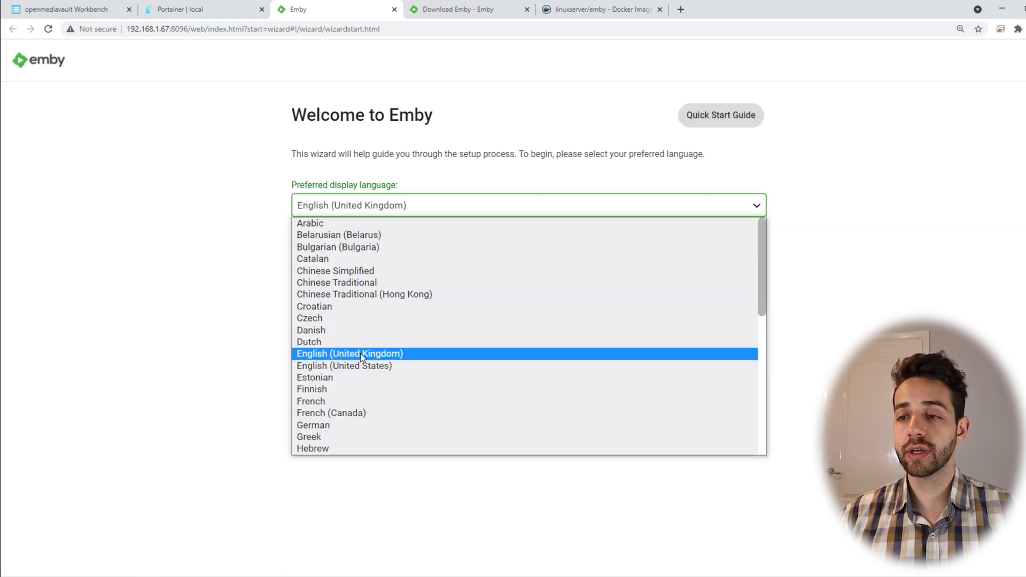
left_click(348, 353)
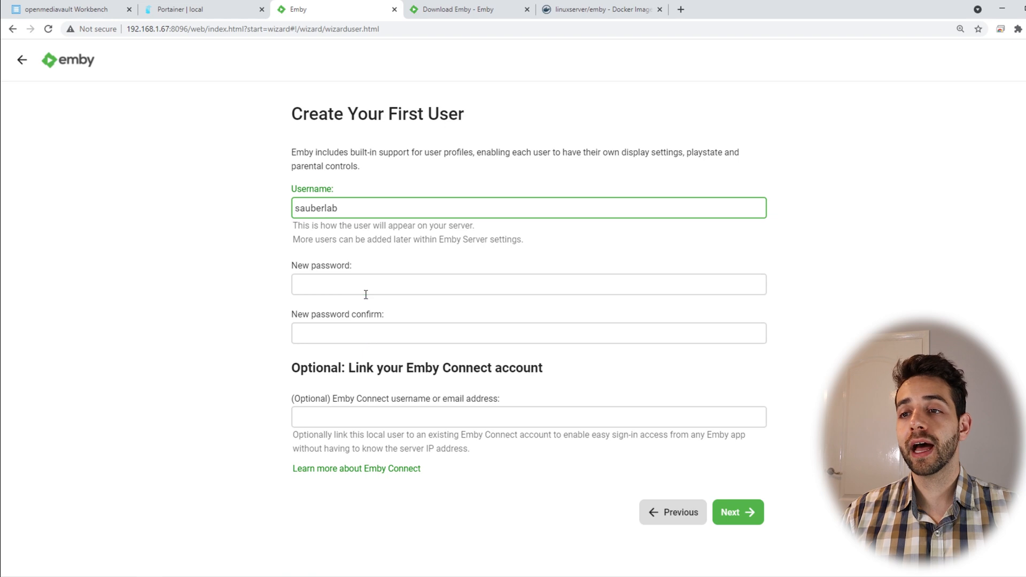
type("•••••")
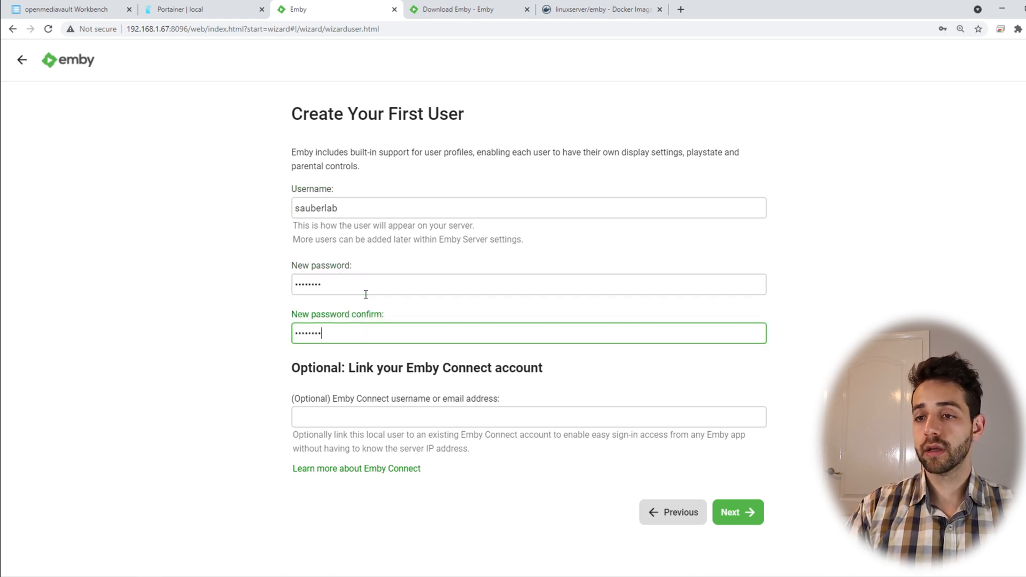
mouse_move(347, 359)
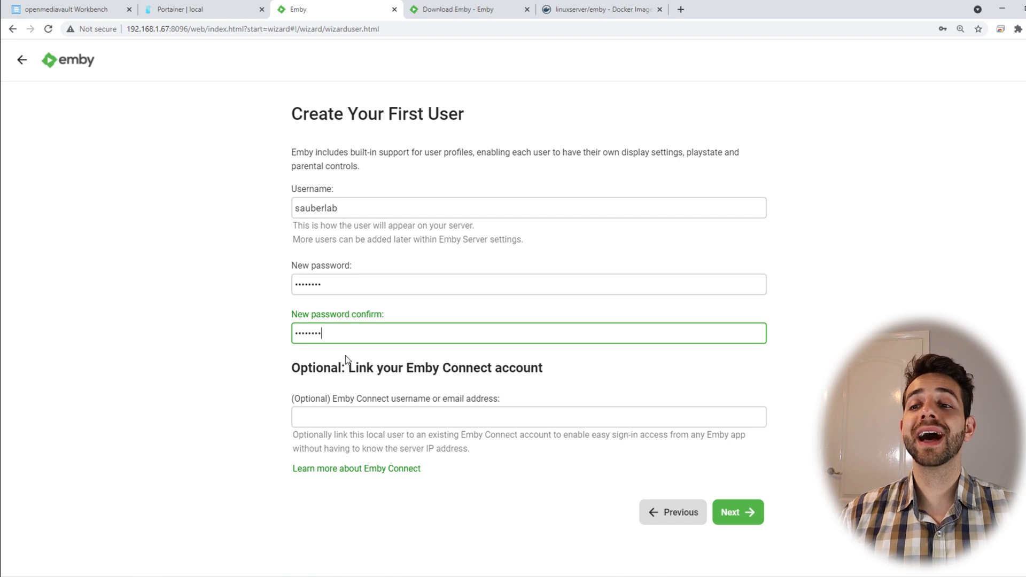
mouse_move(817, 537)
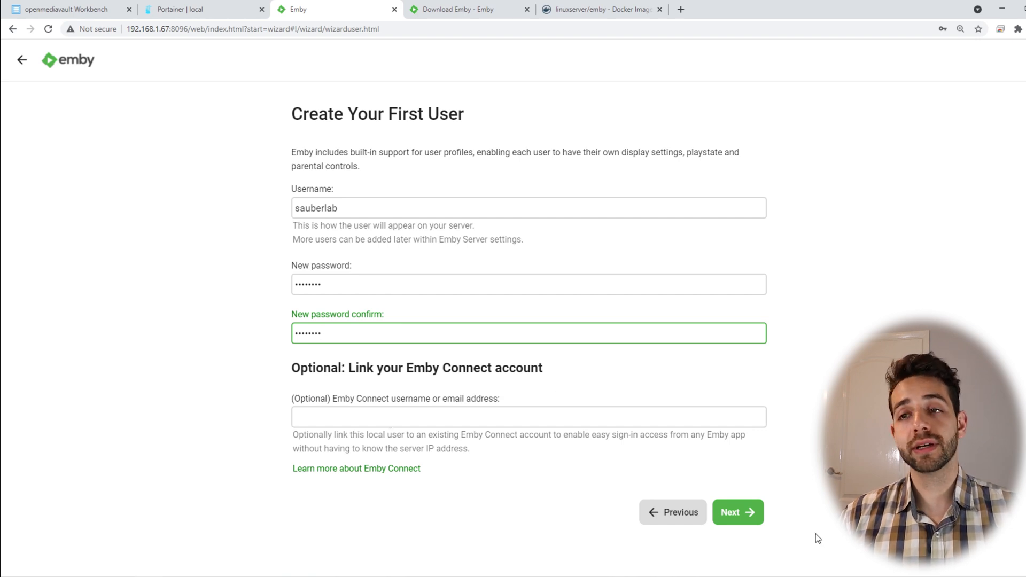
left_click(737, 512)
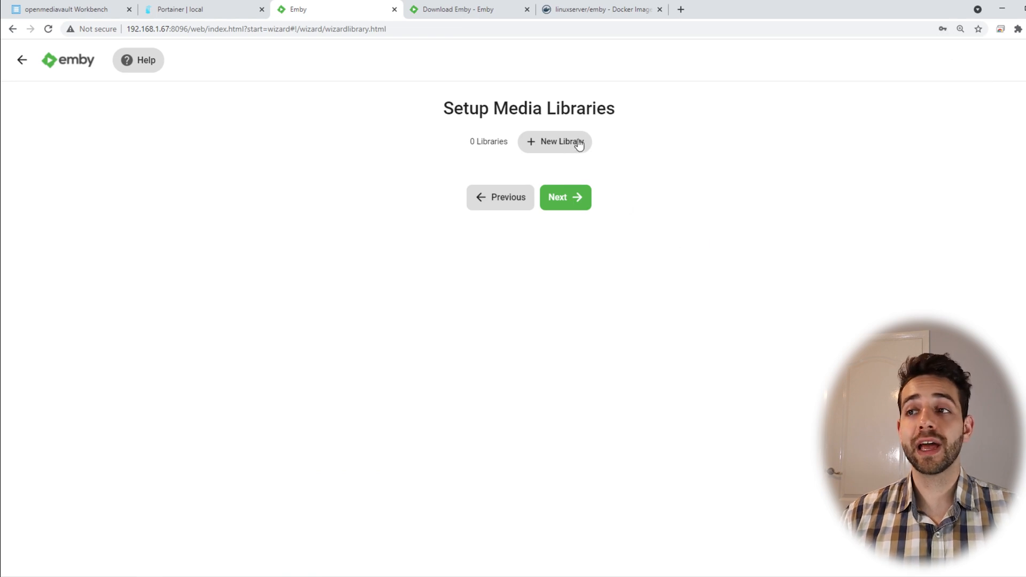
Step: Add a new Movies library pointing at the /media/Movies folder
left_click(554, 141)
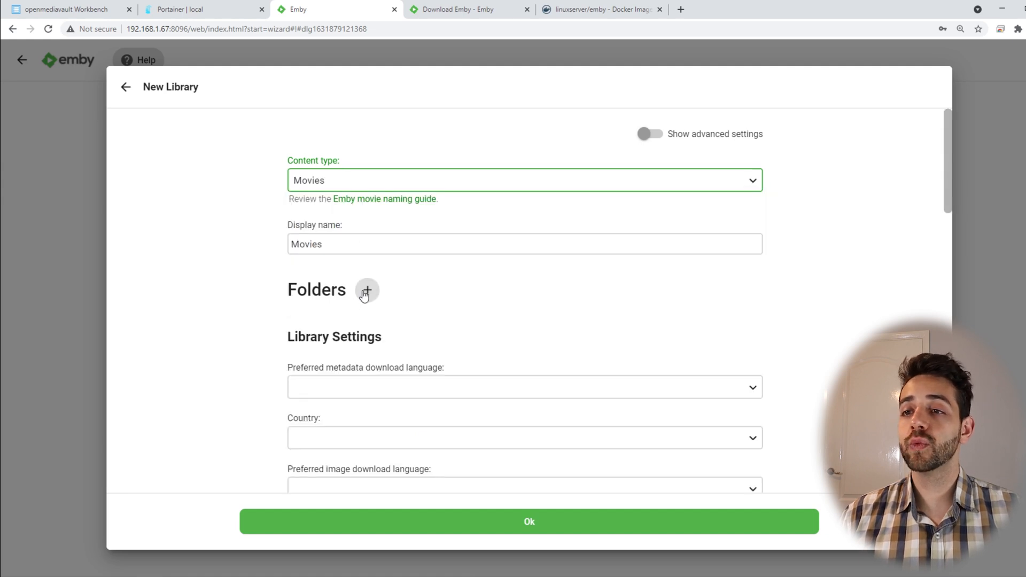
left_click(366, 289)
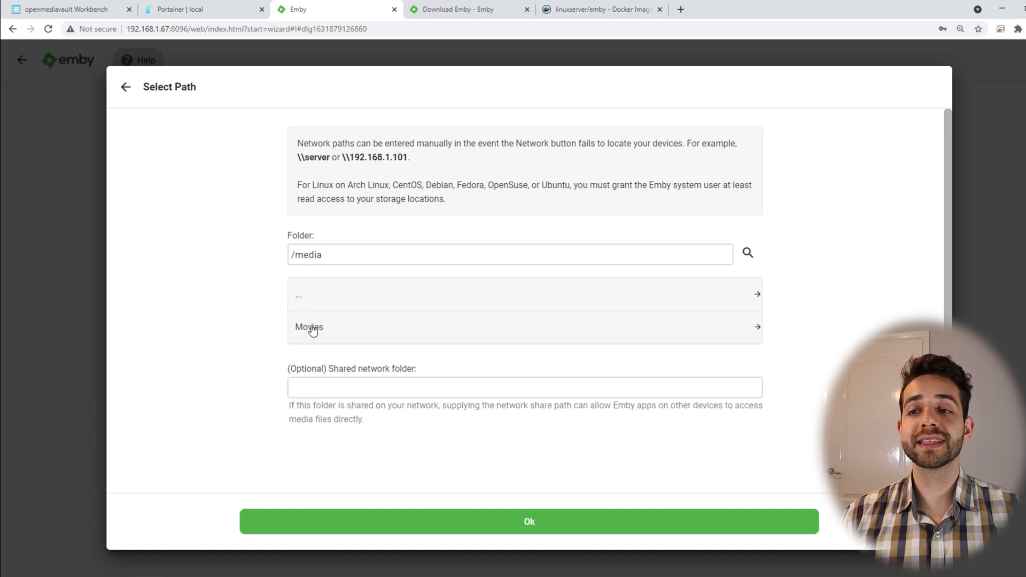
left_click(309, 327)
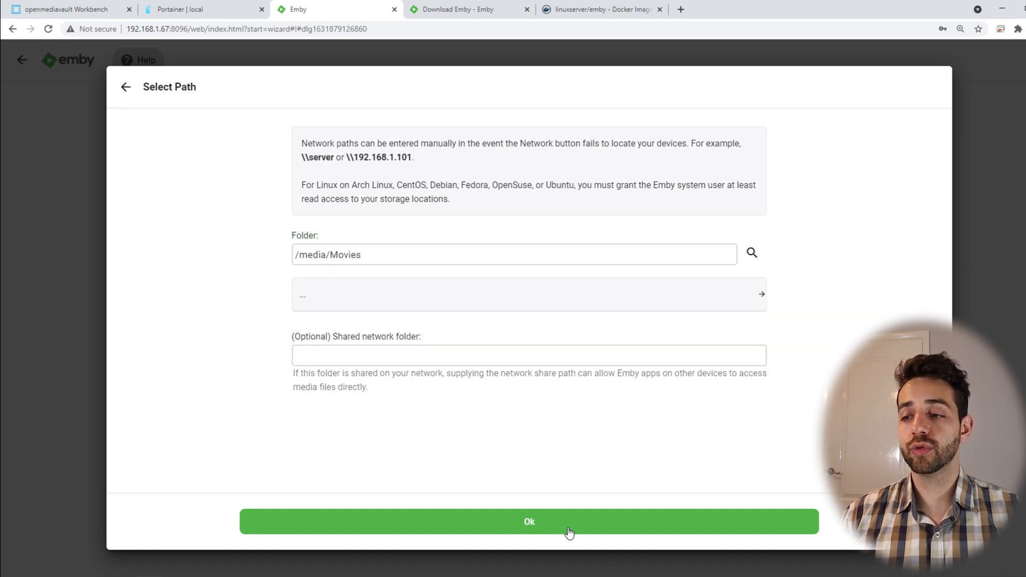
left_click(529, 521)
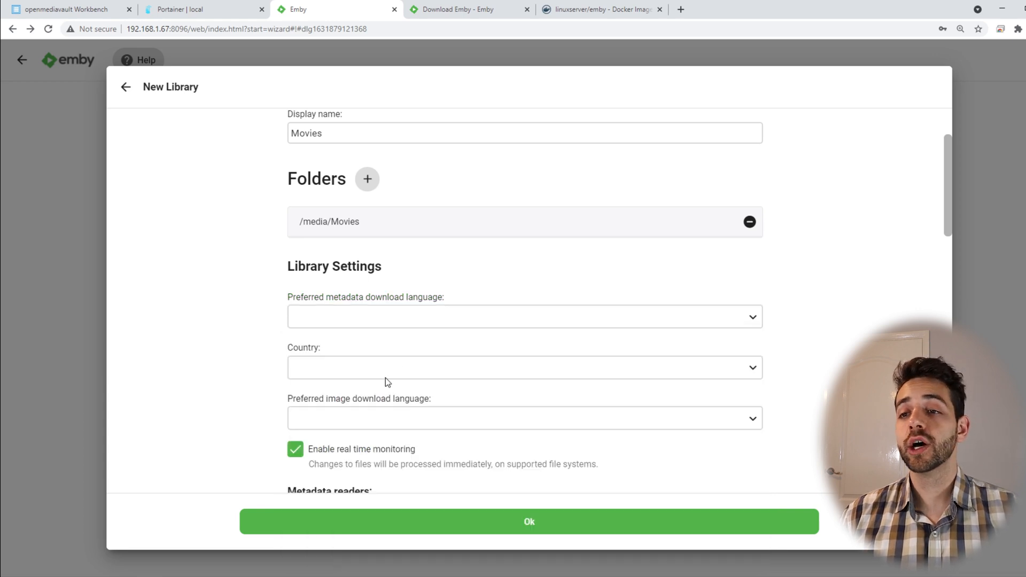
Step: Review the metadata and image fetcher options and confirm the new library
scroll("down", 3)
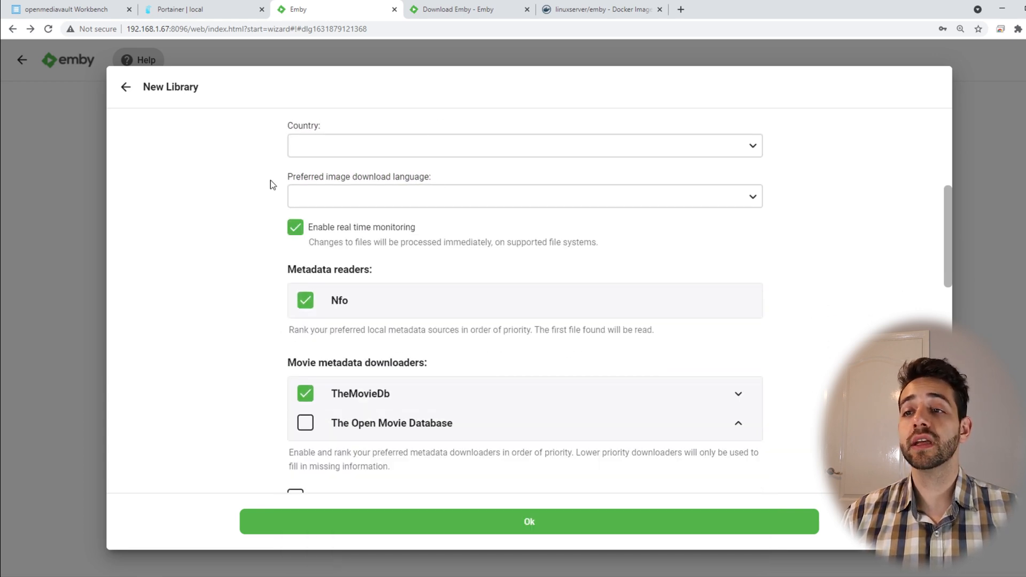
scroll("down", 3)
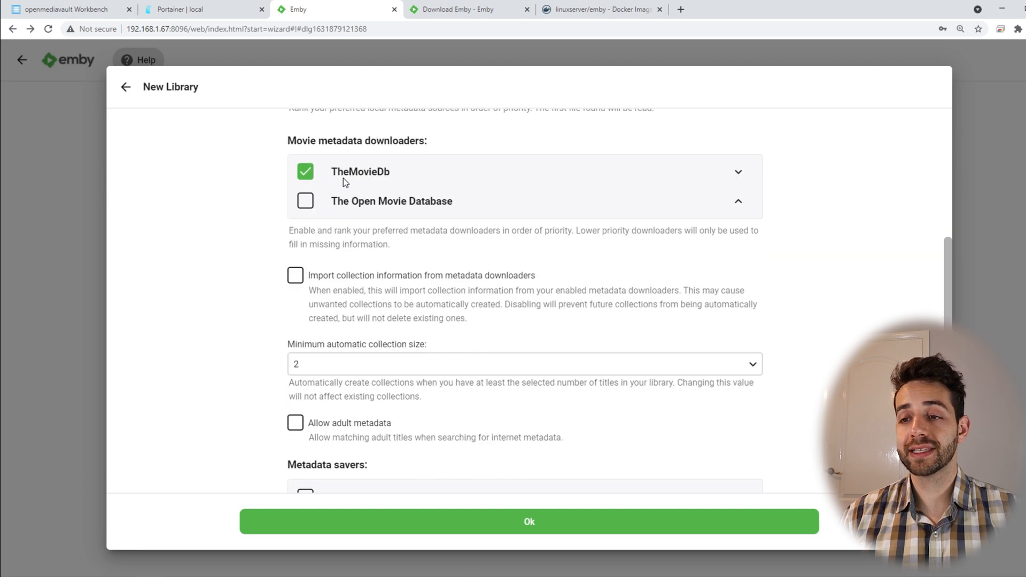
scroll("down", 3)
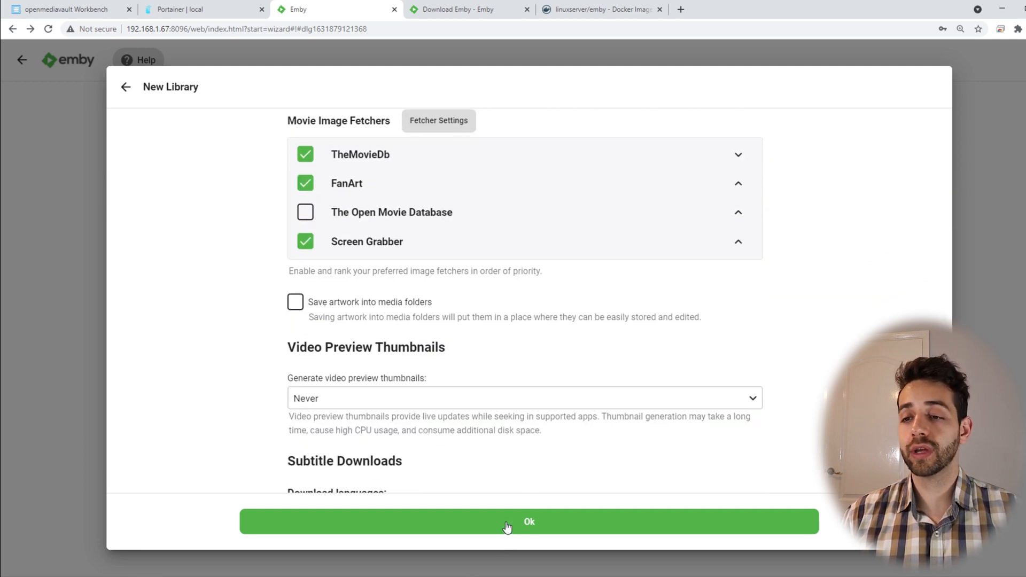
left_click(528, 521)
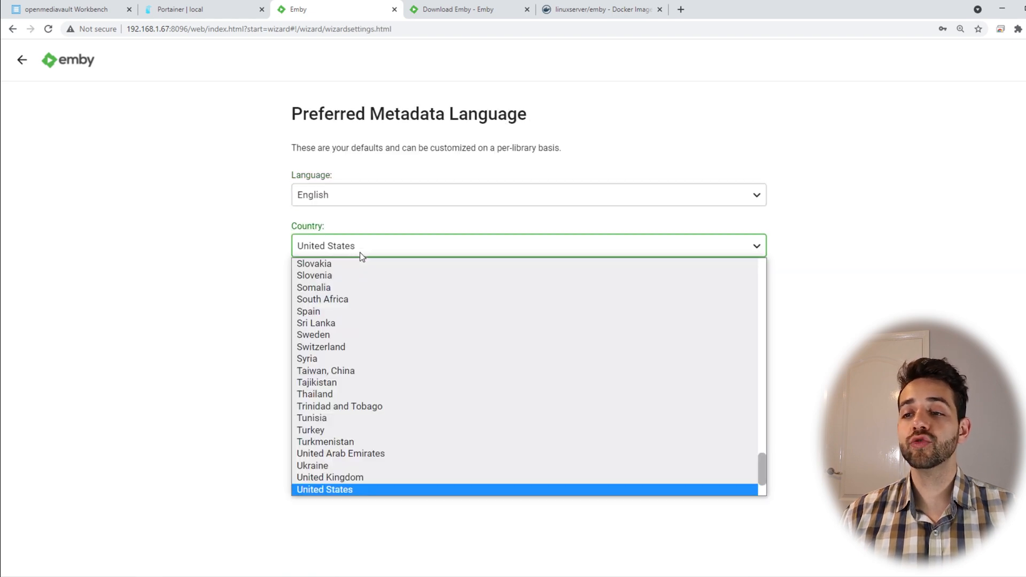
Step: Set metadata country to United Kingdom, keep port mapping, accept the terms and finish setup
left_click(330, 477)
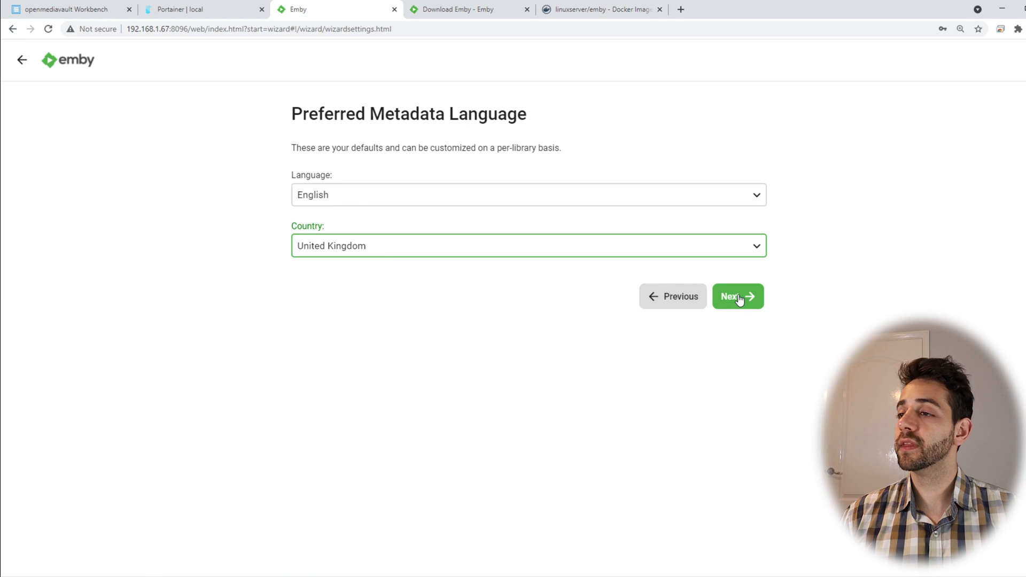
left_click(737, 296)
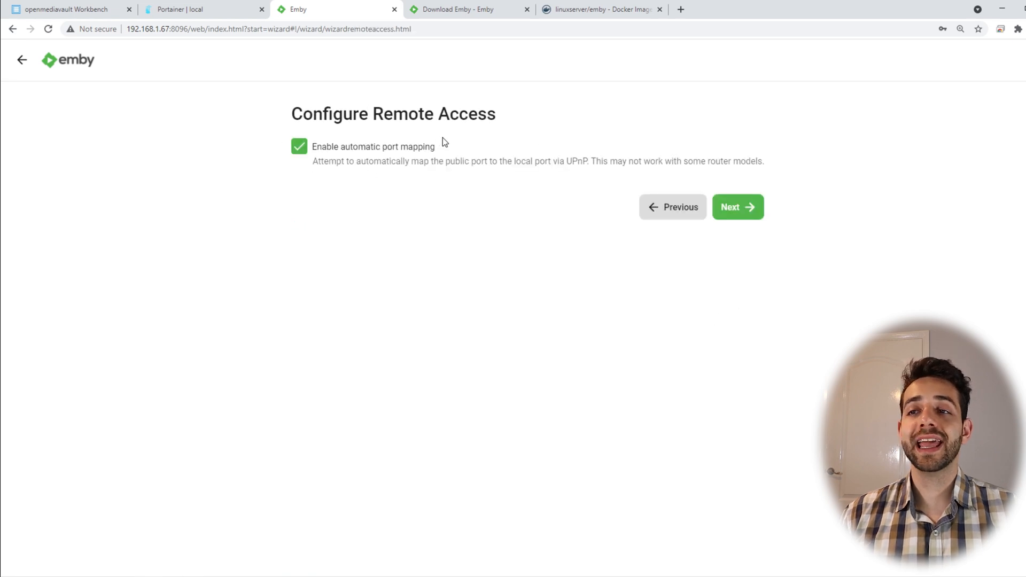
mouse_move(832, 191)
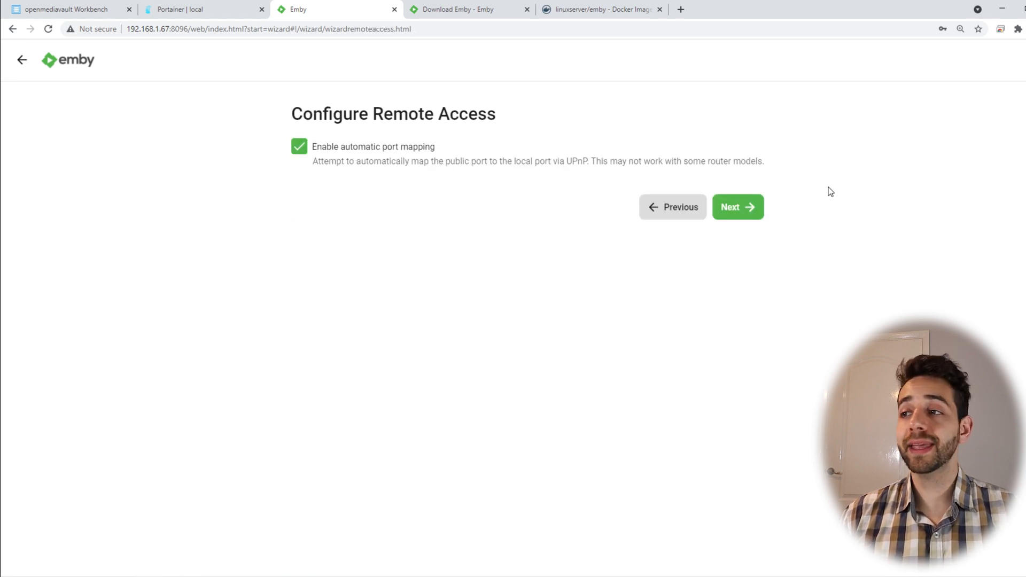
left_click(737, 206)
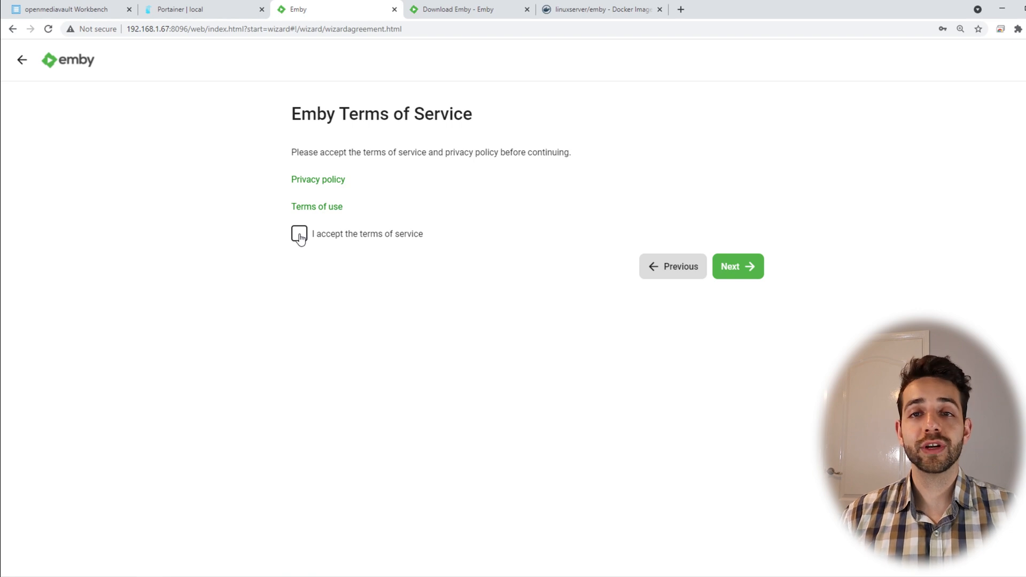
left_click(736, 266)
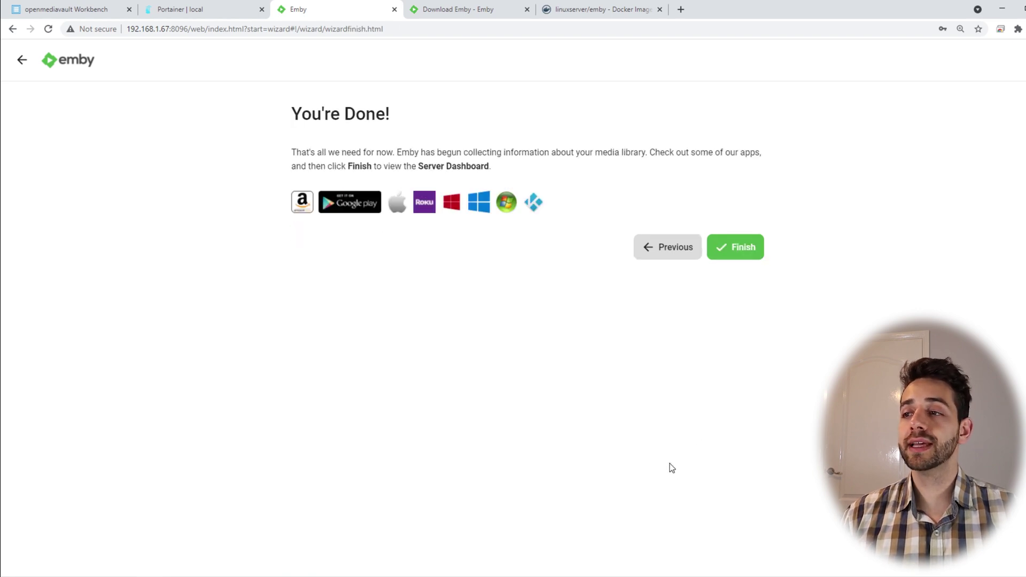
left_click(735, 247)
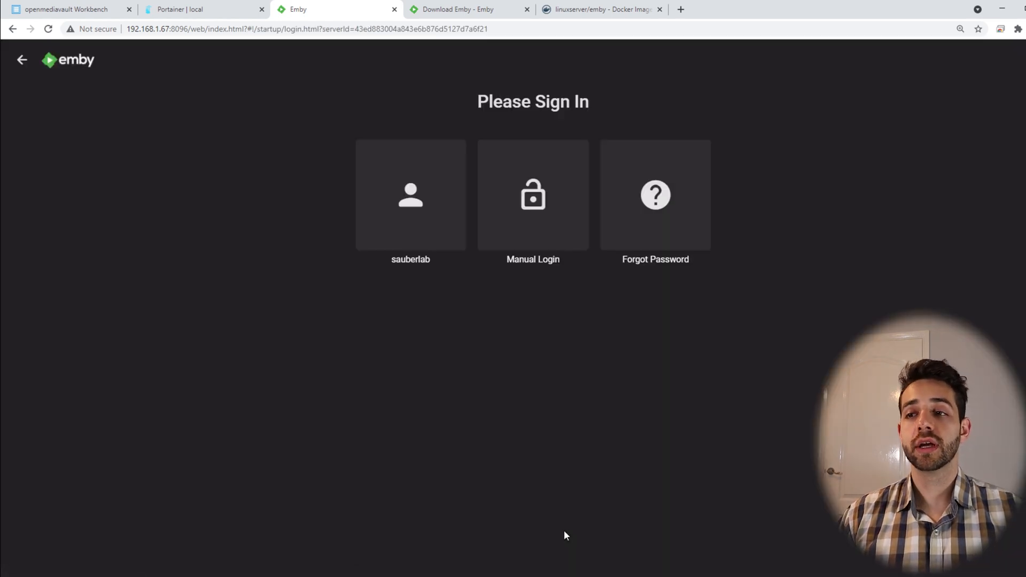
mouse_move(410, 265)
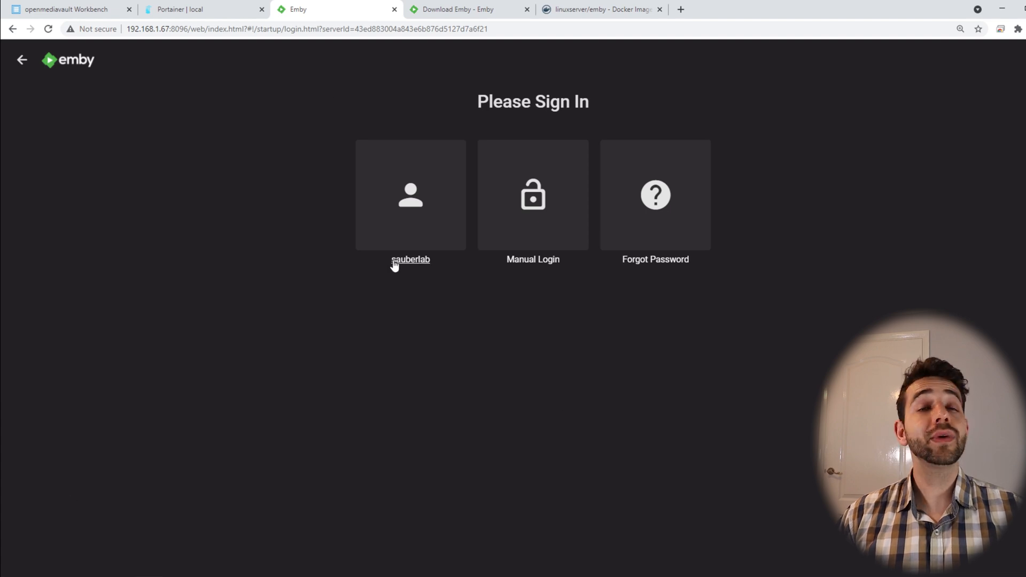
Step: Sign in as the sauberlab admin account with its password
left_click(410, 194)
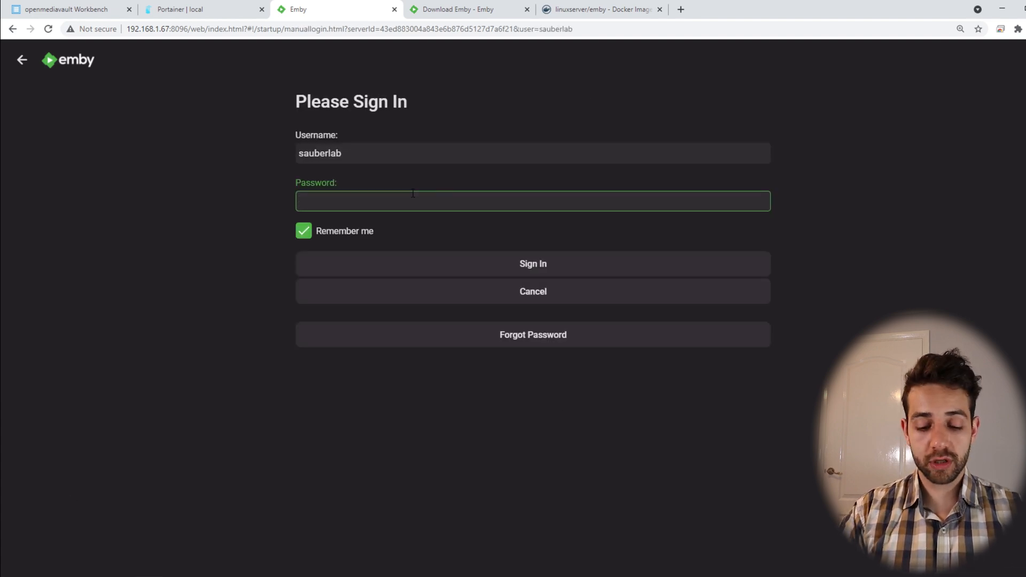
left_click(532, 263)
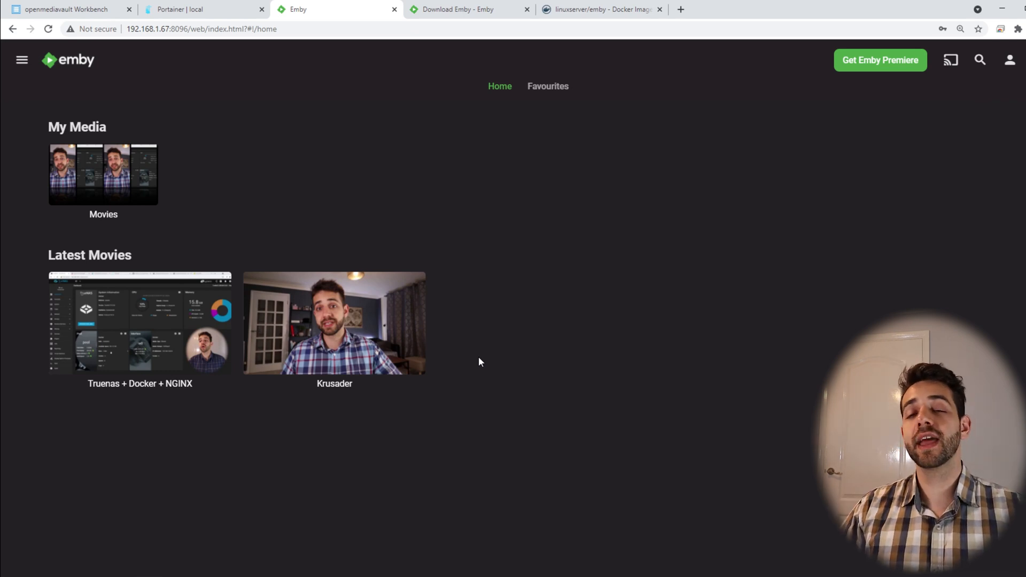
mouse_move(21, 60)
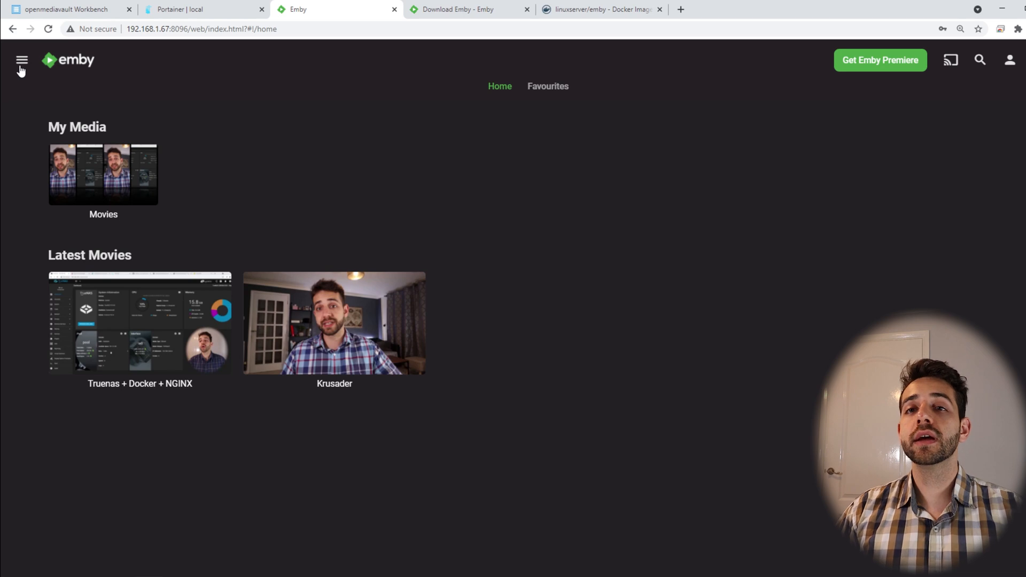
mouse_move(34, 82)
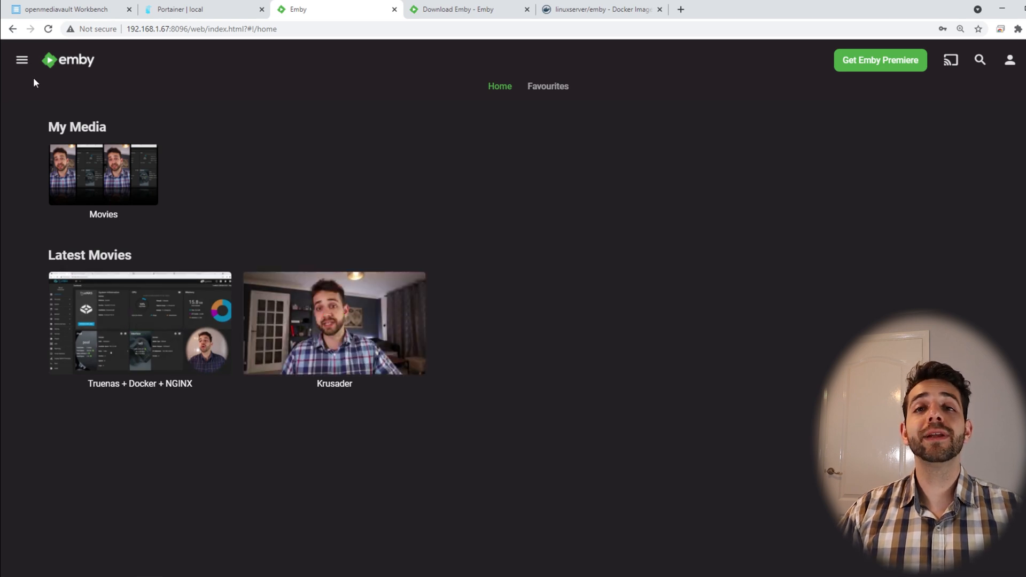
mouse_move(33, 70)
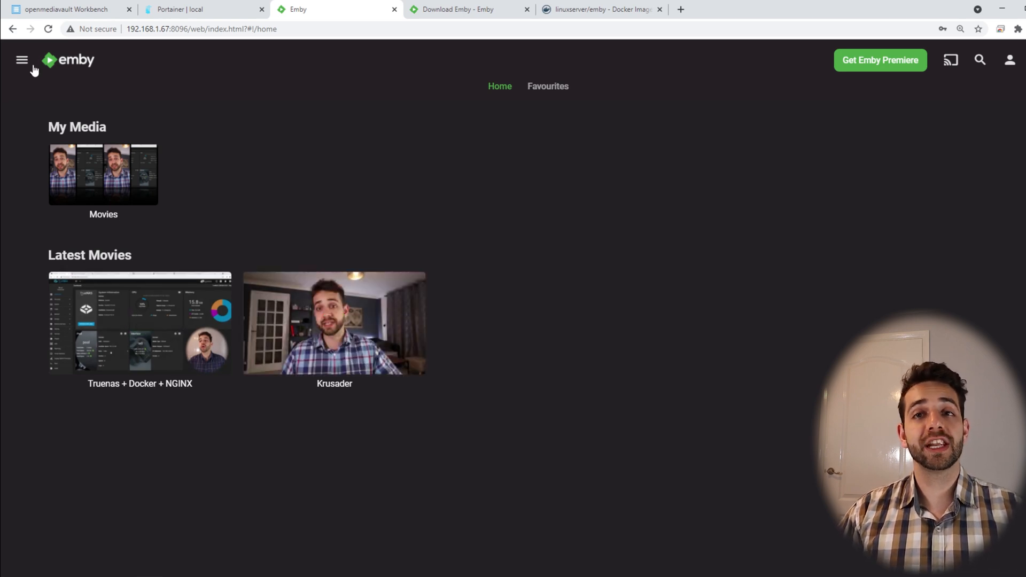
Step: Rename the server's friendly name to sauberlab from the Manage Emby Server dashboard
left_click(22, 60)
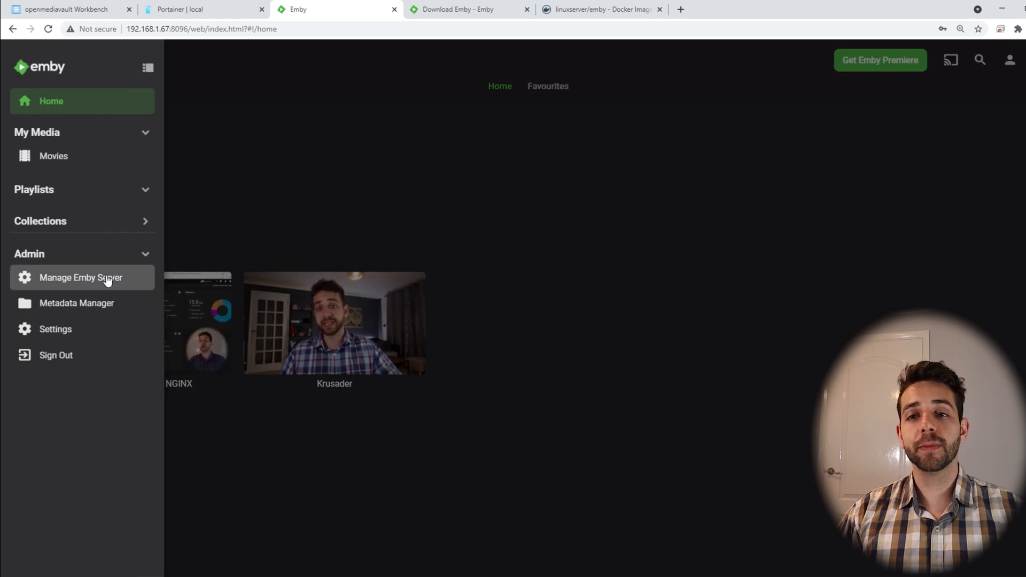
left_click(80, 278)
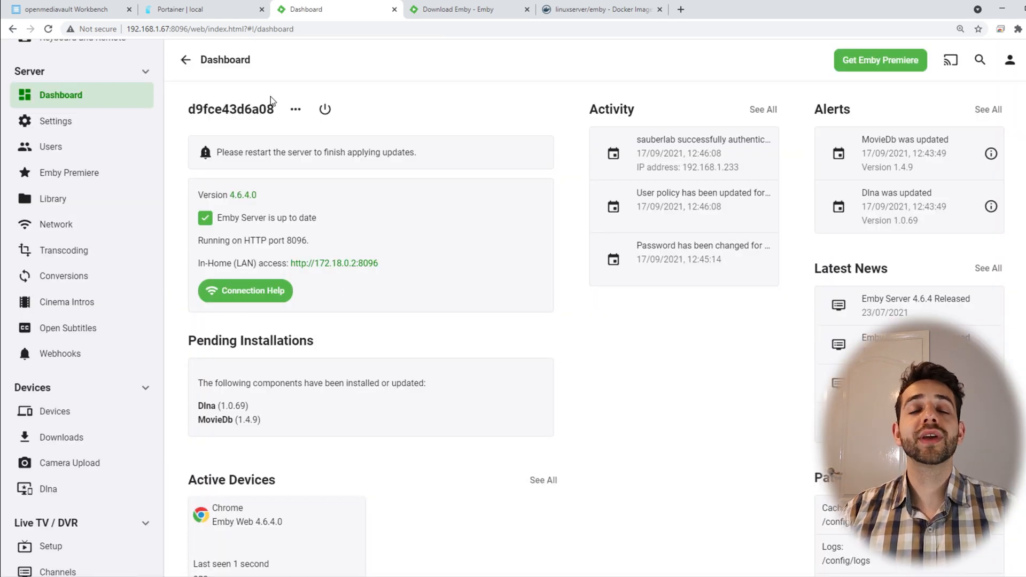
mouse_move(292, 116)
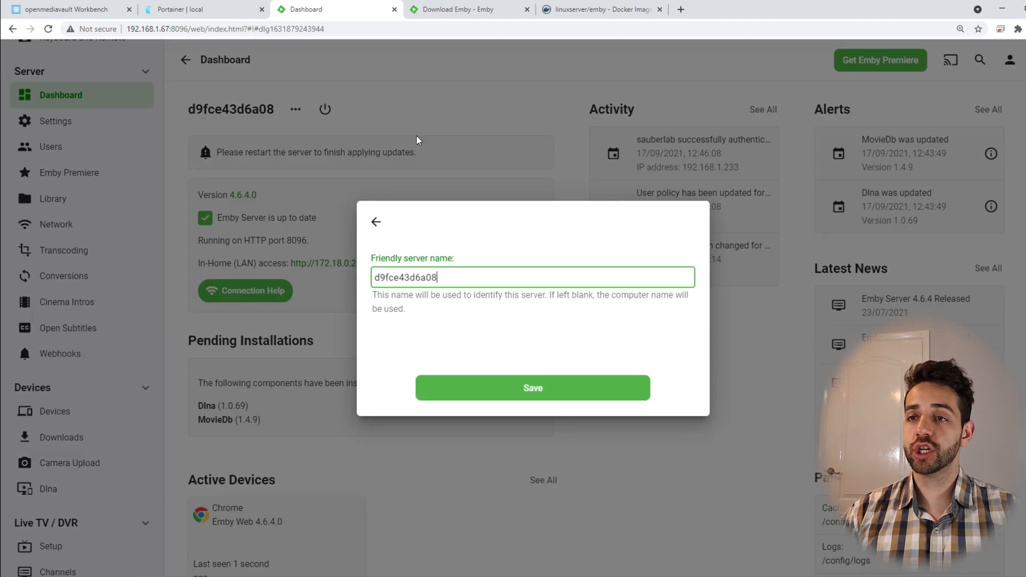
type("sauber")
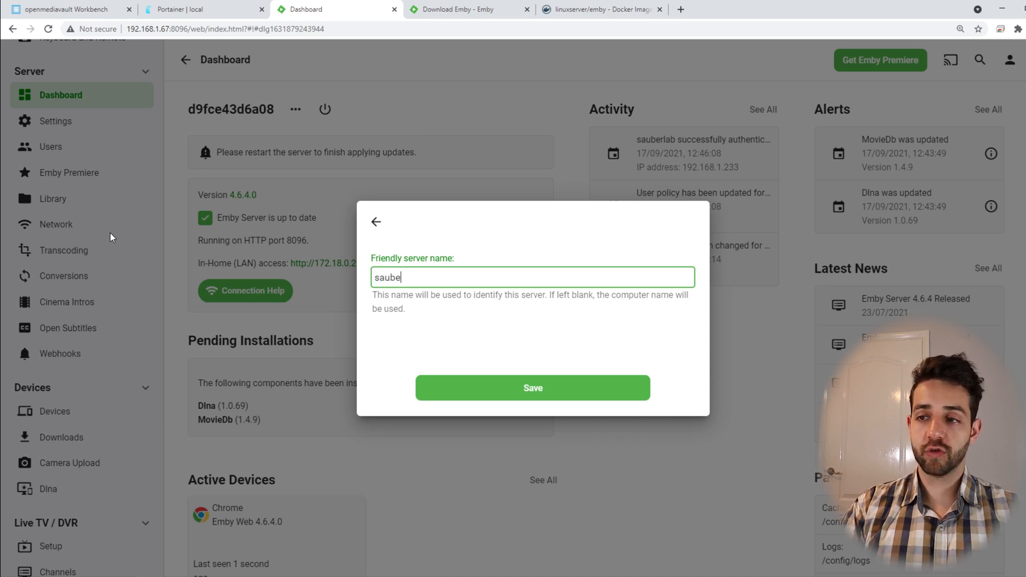
type("lab")
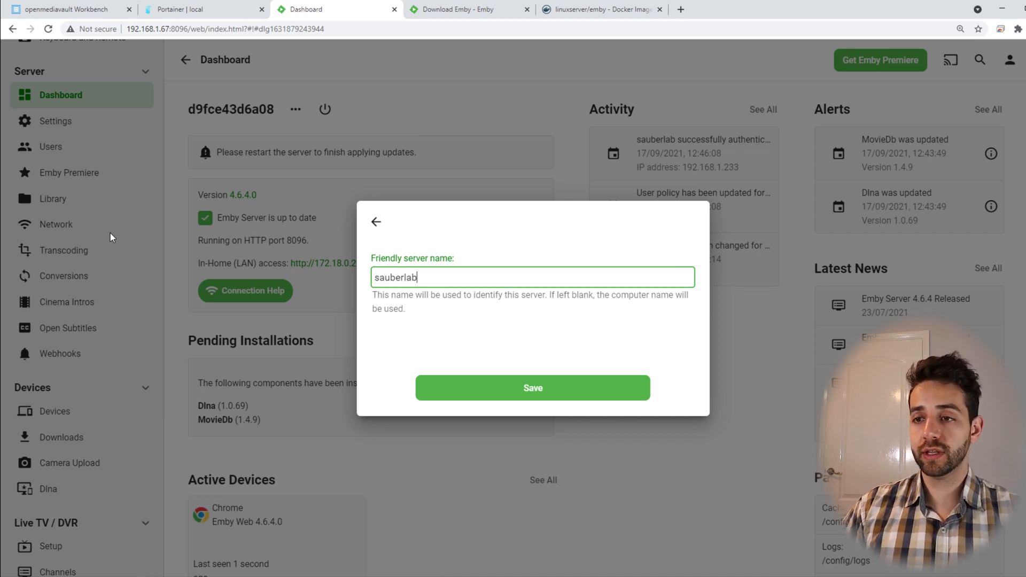
left_click(532, 386)
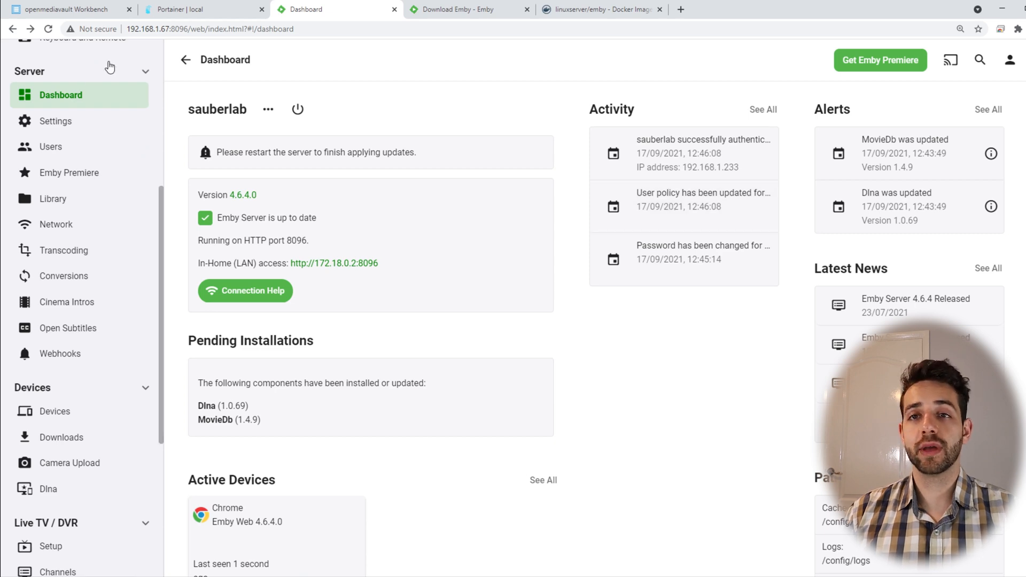
Step: Show the server's general Settings page with cache path and update options
left_click(55, 121)
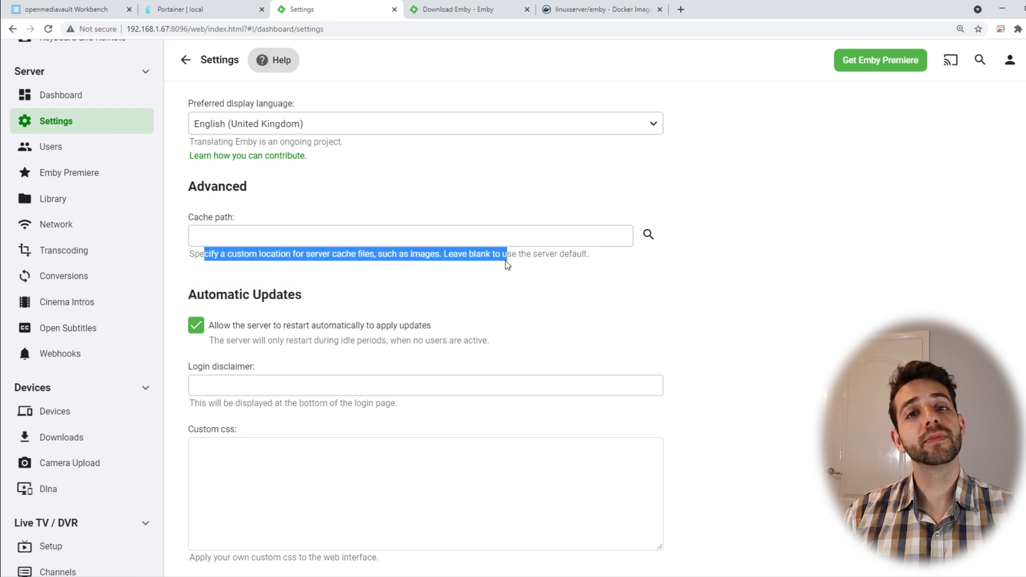
mouse_move(470, 226)
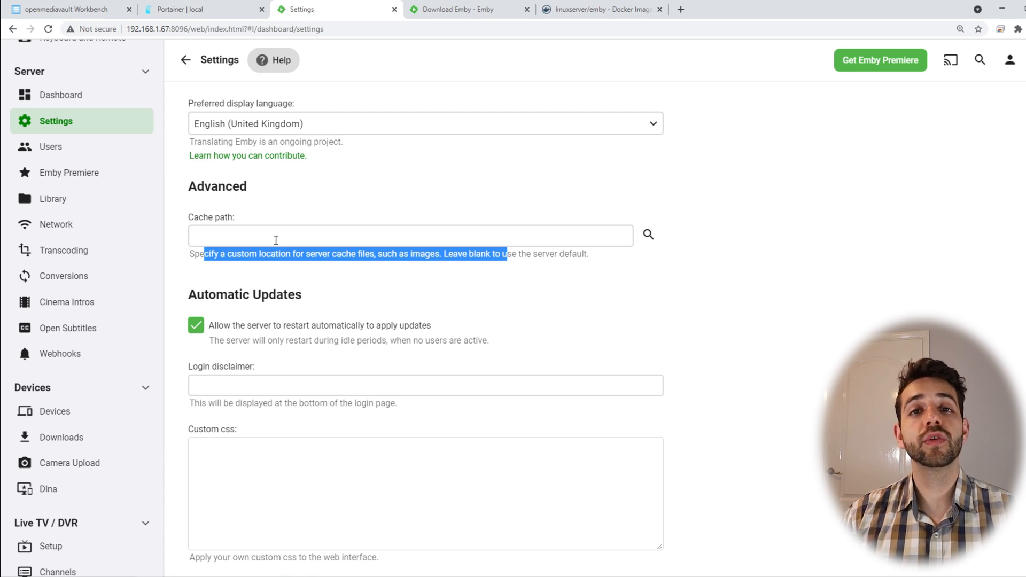
Step: Create a second user named sauber2
left_click(50, 147)
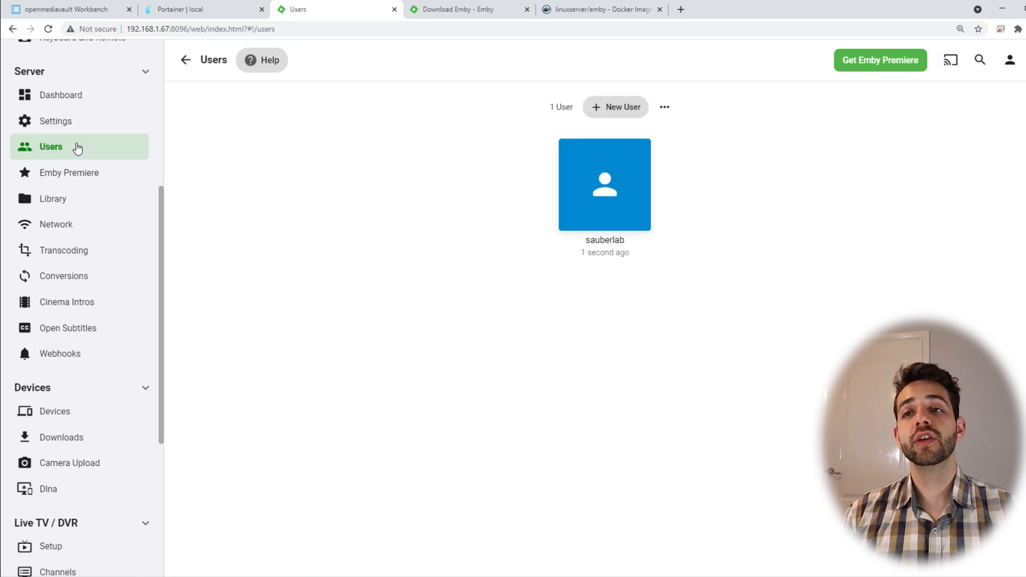
left_click(615, 107)
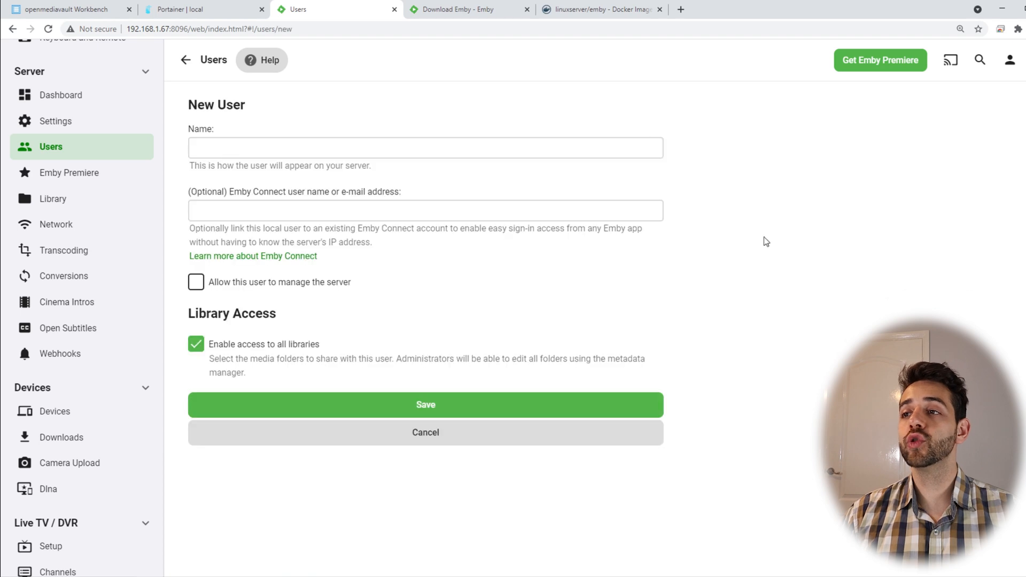
type("sauber2")
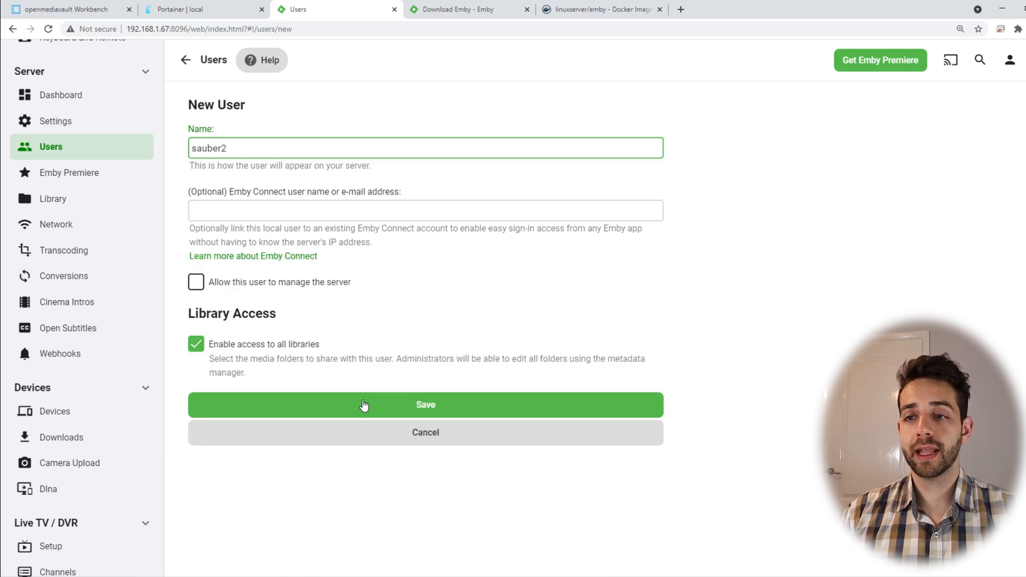
left_click(424, 404)
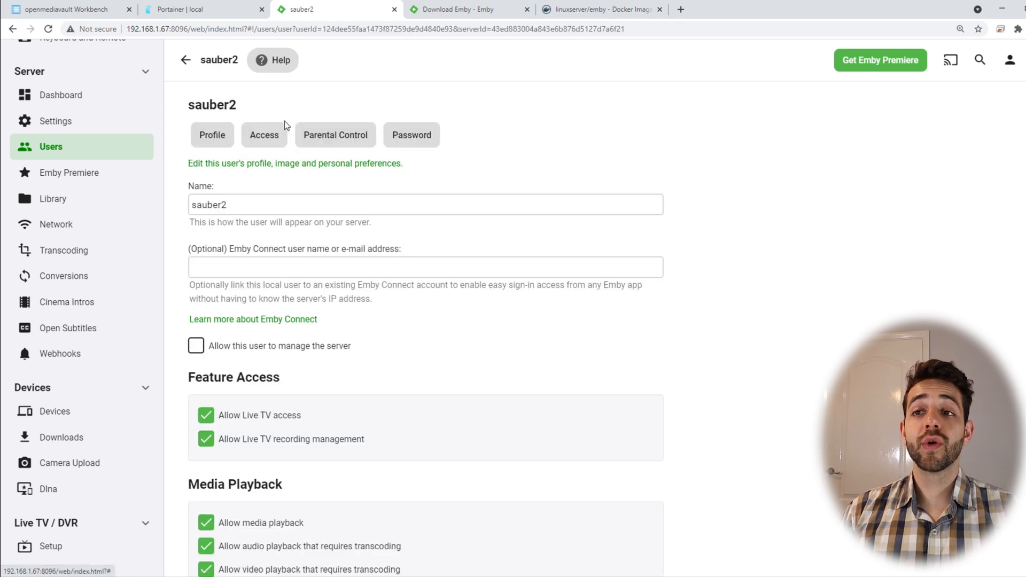
Step: Limit sauber2's access to the Movies library and start setting its password
left_click(264, 135)
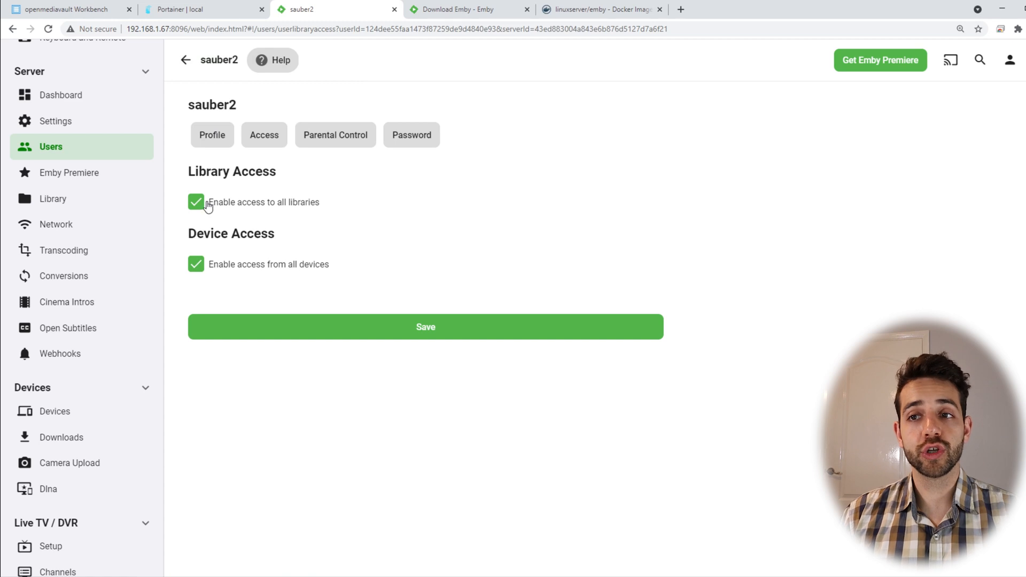
left_click(196, 202)
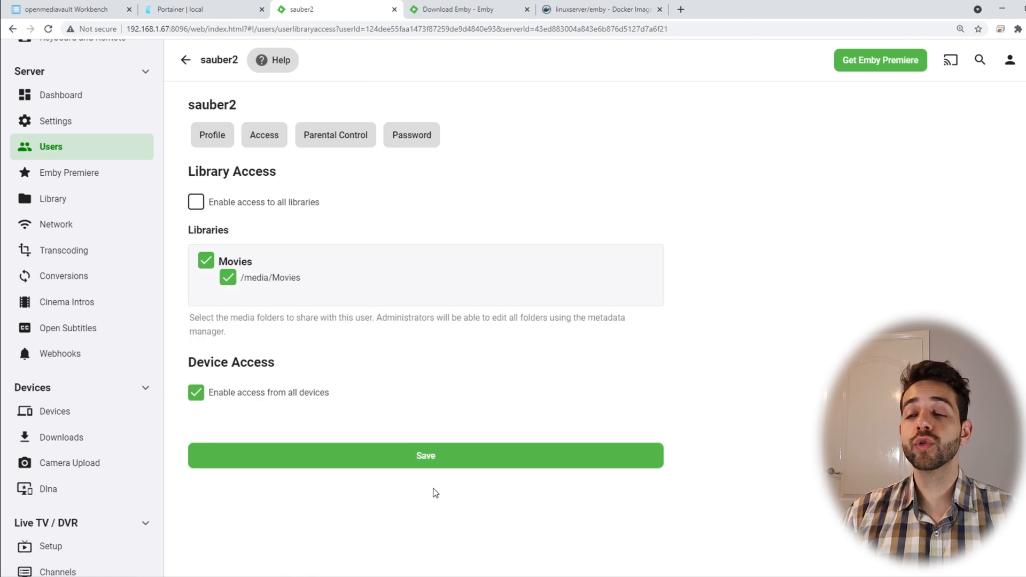
mouse_move(254, 392)
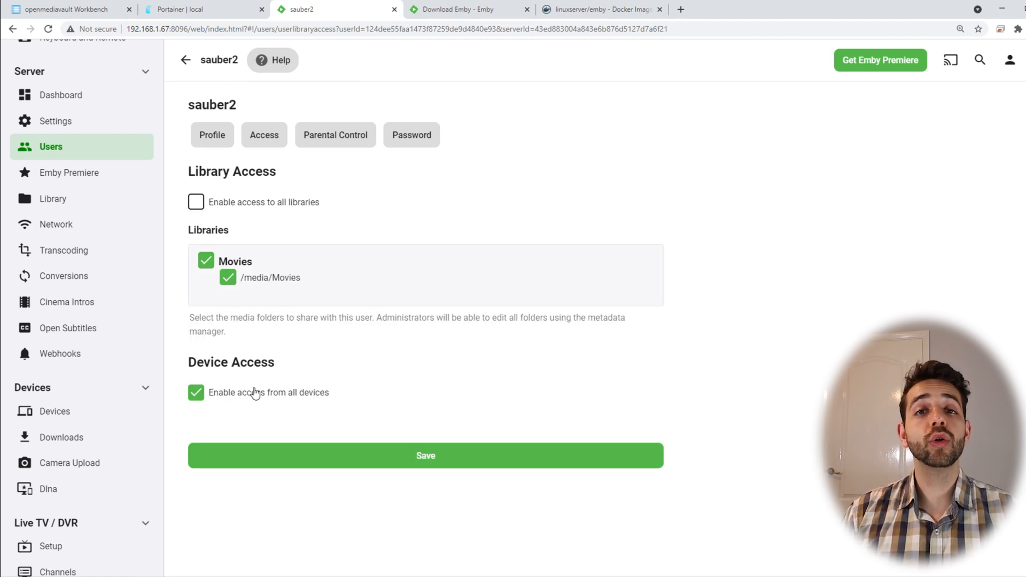
mouse_move(411, 135)
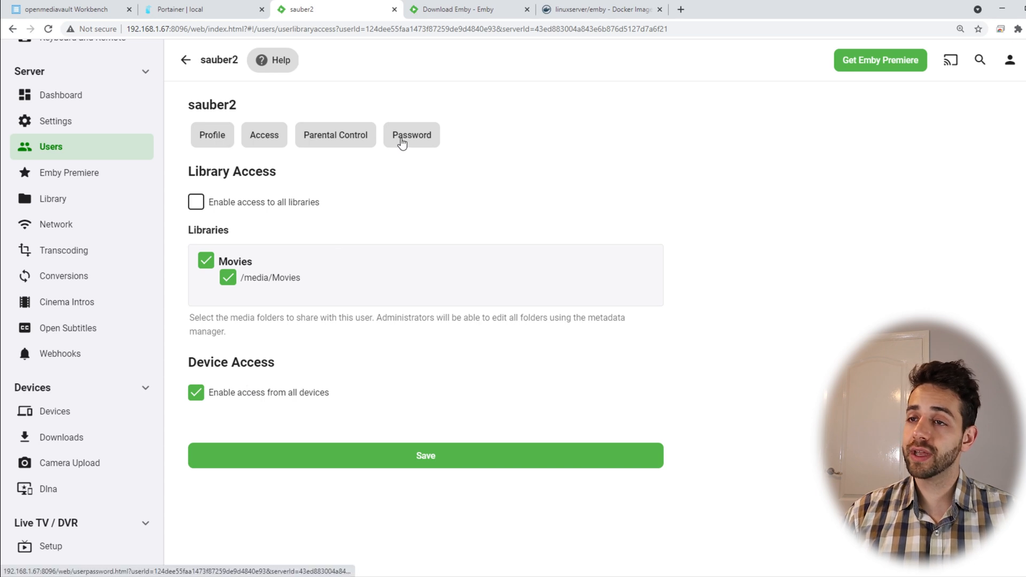
left_click(411, 134)
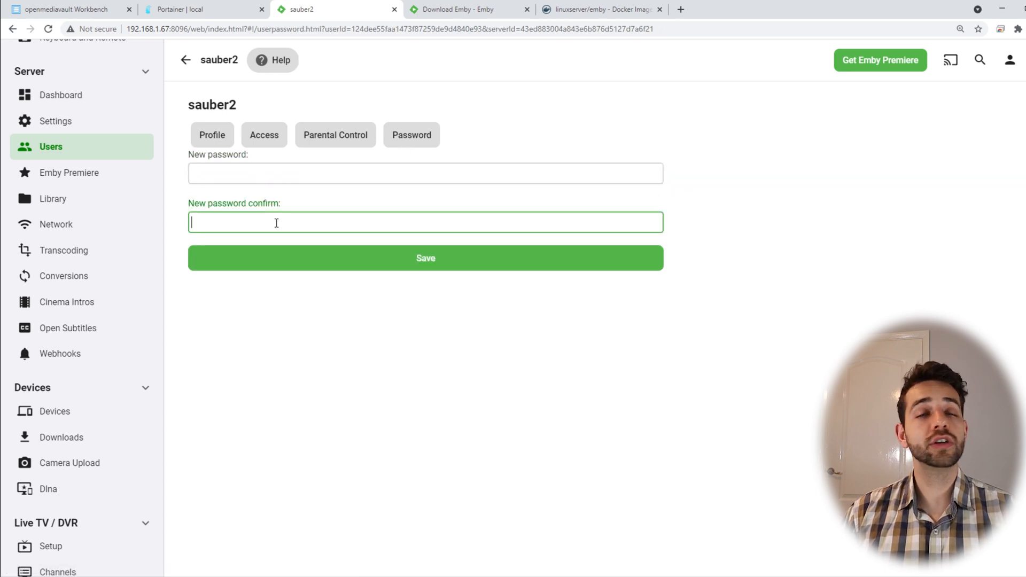
mouse_move(655, 204)
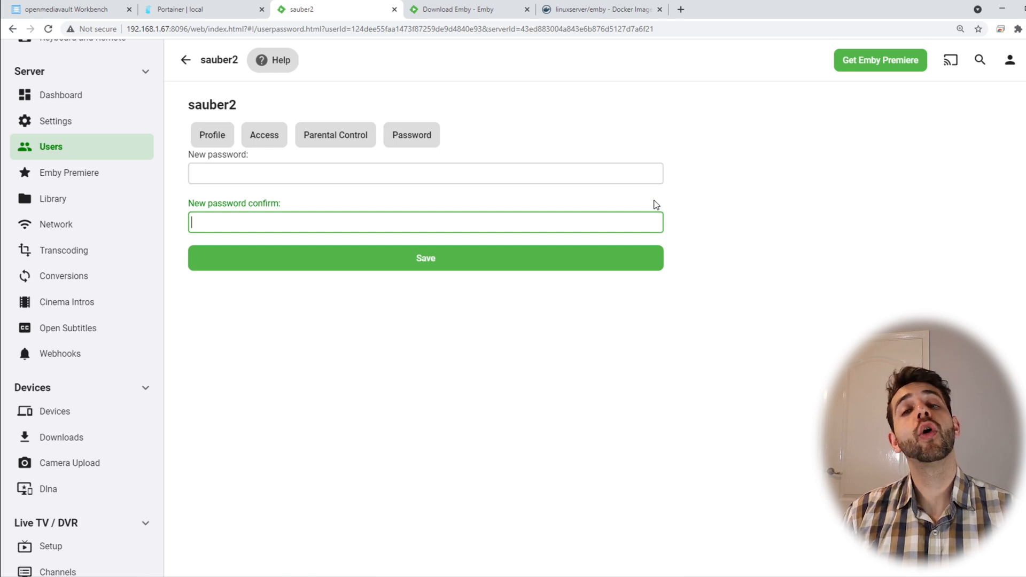
mouse_move(63, 183)
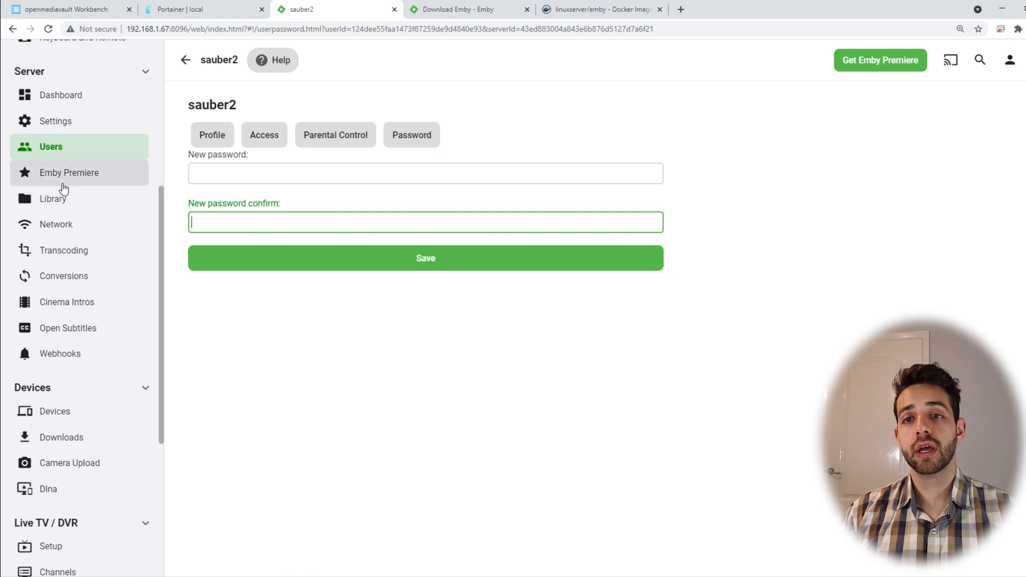
Step: View the Library page, then the Transcoding settings with hardware acceleration set to Yes
left_click(54, 199)
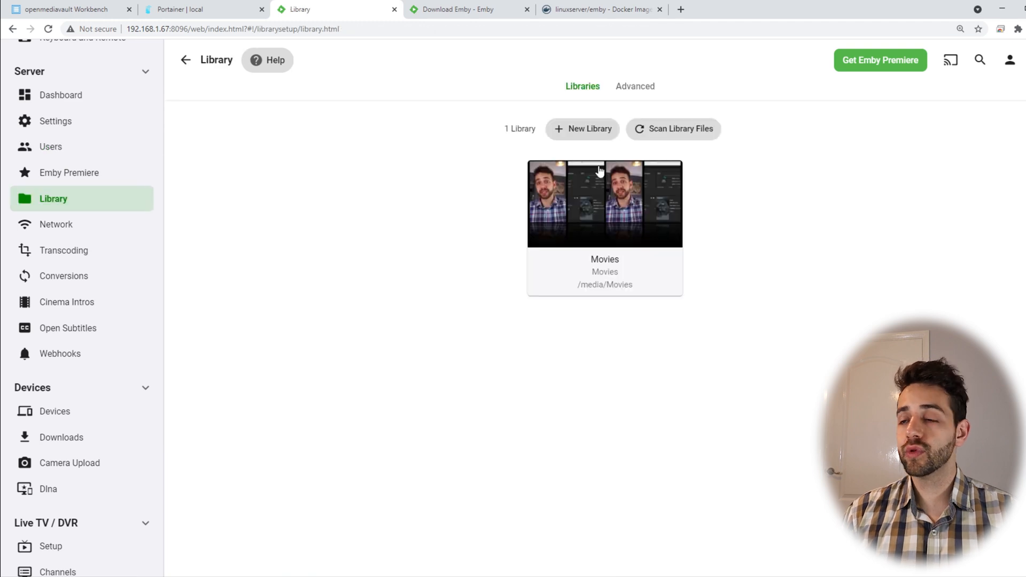
mouse_move(86, 255)
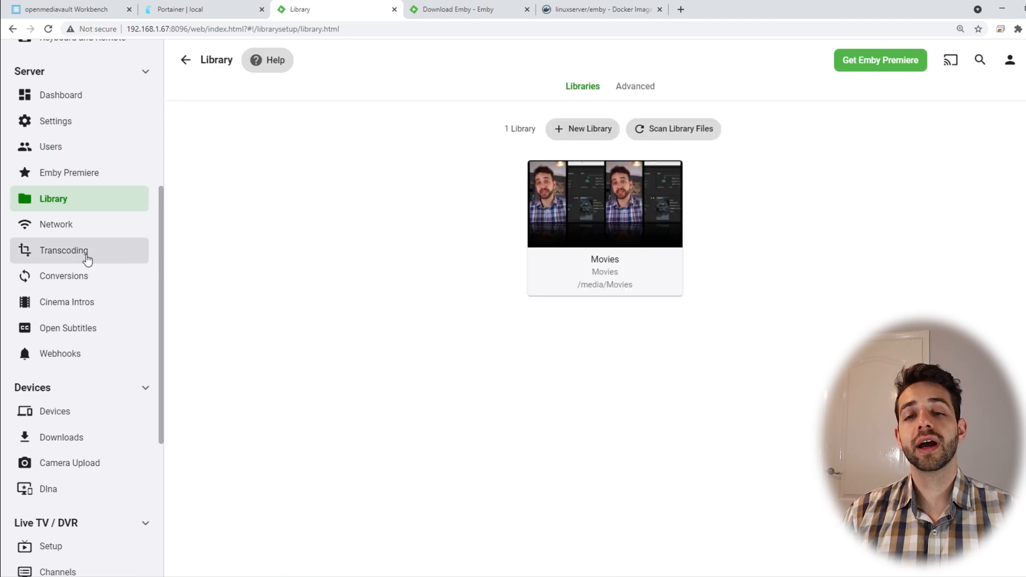
left_click(63, 250)
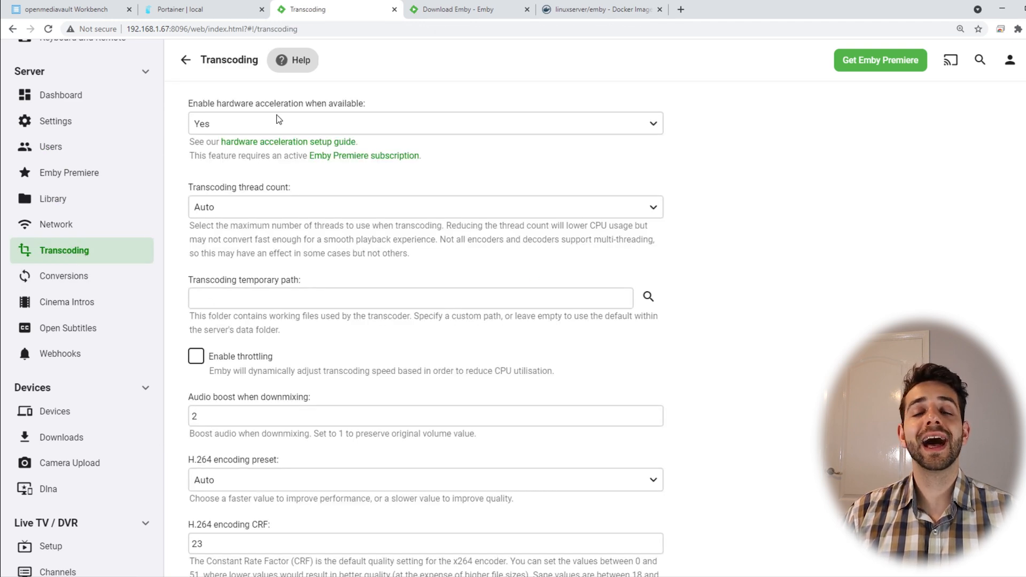
mouse_move(422, 194)
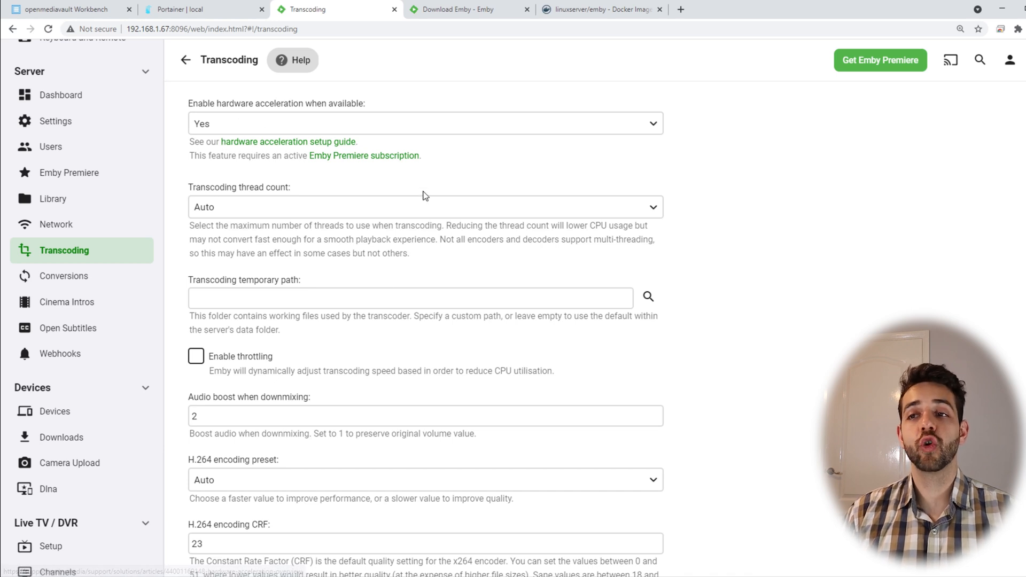
mouse_move(364, 156)
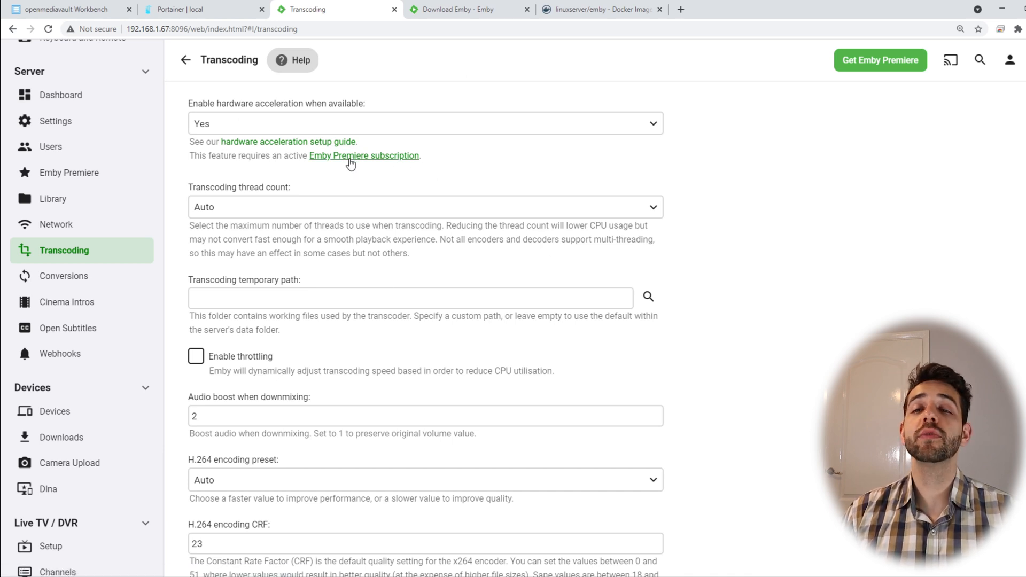
scroll("up", 3)
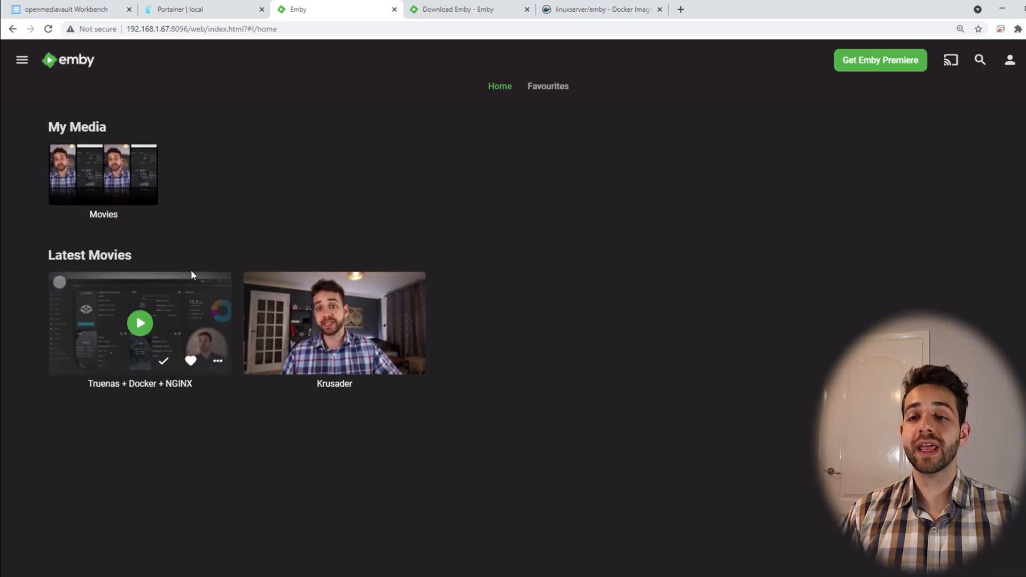
mouse_move(406, 296)
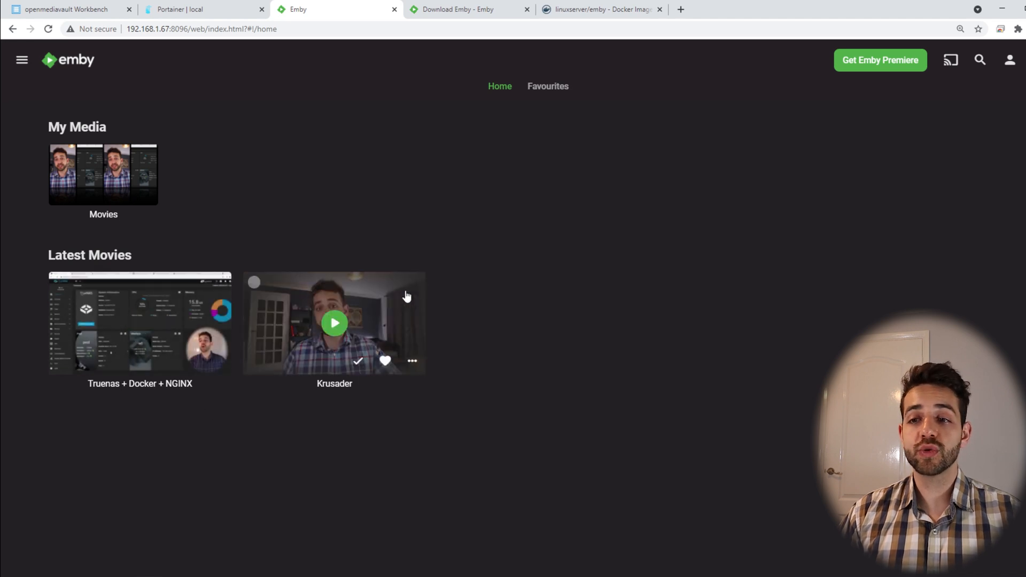
Step: Play Krusader from Latest Movies, review its quality options list, and return to its details page
left_click(335, 322)
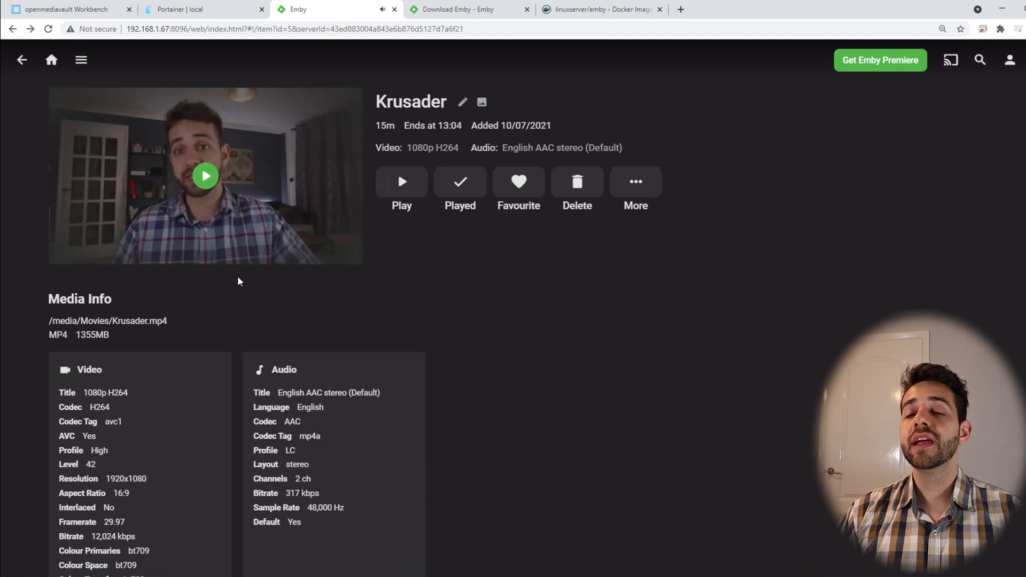
mouse_move(403, 157)
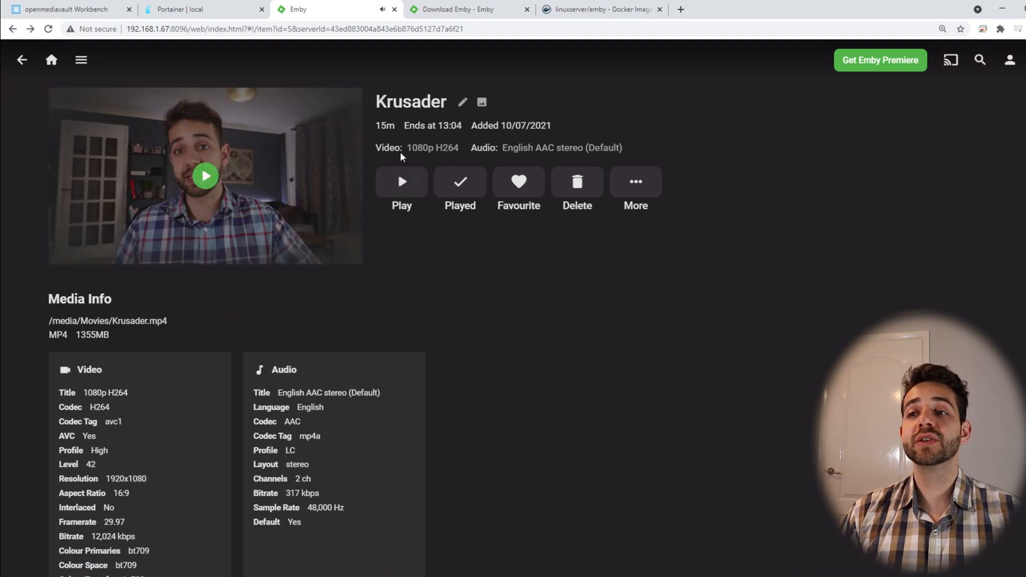
left_click(401, 182)
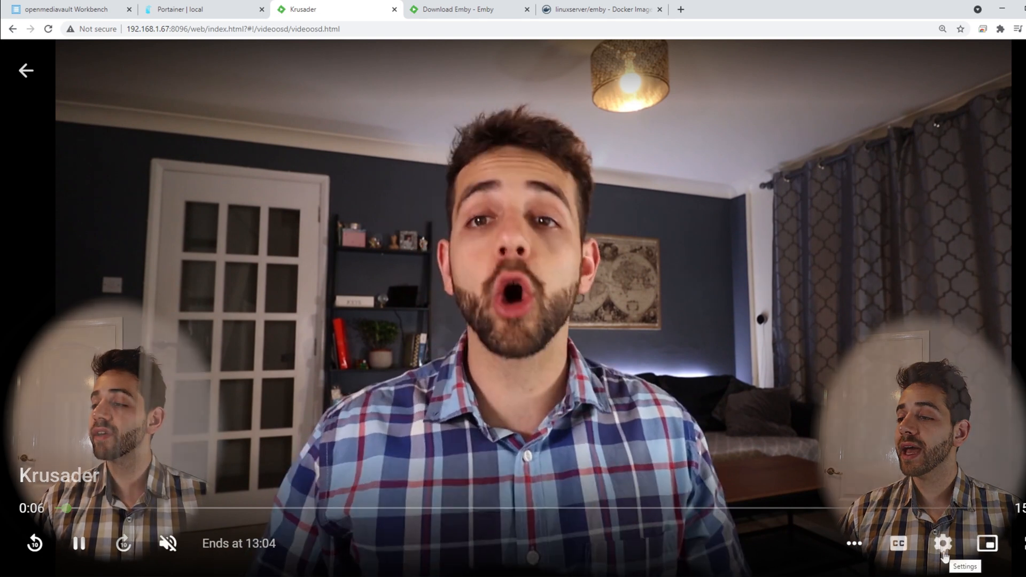
left_click(942, 543)
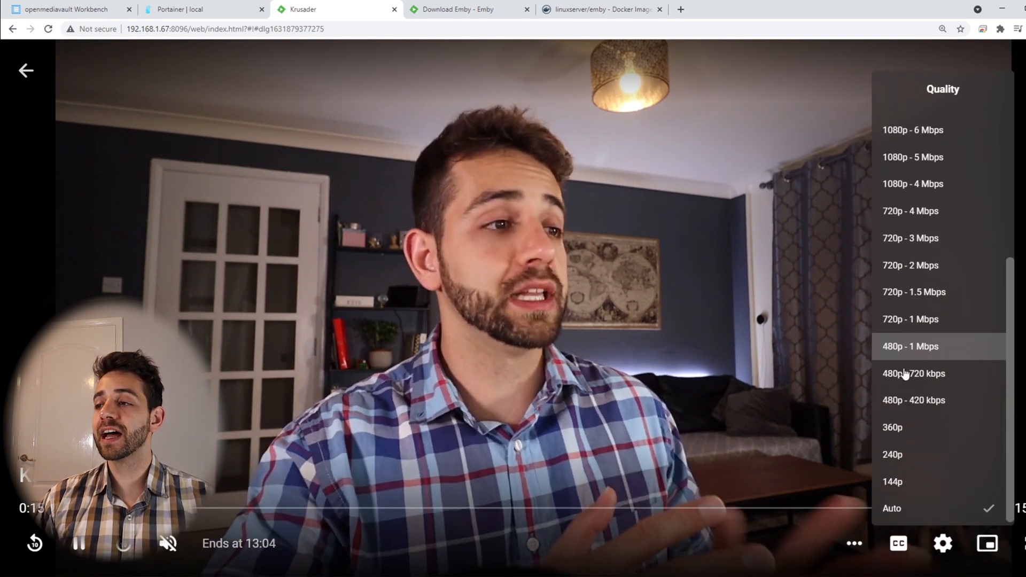
mouse_move(935, 450)
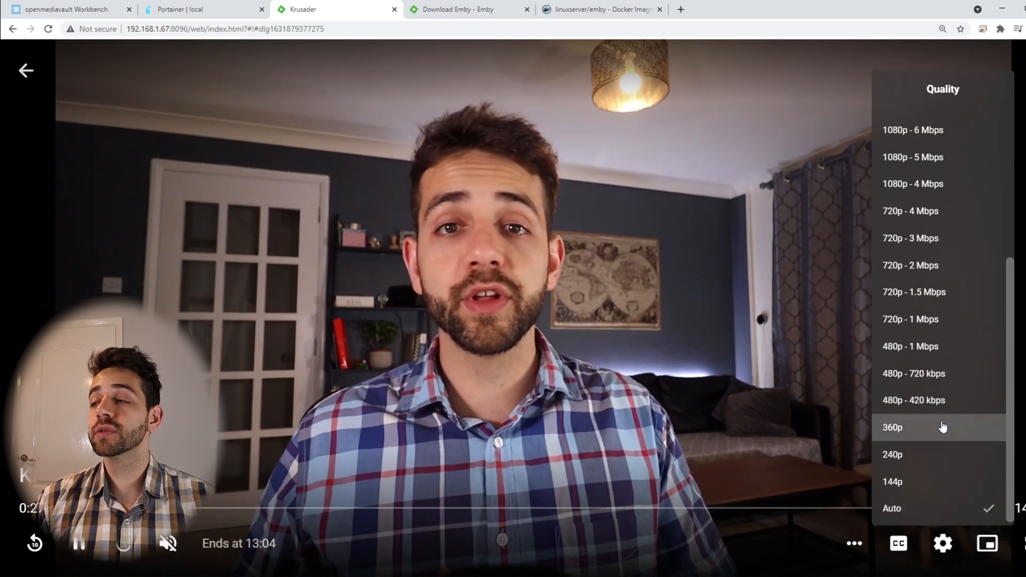
scroll("up", 3)
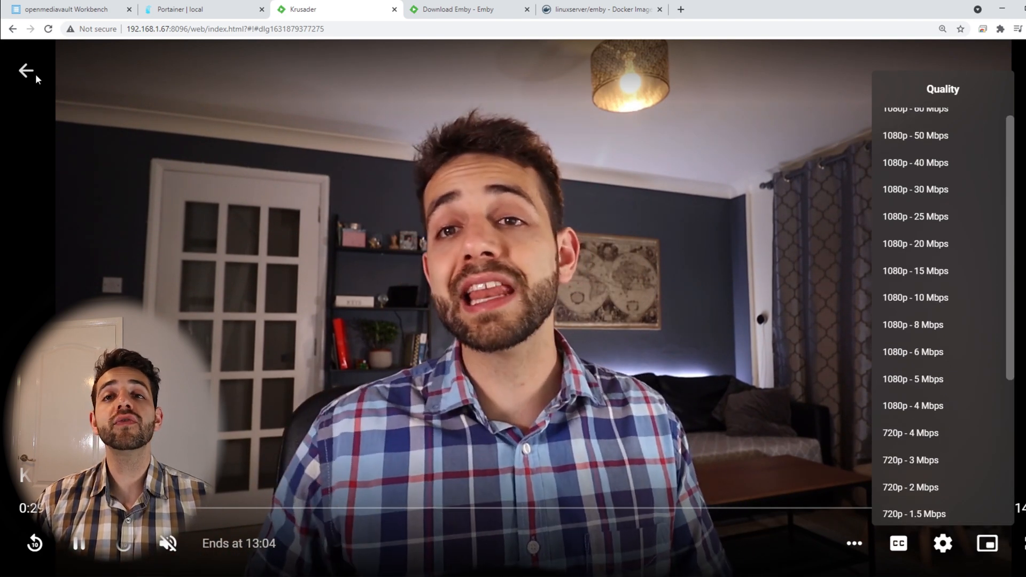
left_click(26, 71)
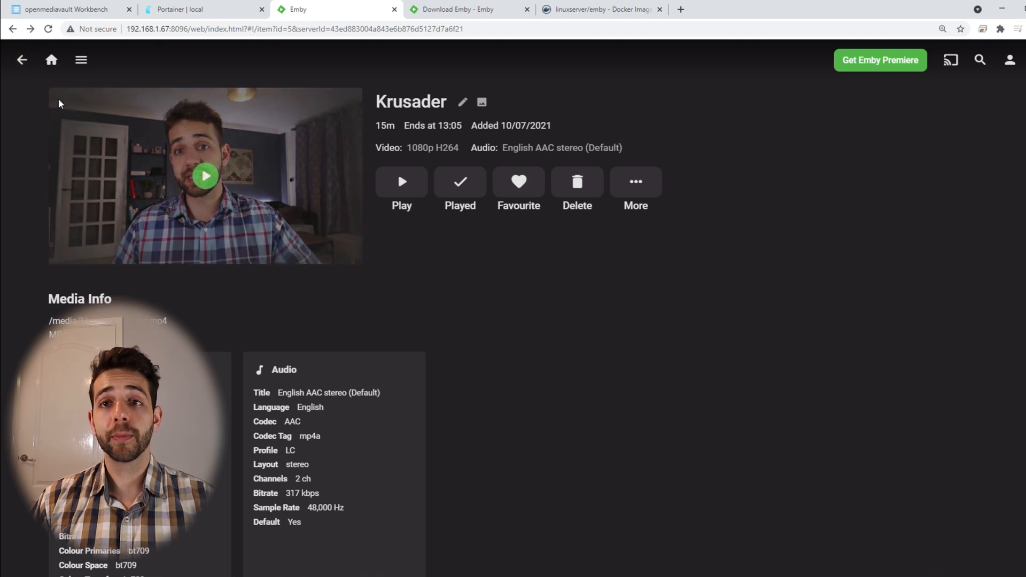
Step: Play the Truenas + Docker + NGINX video briefly and return to the home screen
left_click(51, 60)
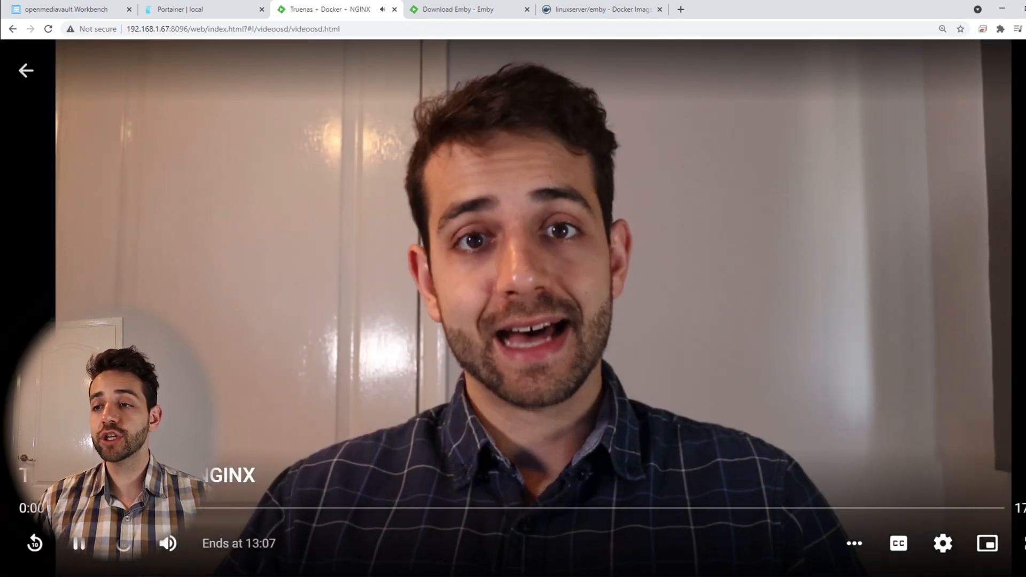
left_click(942, 542)
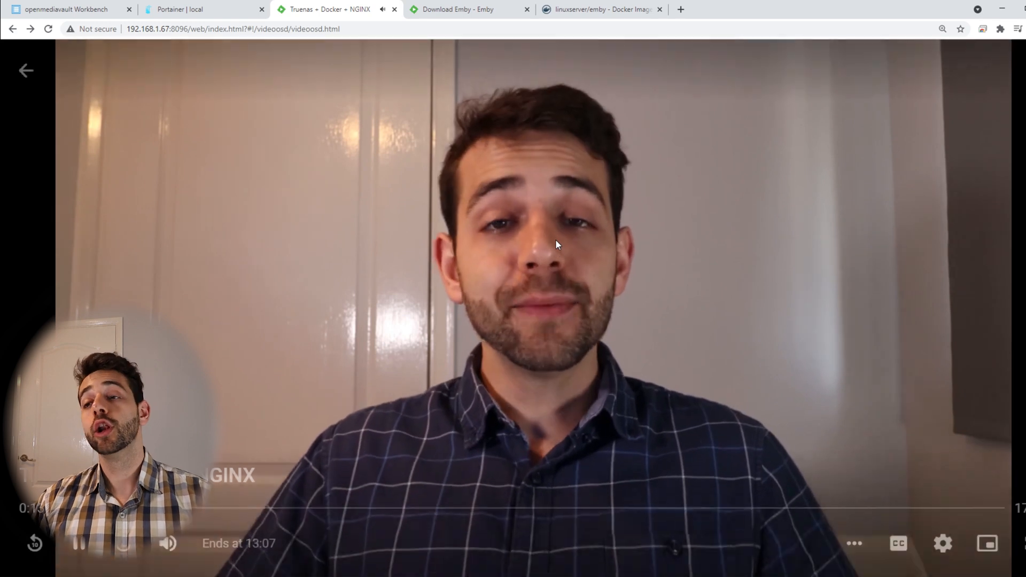
left_click(26, 71)
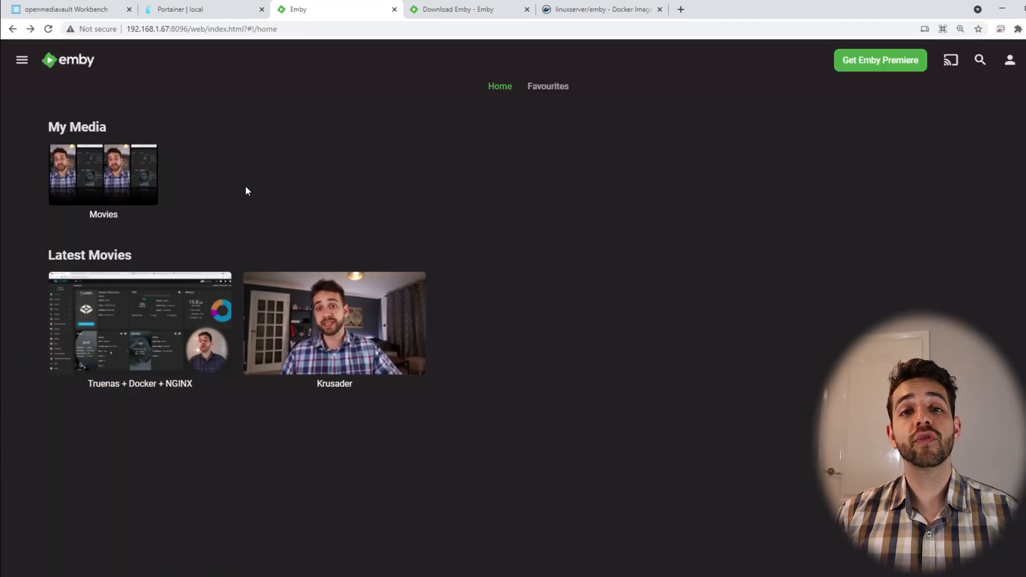
mouse_move(219, 202)
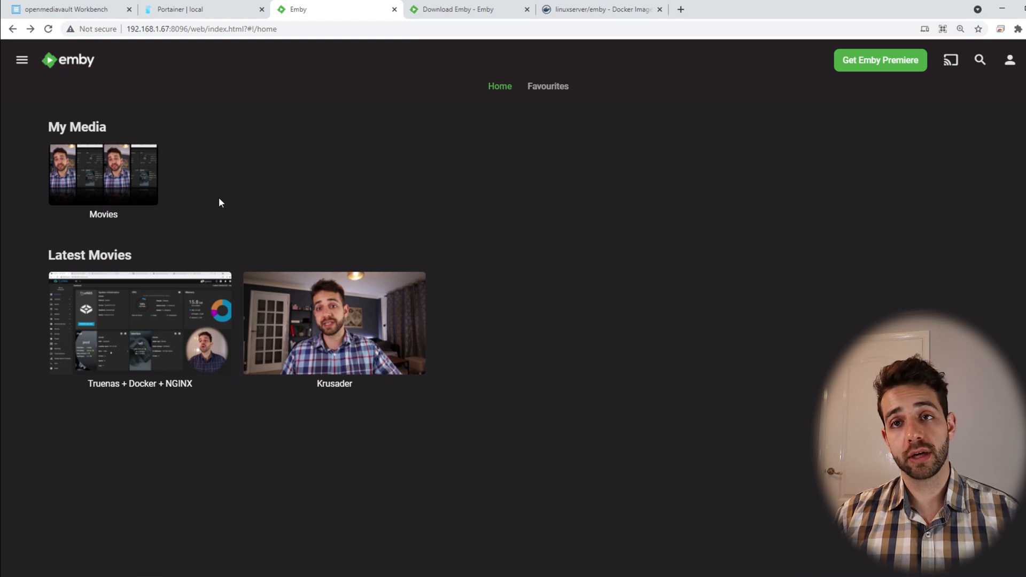
mouse_move(103, 194)
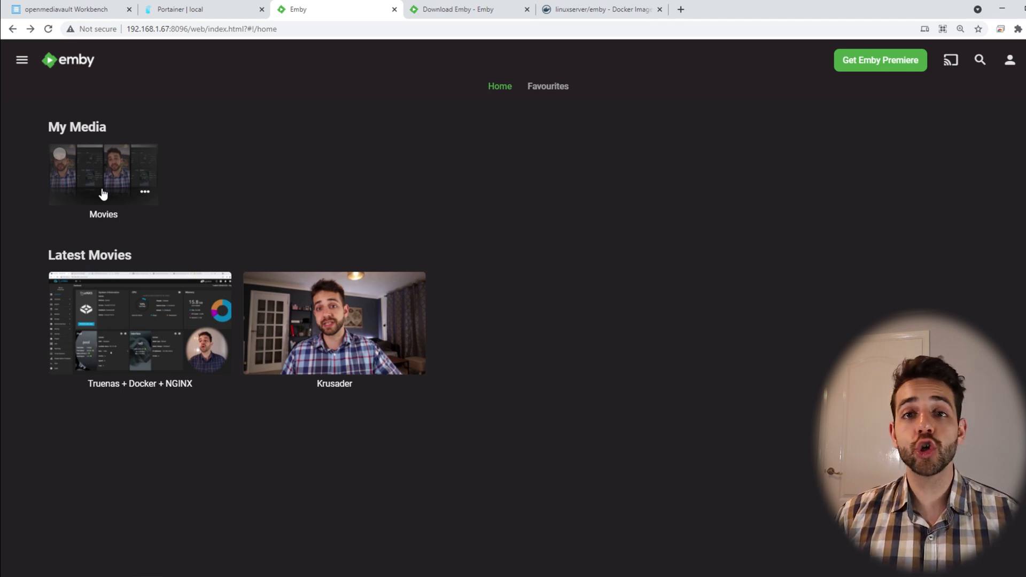
Step: Show the navigation menu listing Movies, Manage Emby Server, Metadata Manager and Settings
left_click(22, 60)
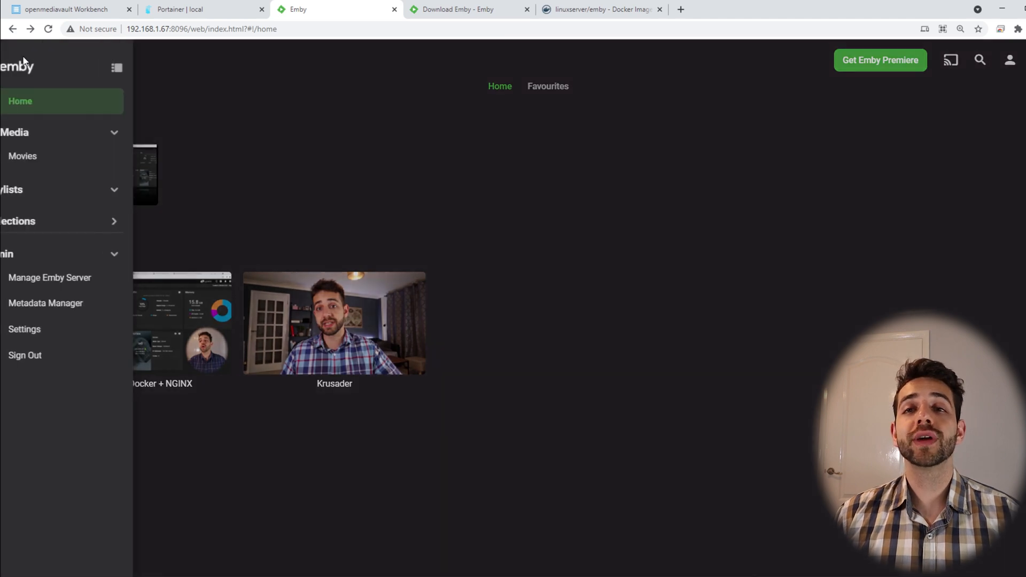
Step: Show the server's Network settings: HTTP port 8096, HTTPS port 8920, remote connections off
left_click(49, 278)
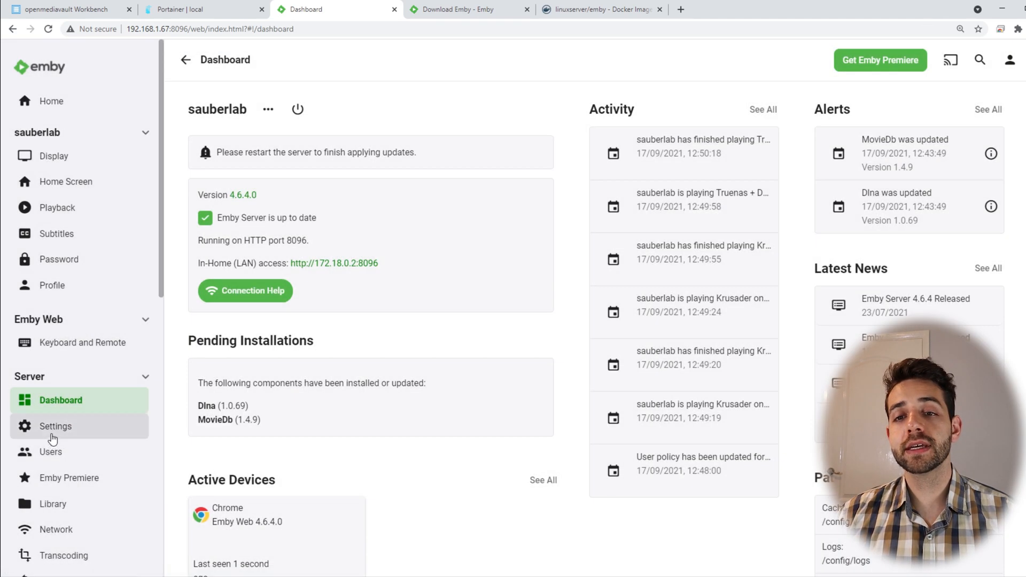
left_click(57, 529)
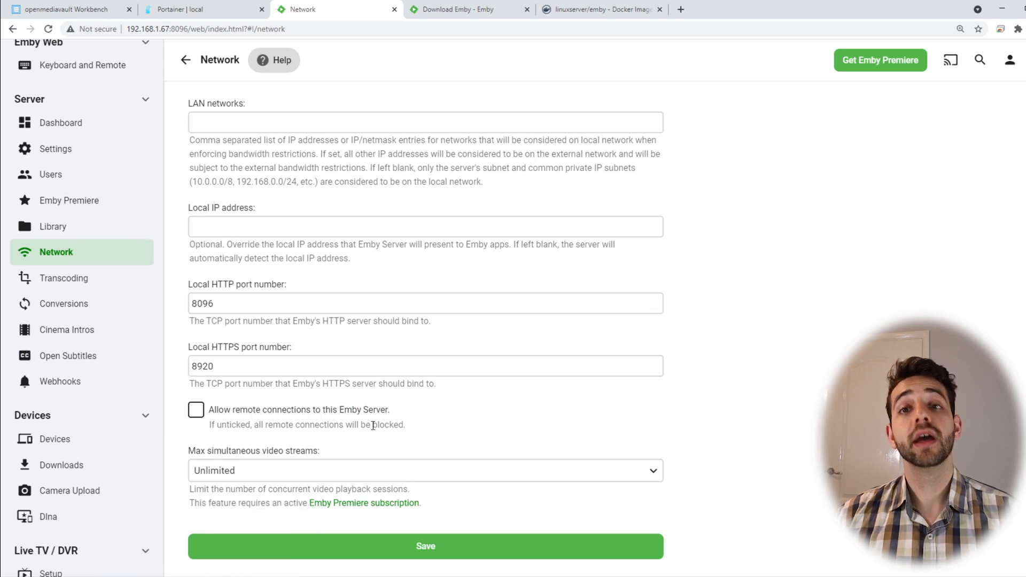
mouse_move(272, 196)
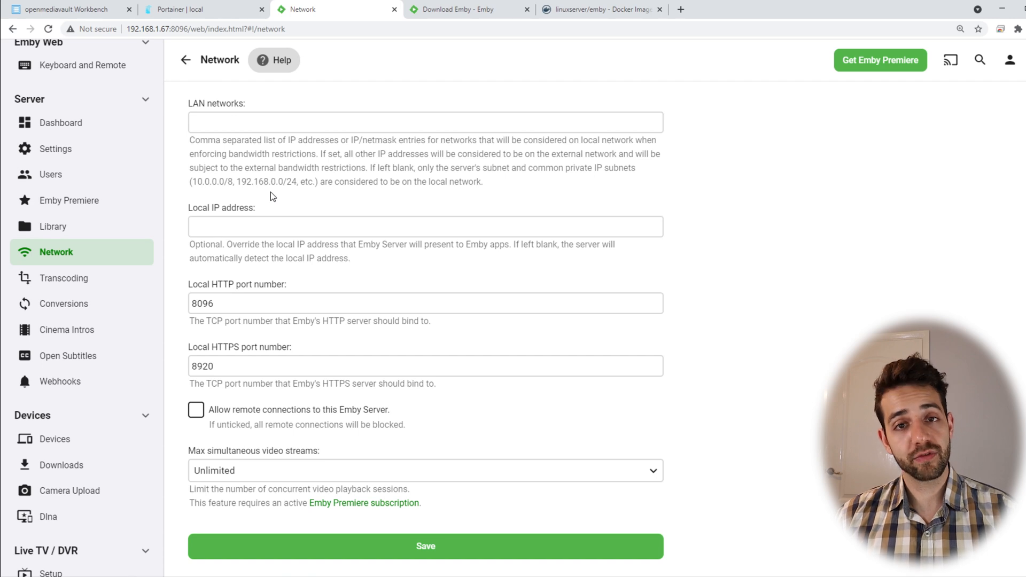